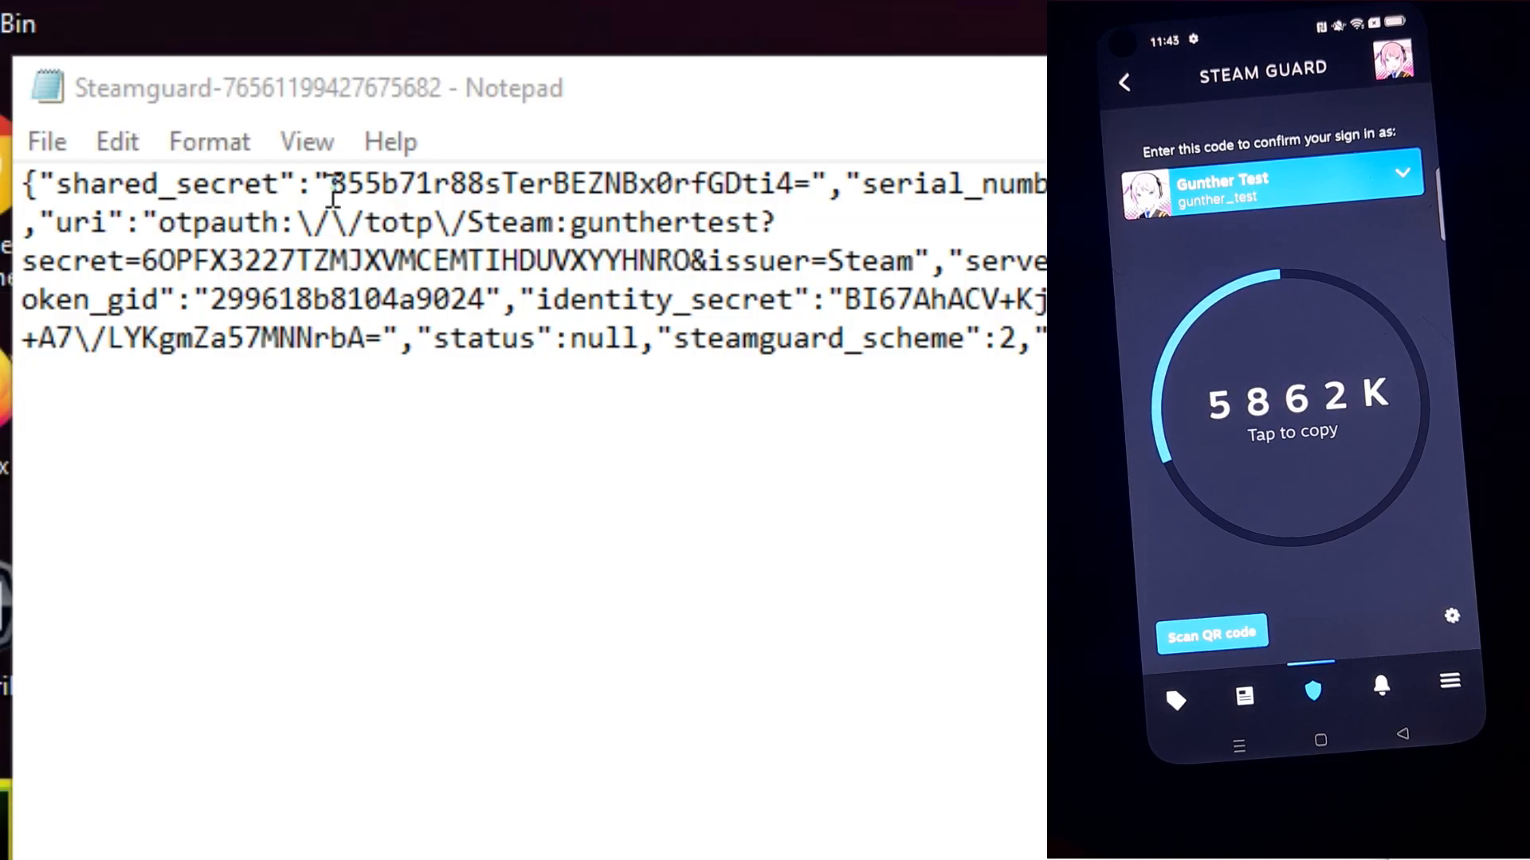
Select the shared_secret value in the Steamguard file shown in Notepad.
{"action": "left_click_drag", "start_coordinate": [329, 183], "coordinate": [817, 183]}
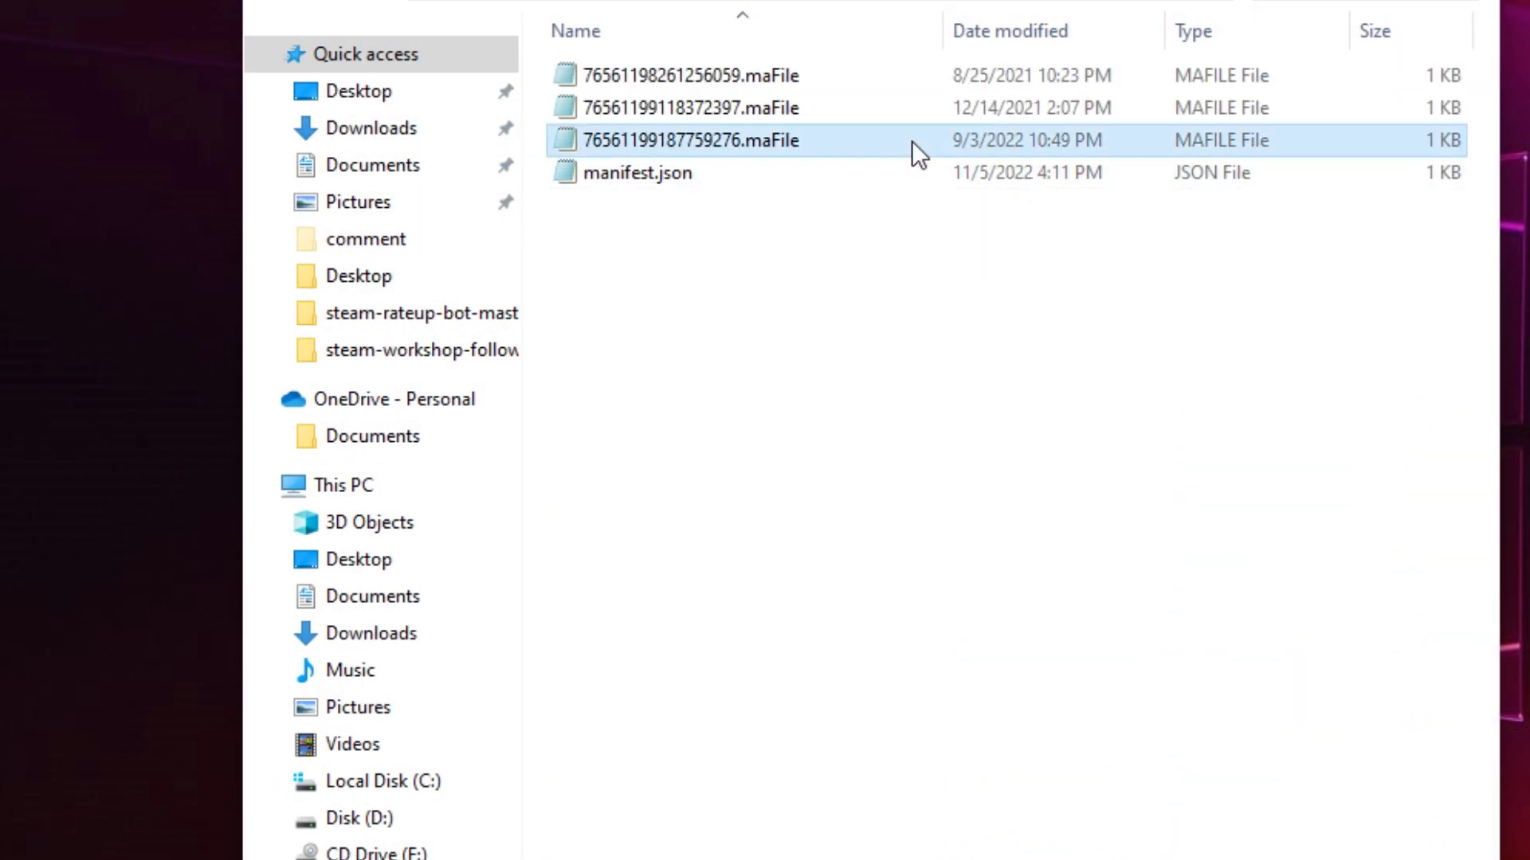
View the third account's .maFile contents and scroll through the Steam account page.
{"action": "double_click", "coordinate": [688, 140]}
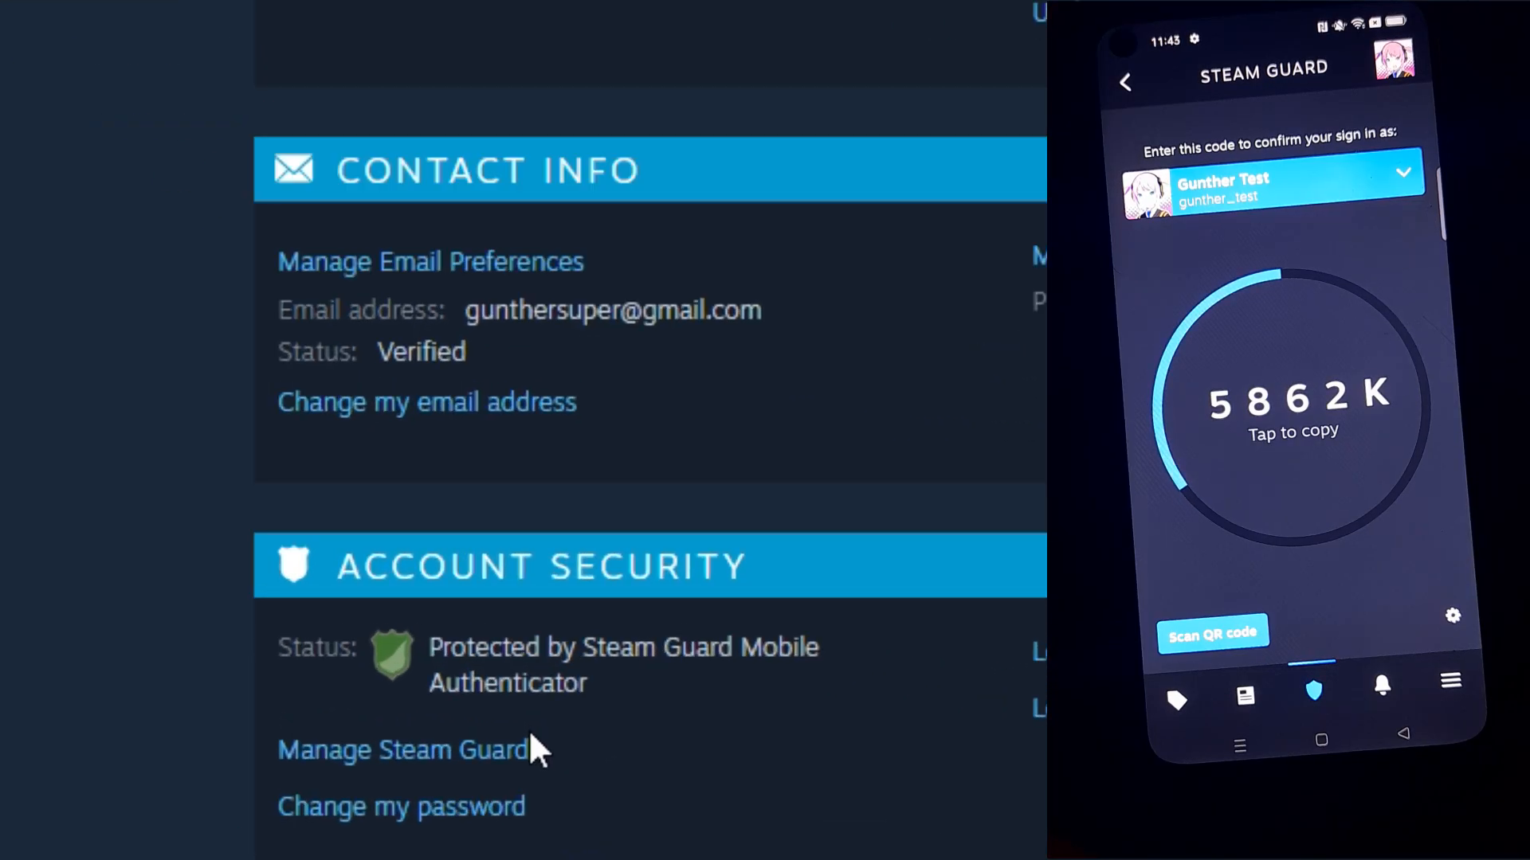
{"action": "scroll", "scroll_direction": "down", "scroll_amount": 3}
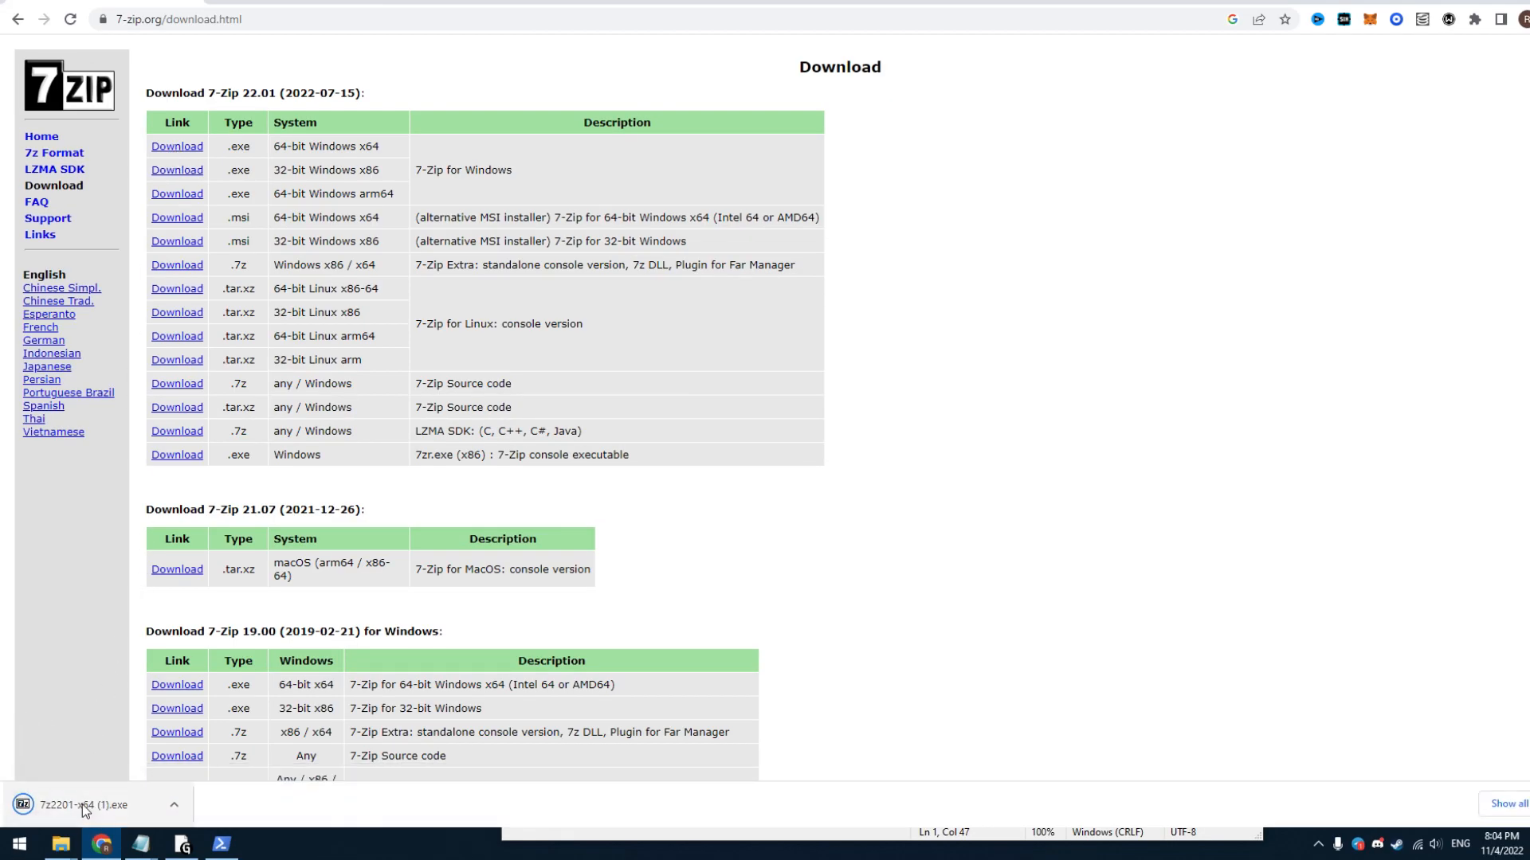
Install the downloaded 7-Zip 22.01 to its default folder.
{"action": "left_click", "coordinate": [83, 811]}
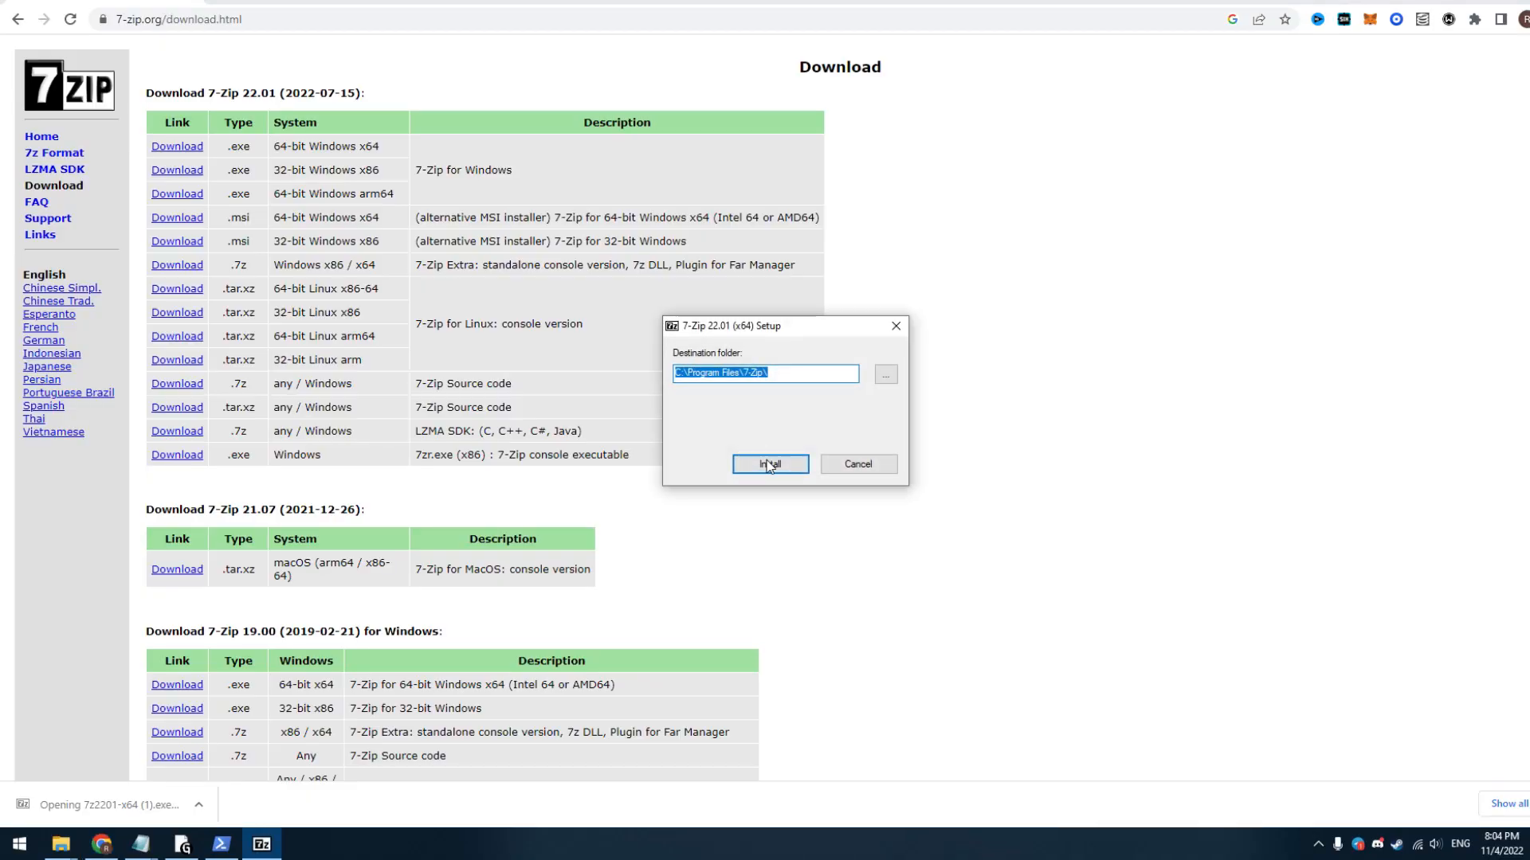
{"action": "left_click", "coordinate": [768, 464]}
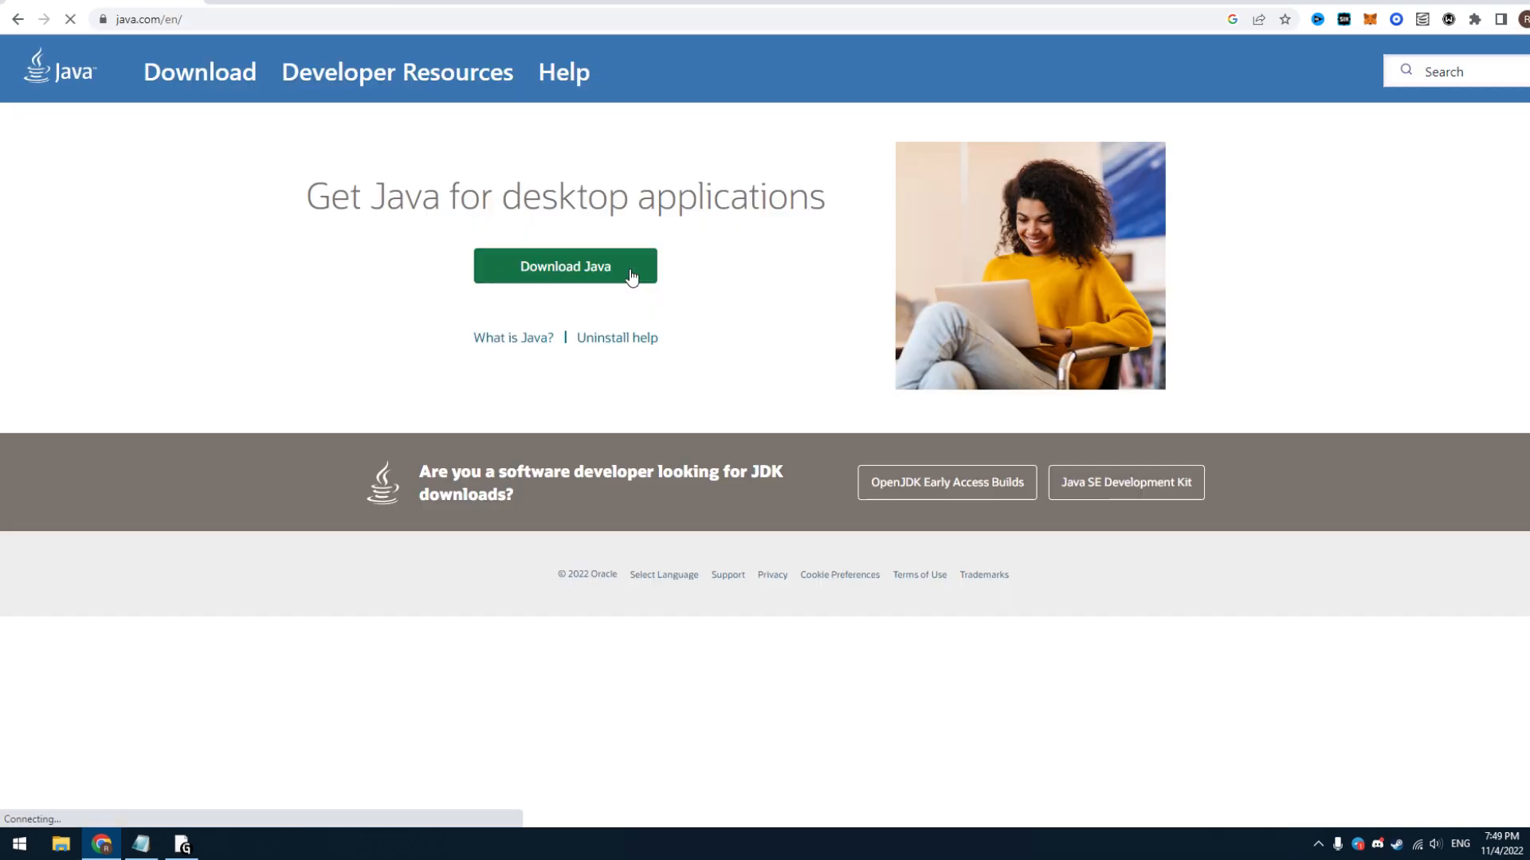
Download 64-bit Java 8 Update 351 and start its installation, accepting the license.
{"action": "left_click", "coordinate": [565, 266]}
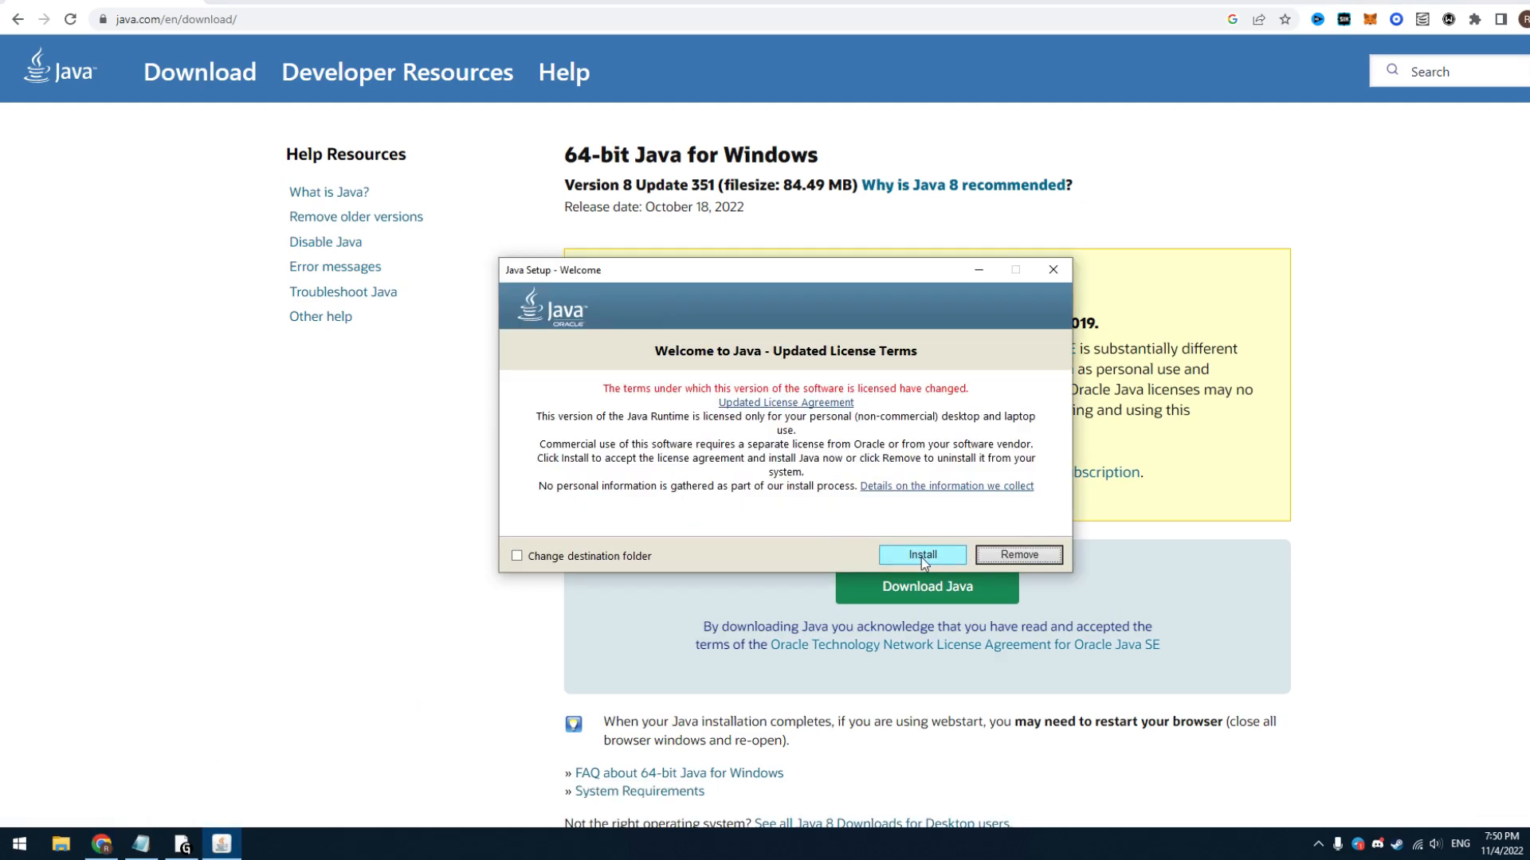
{"action": "left_click", "coordinate": [919, 554]}
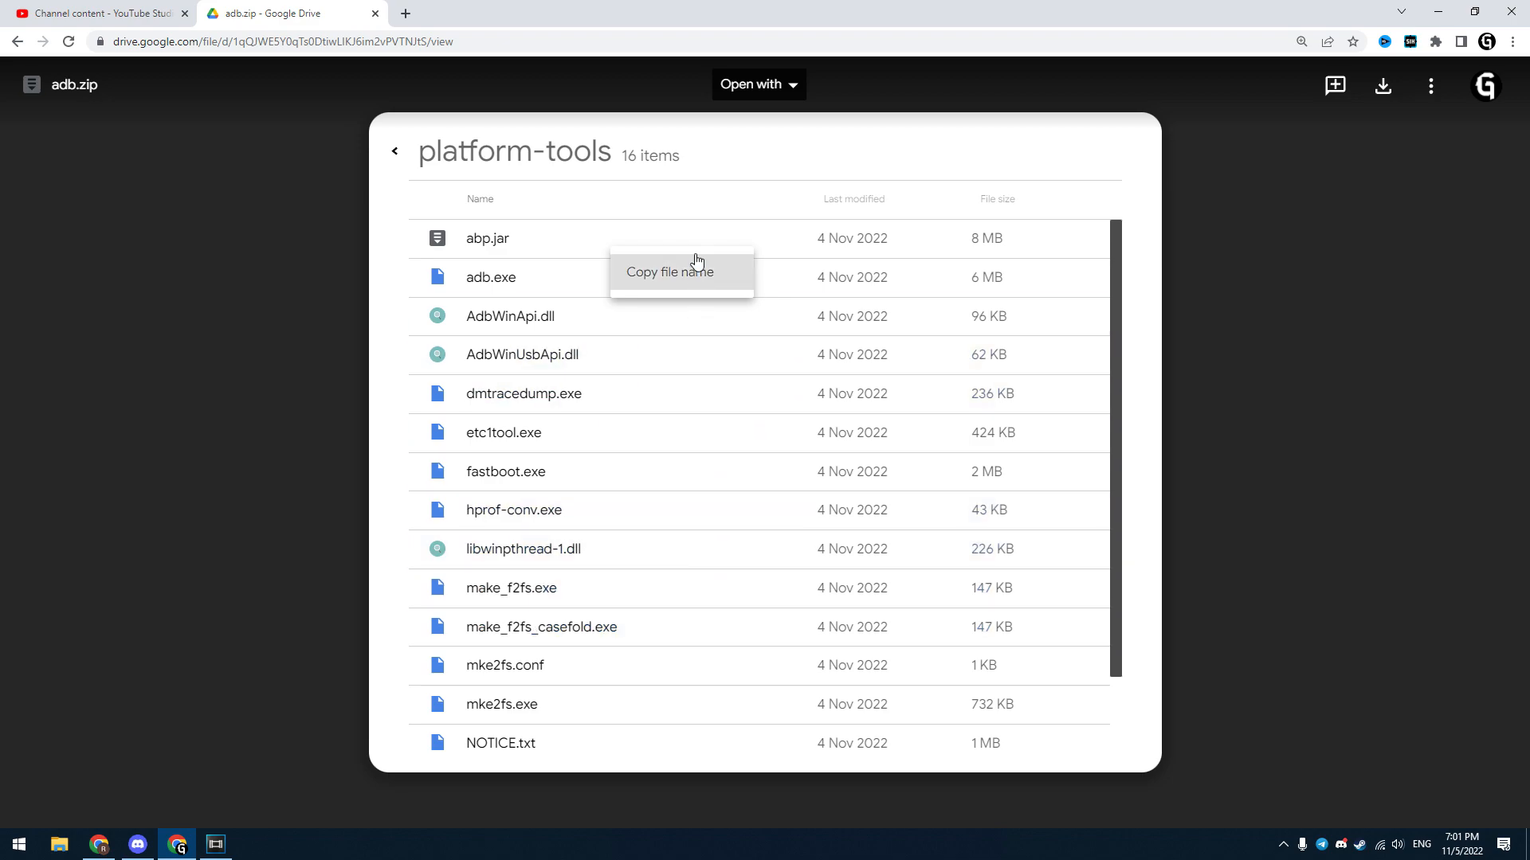
Extract adb.zip's 17 platform-tools items to the Desktop and enter the extracted folder.
{"action": "left_click", "coordinate": [487, 238]}
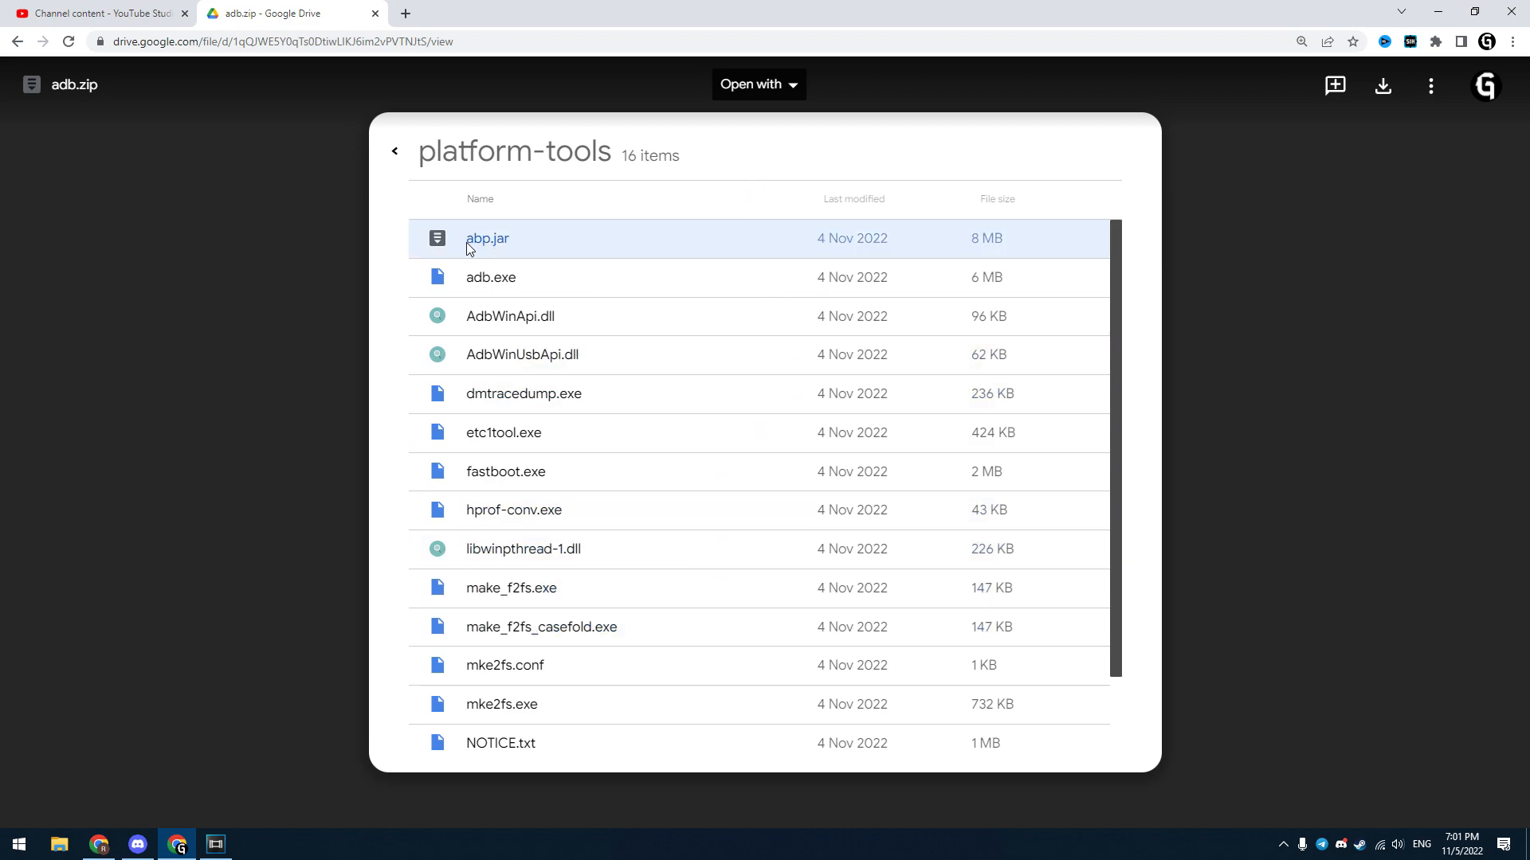
{"action": "mouse_move", "coordinate": [583, 244]}
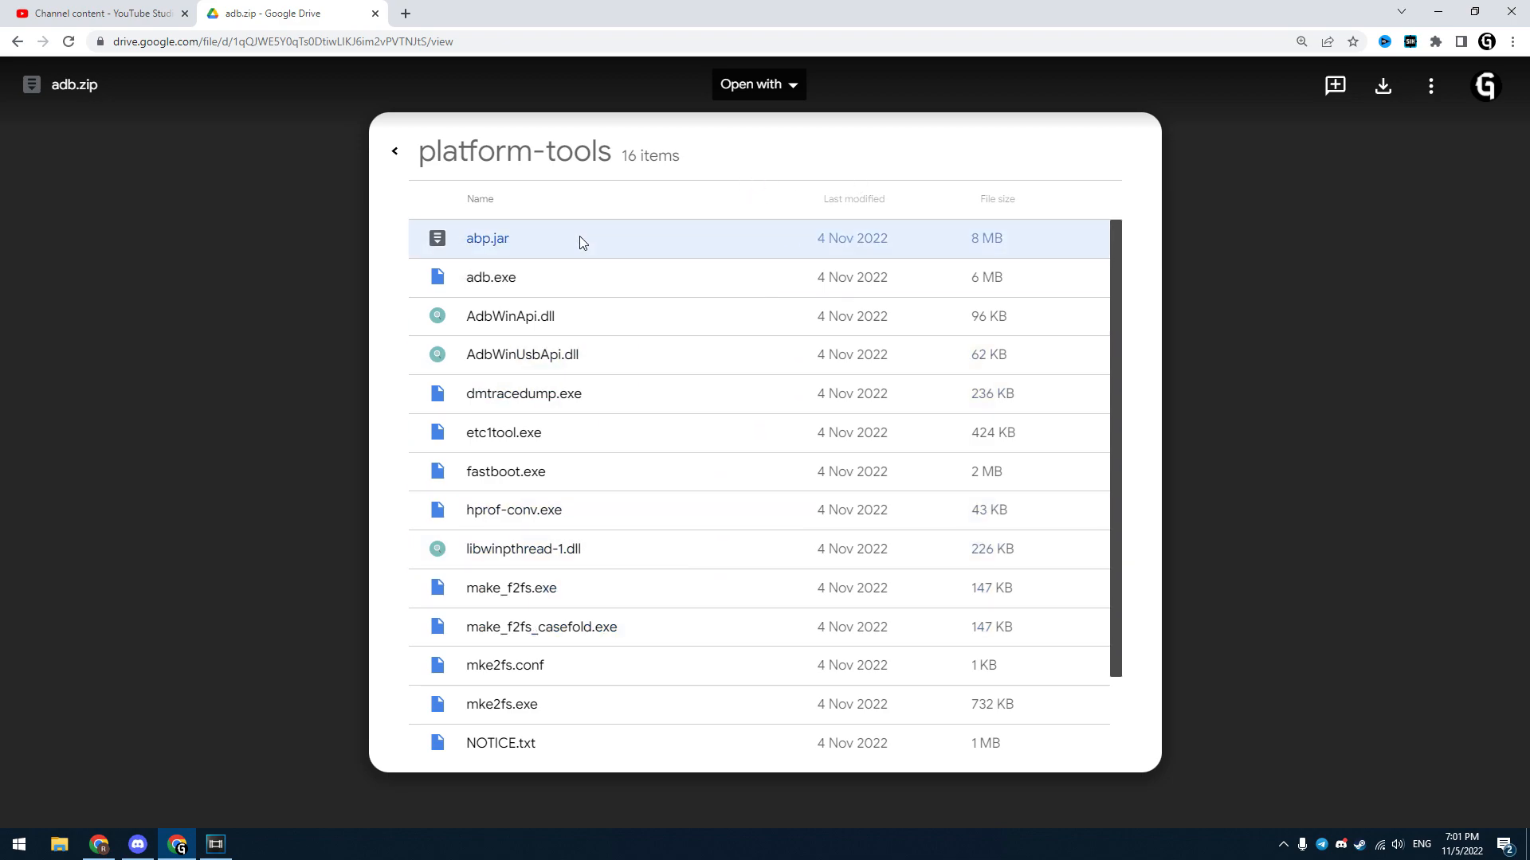
{"action": "left_click", "coordinate": [395, 151]}
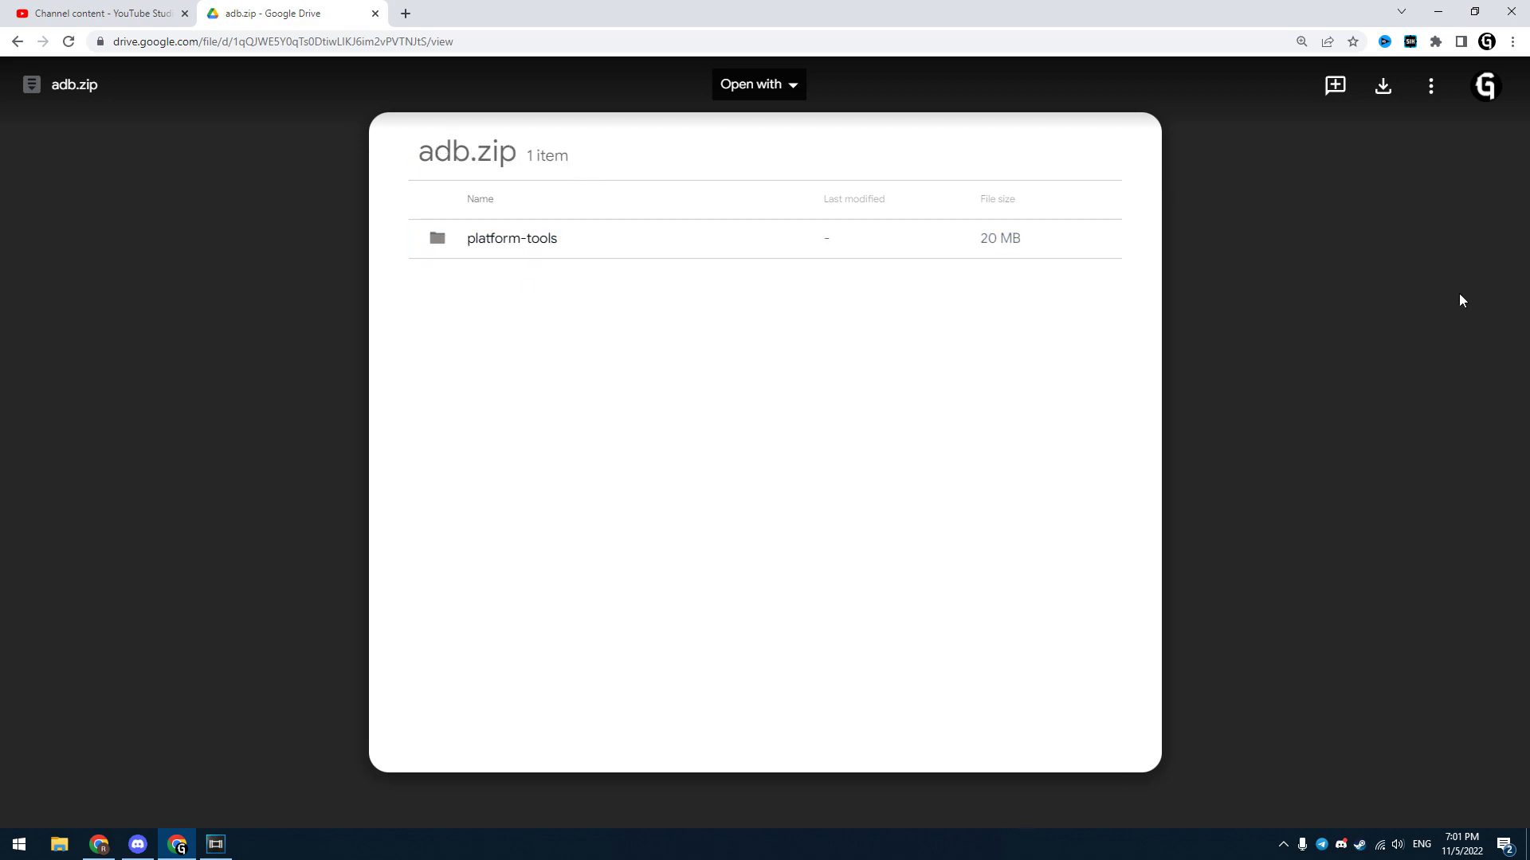
{"action": "mouse_move", "coordinate": [88, 806]}
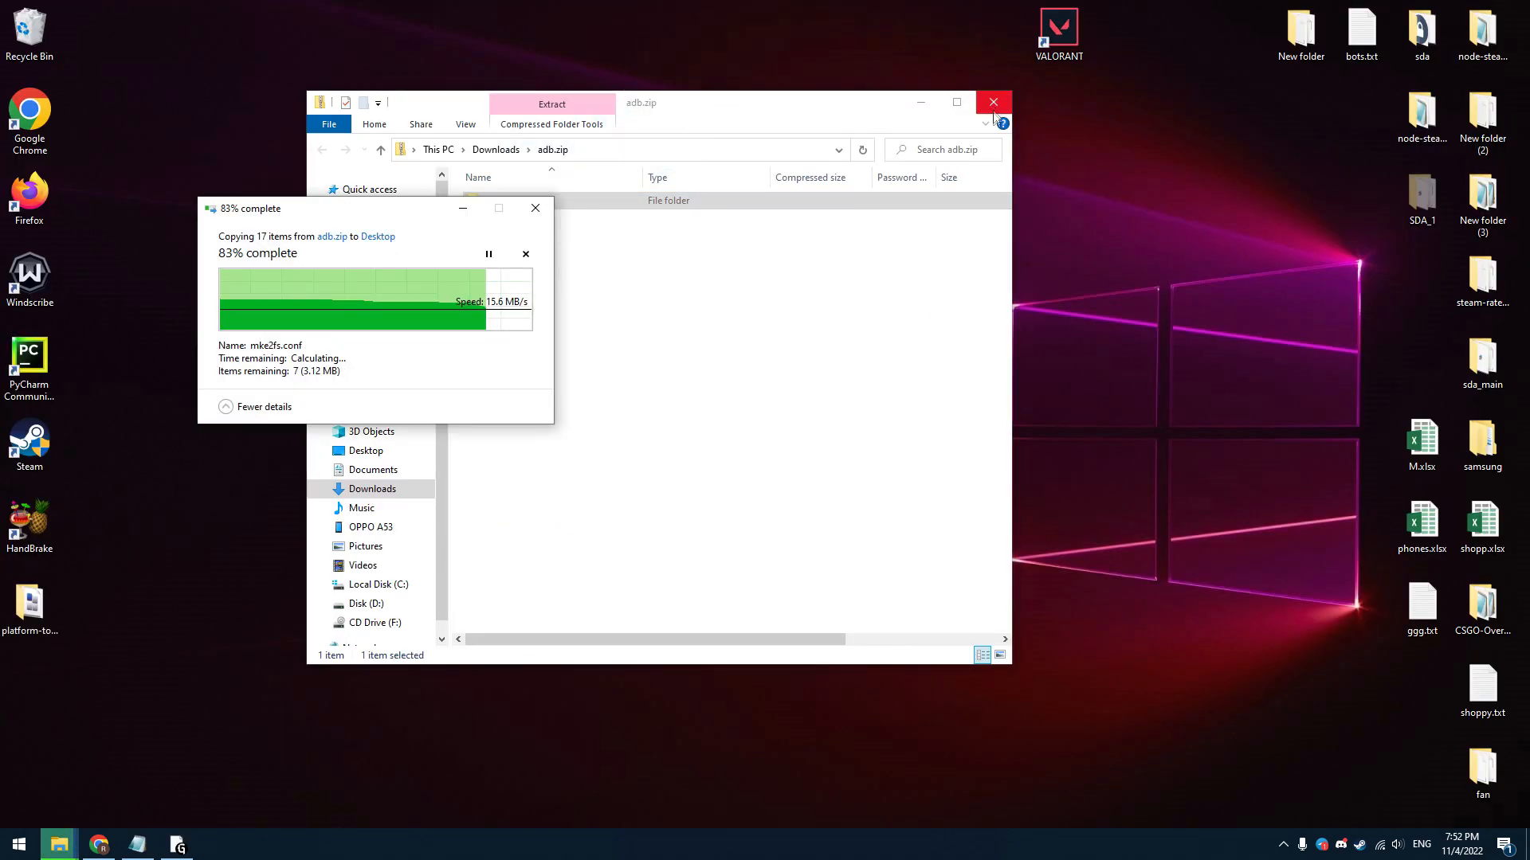
{"action": "left_click", "coordinate": [992, 102]}
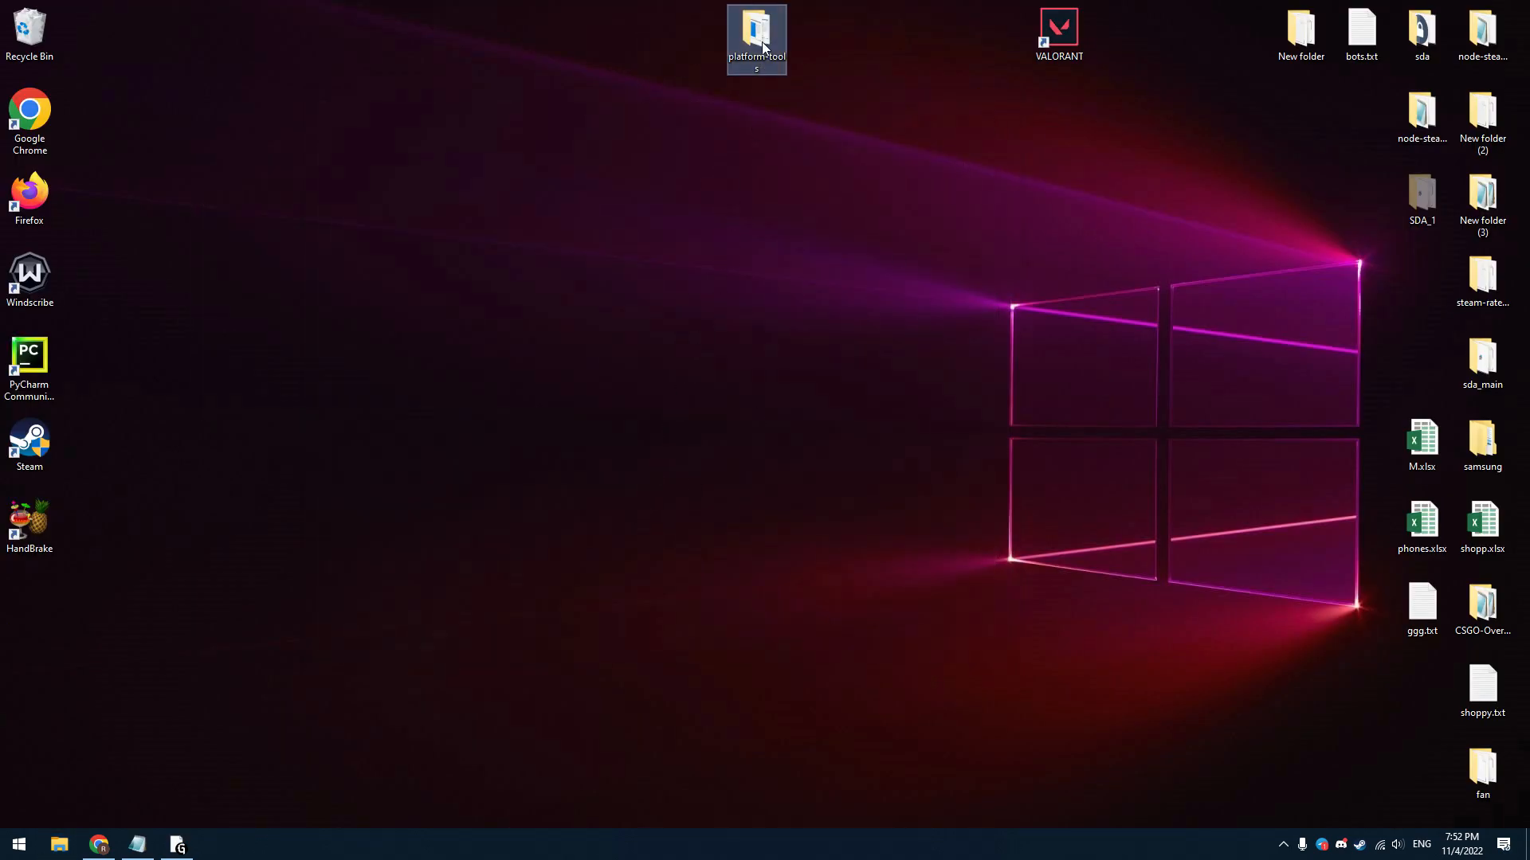
{"action": "double_click", "coordinate": [756, 32]}
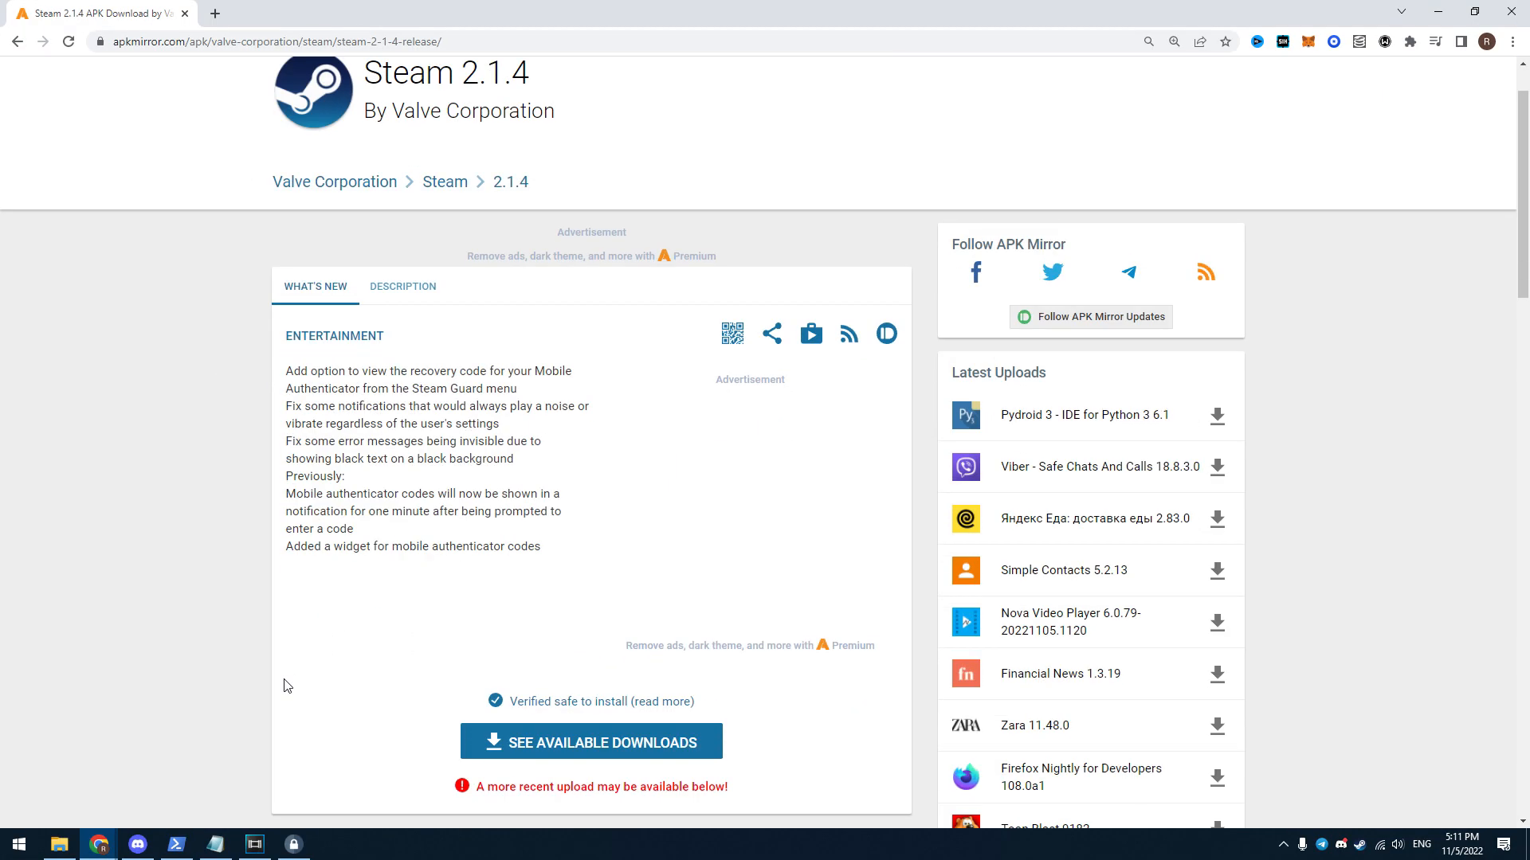
Start downloading the Steam 2.1.4 (noarch) APK from APKMirror.
{"action": "left_click", "coordinate": [589, 741]}
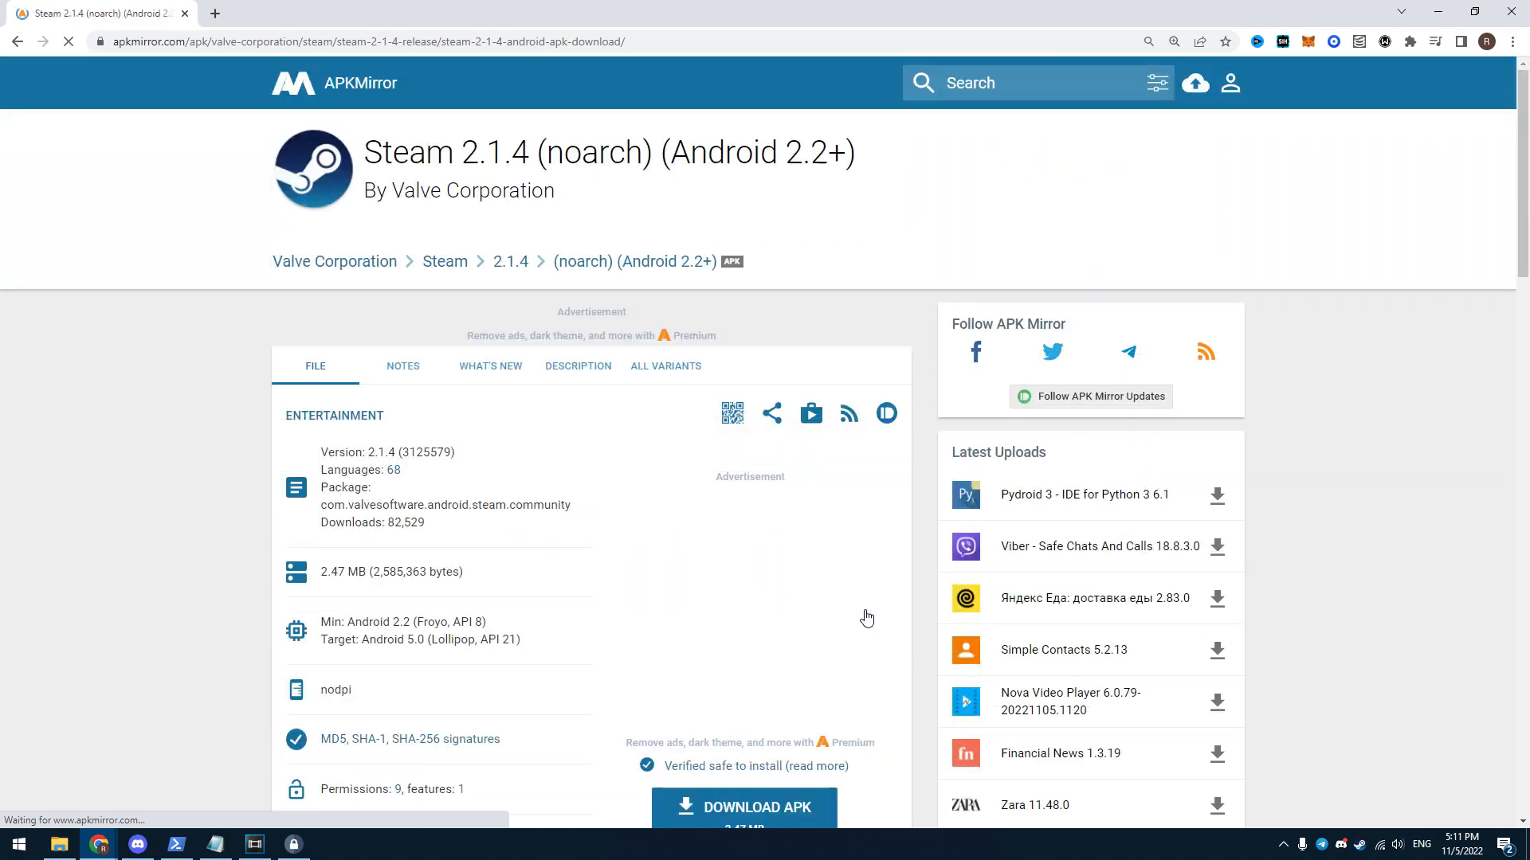
{"action": "scroll", "scroll_direction": "down", "scroll_amount": 3}
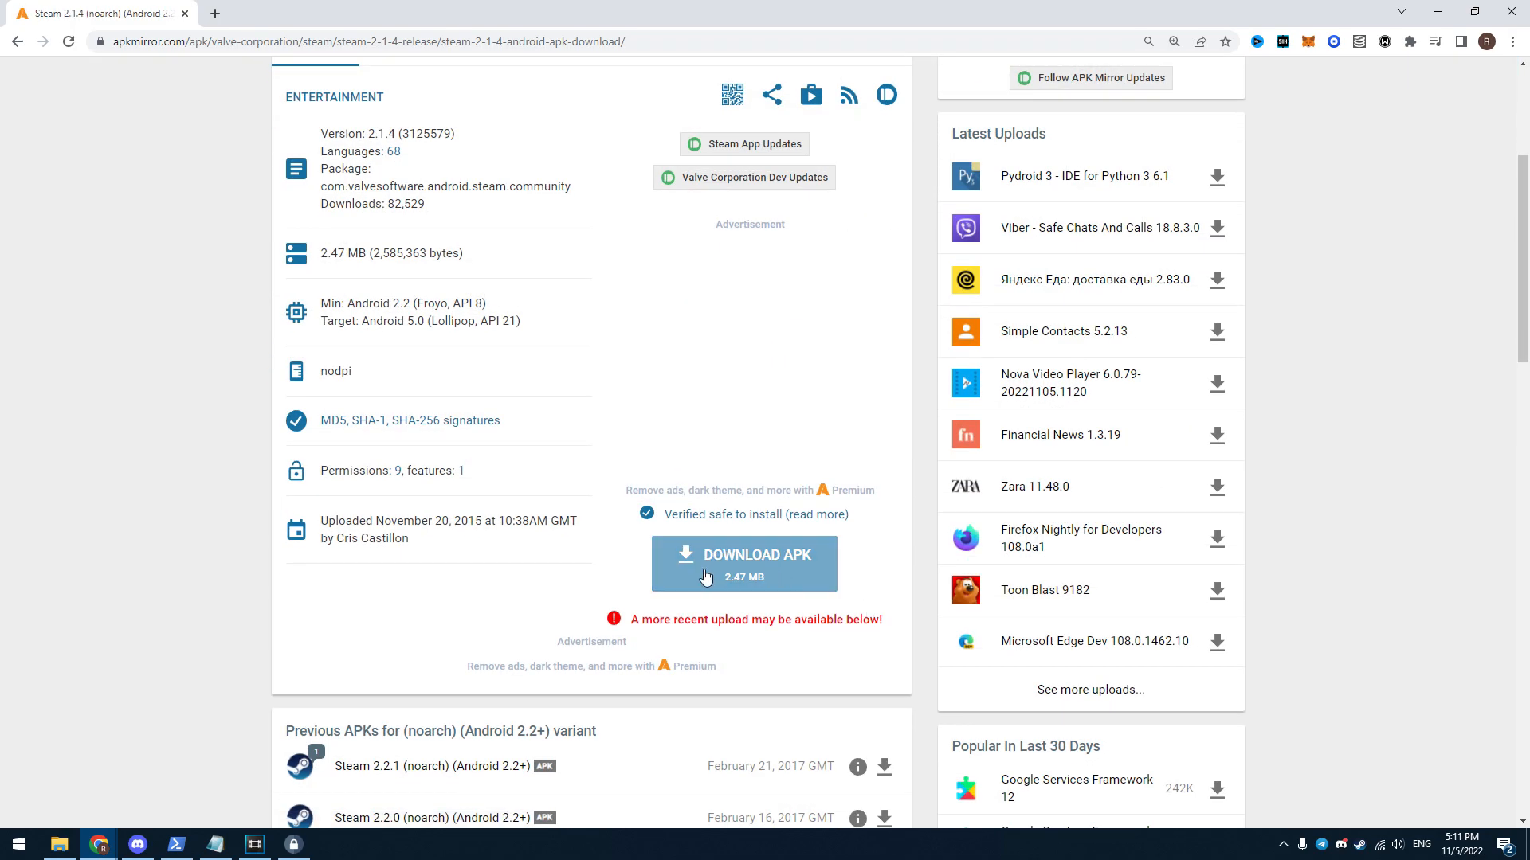
{"action": "left_click", "coordinate": [744, 564]}
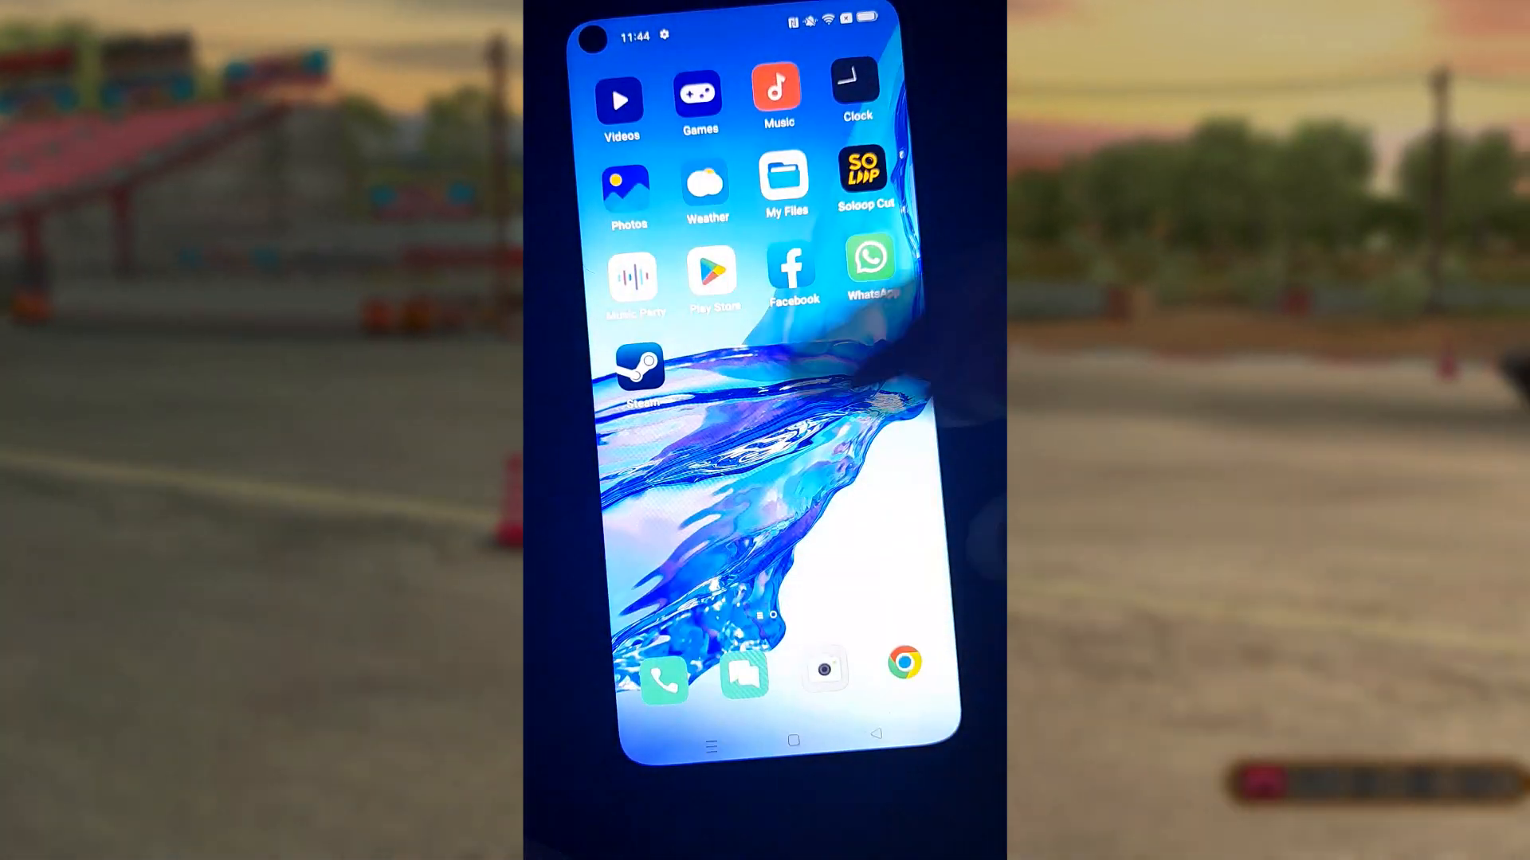
Install the Steam APK from My Files Downloads, dismissing the older-Android compatibility warning.
{"action": "left_click", "coordinate": [639, 373]}
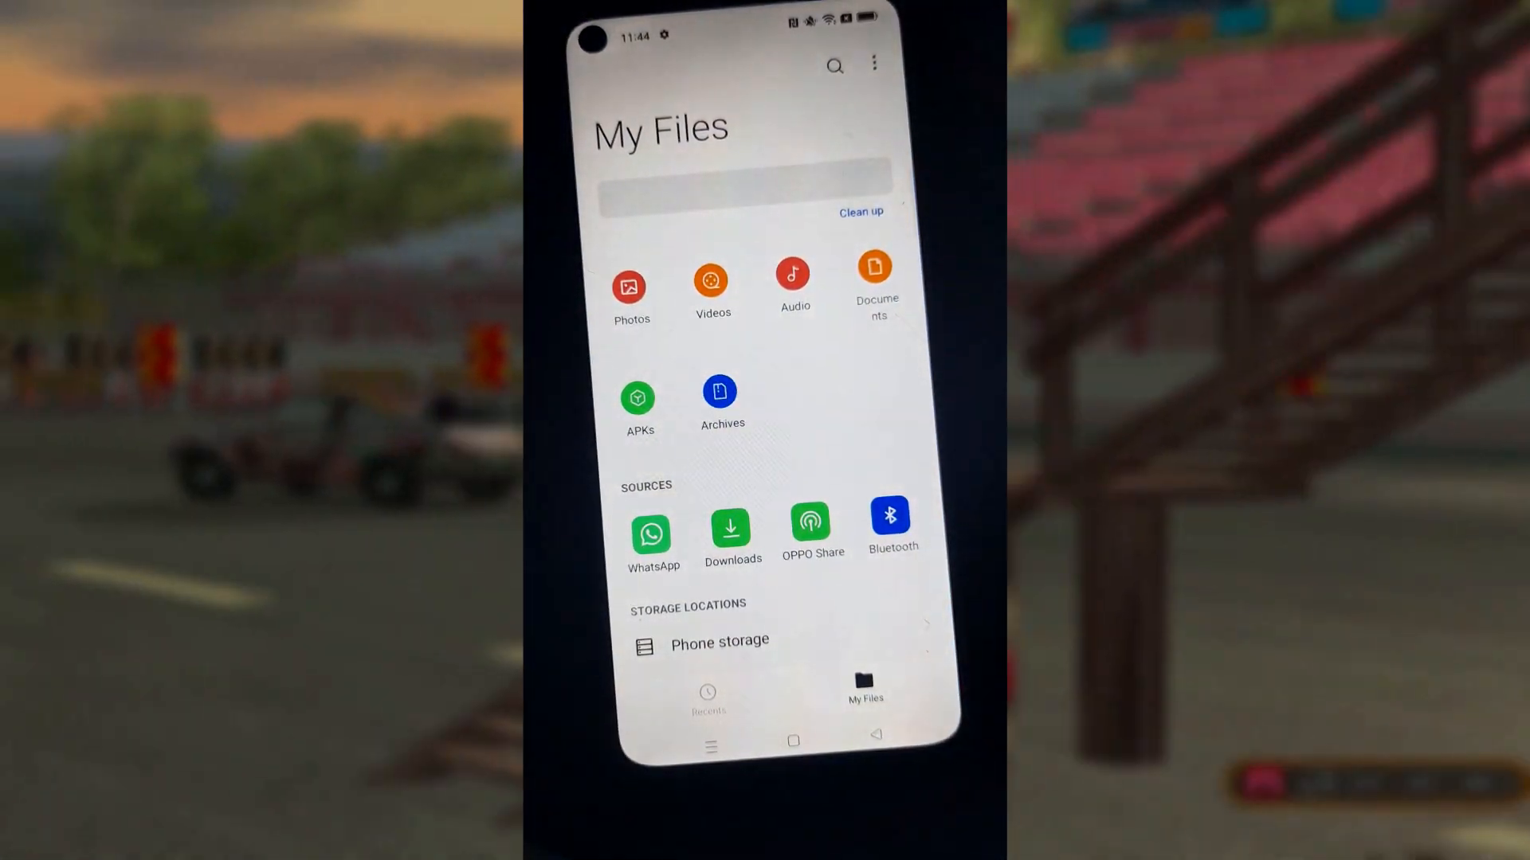
{"action": "left_click", "coordinate": [731, 533]}
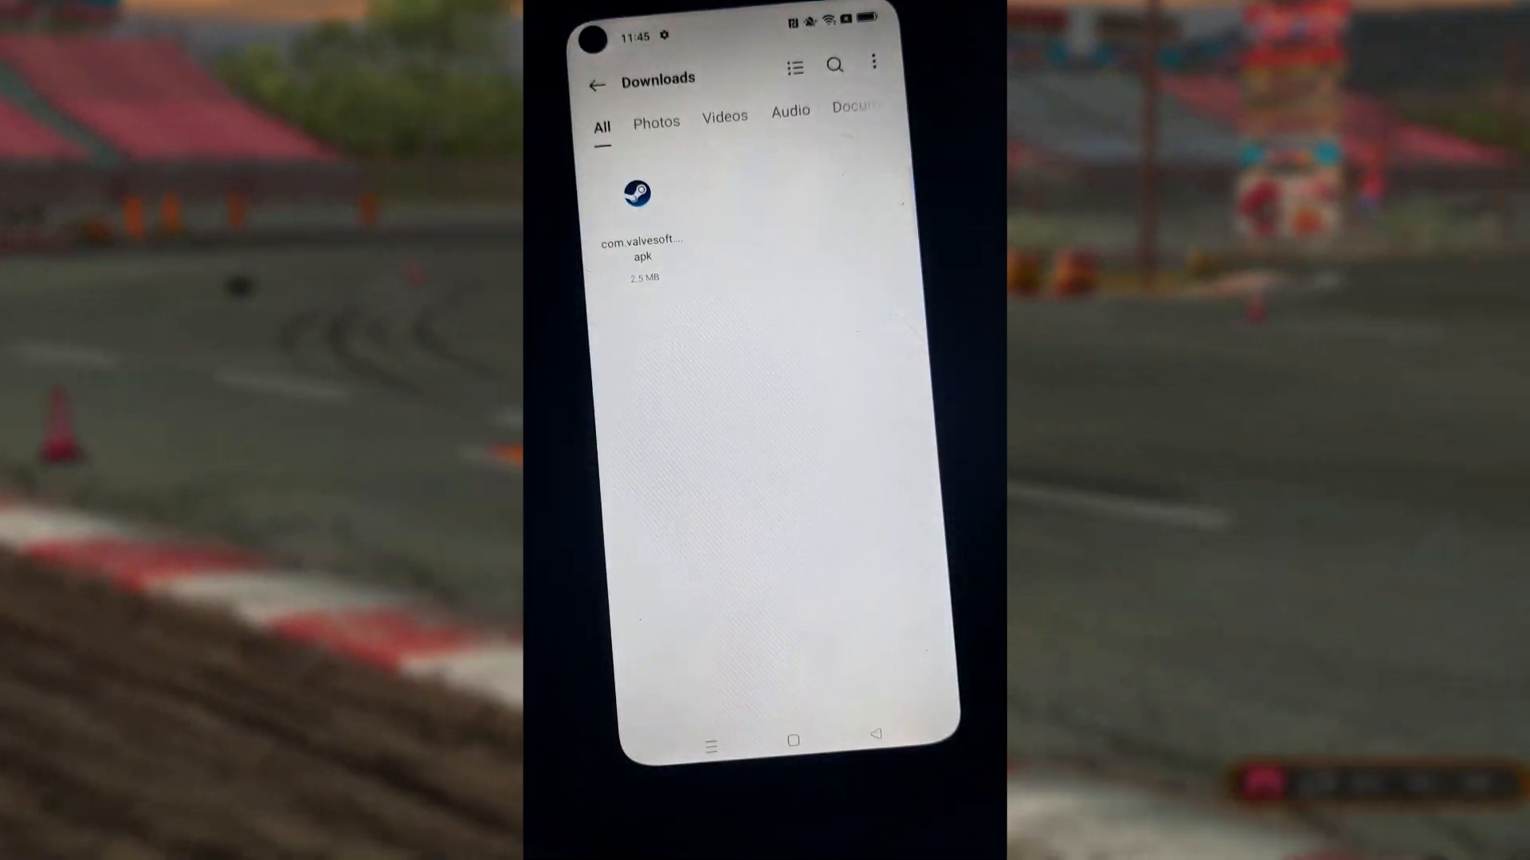
{"action": "left_click", "coordinate": [640, 215]}
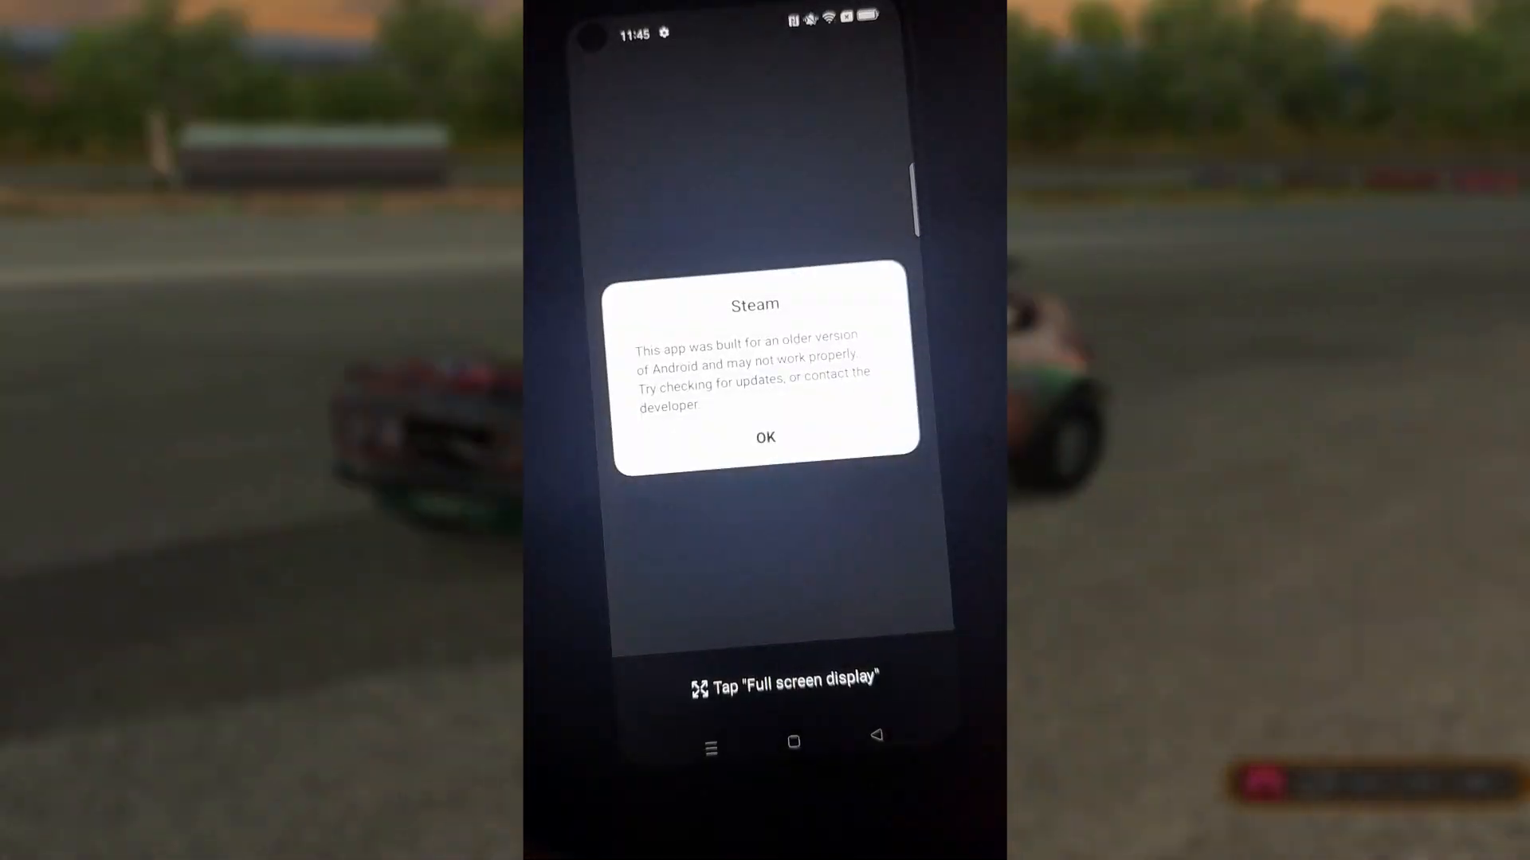
{"action": "left_click", "coordinate": [763, 436]}
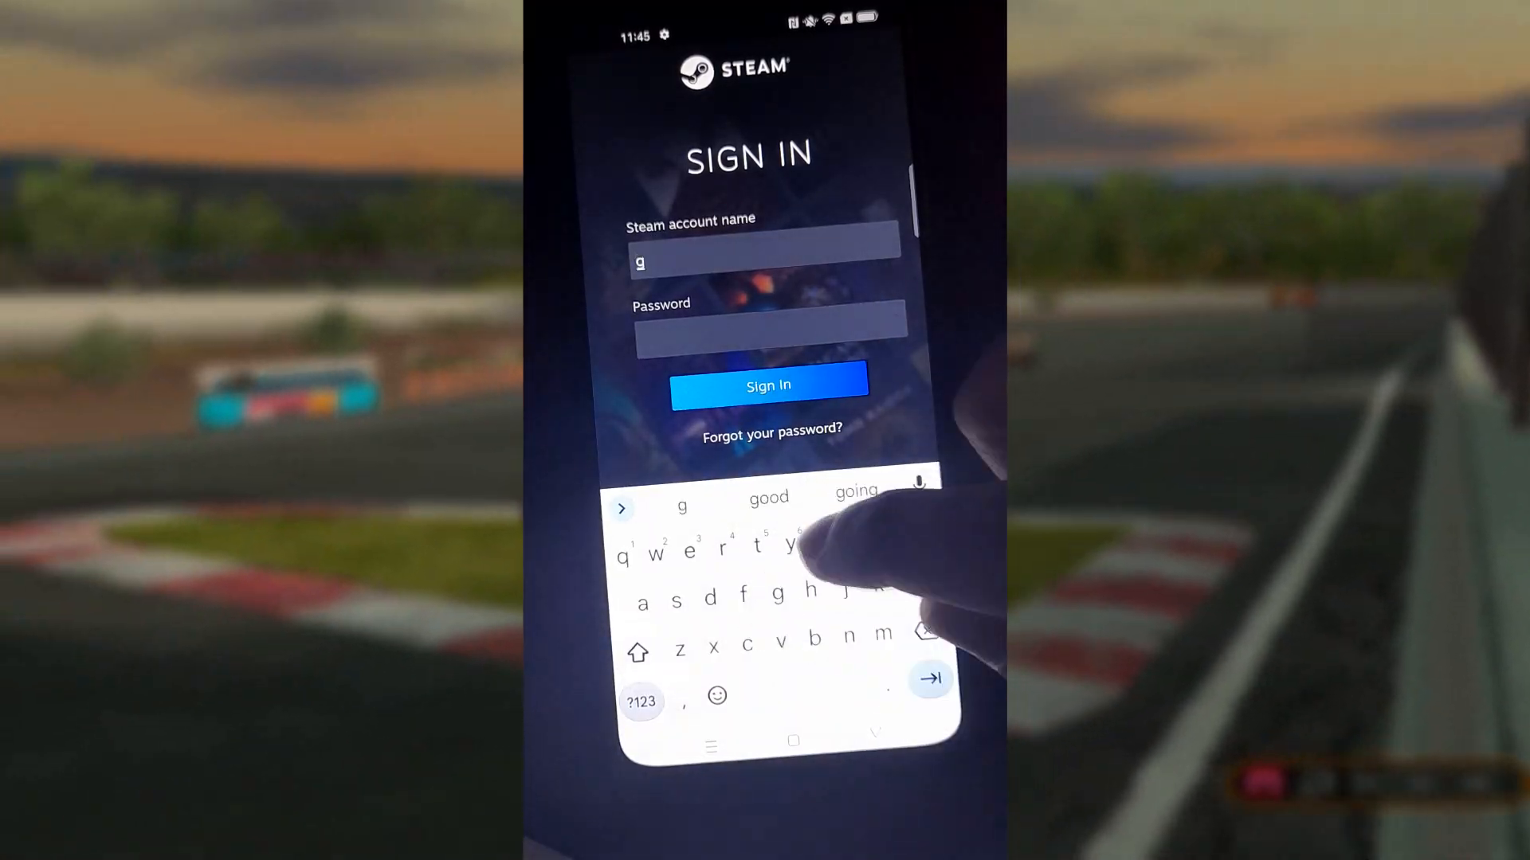
Sign in as gunther_test, remove the old authenticator via SMS code, and reach Steam Guard.
{"action": "type", "text": "unther_test"}
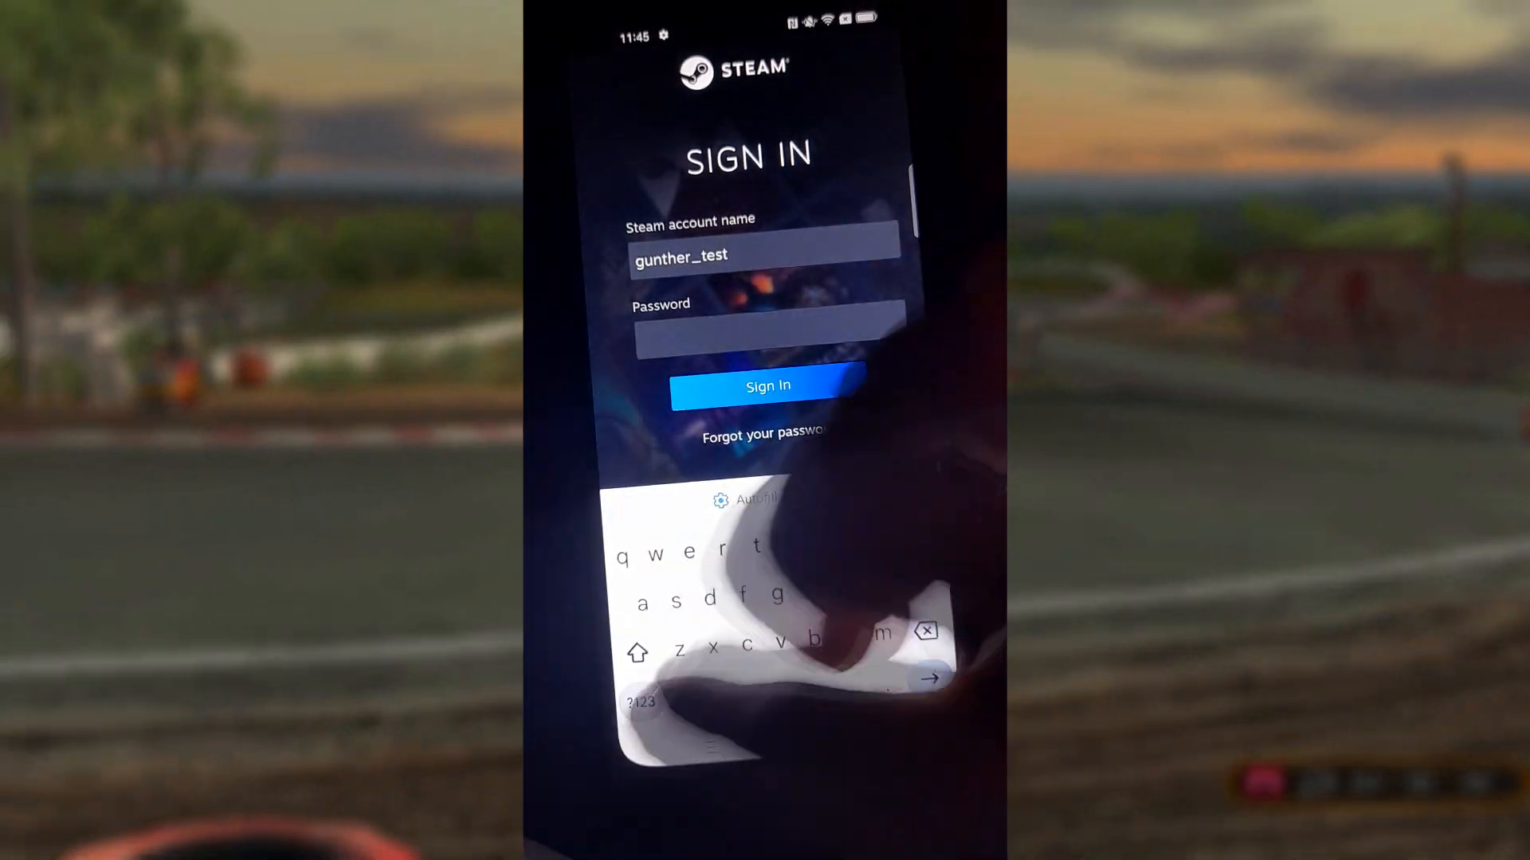
{"action": "left_click", "coordinate": [766, 385]}
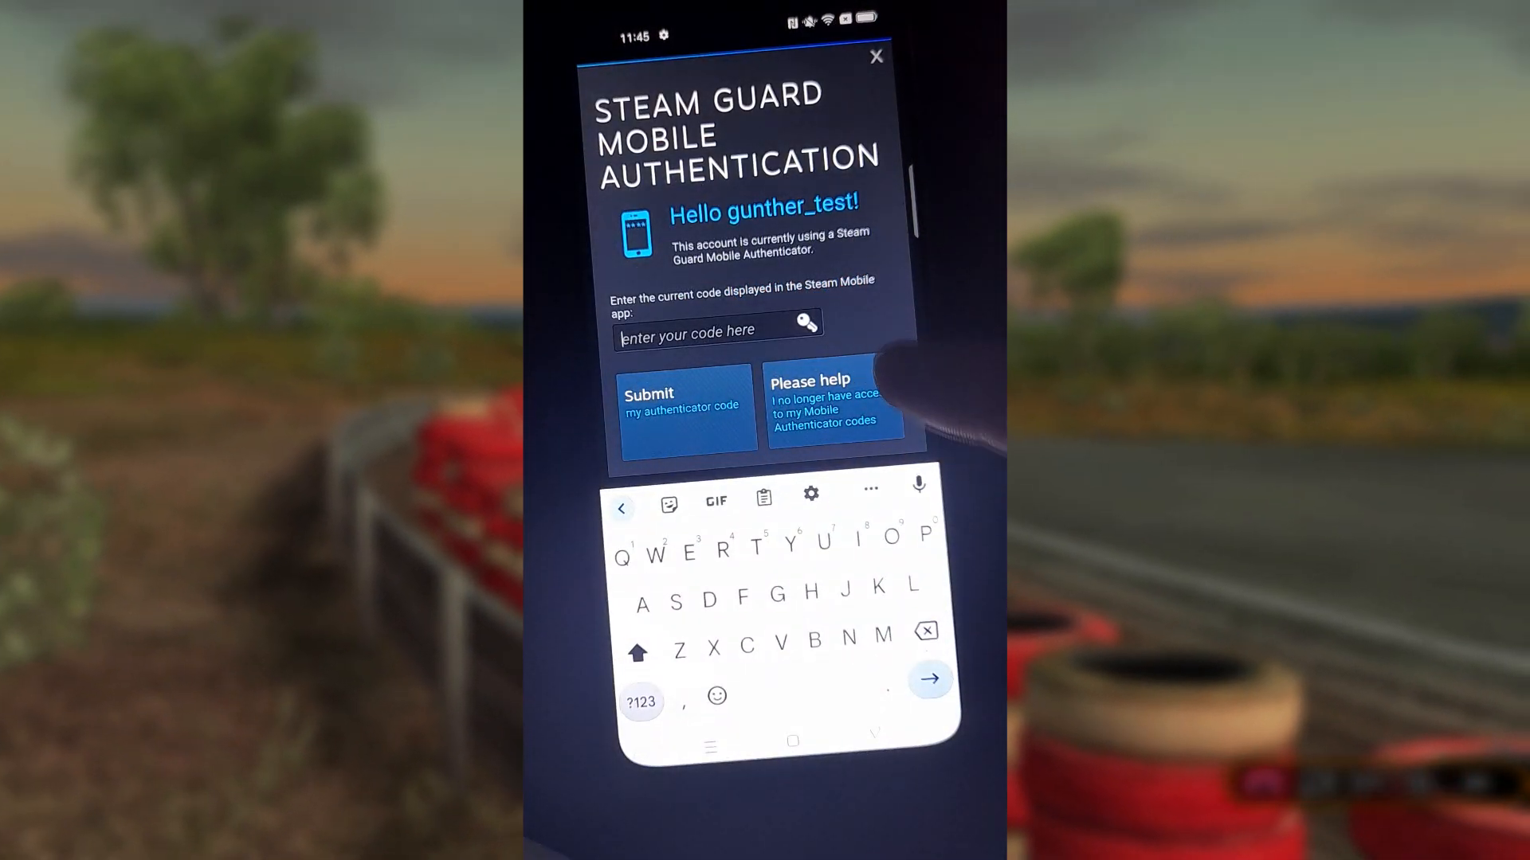
{"action": "left_click", "coordinate": [832, 400]}
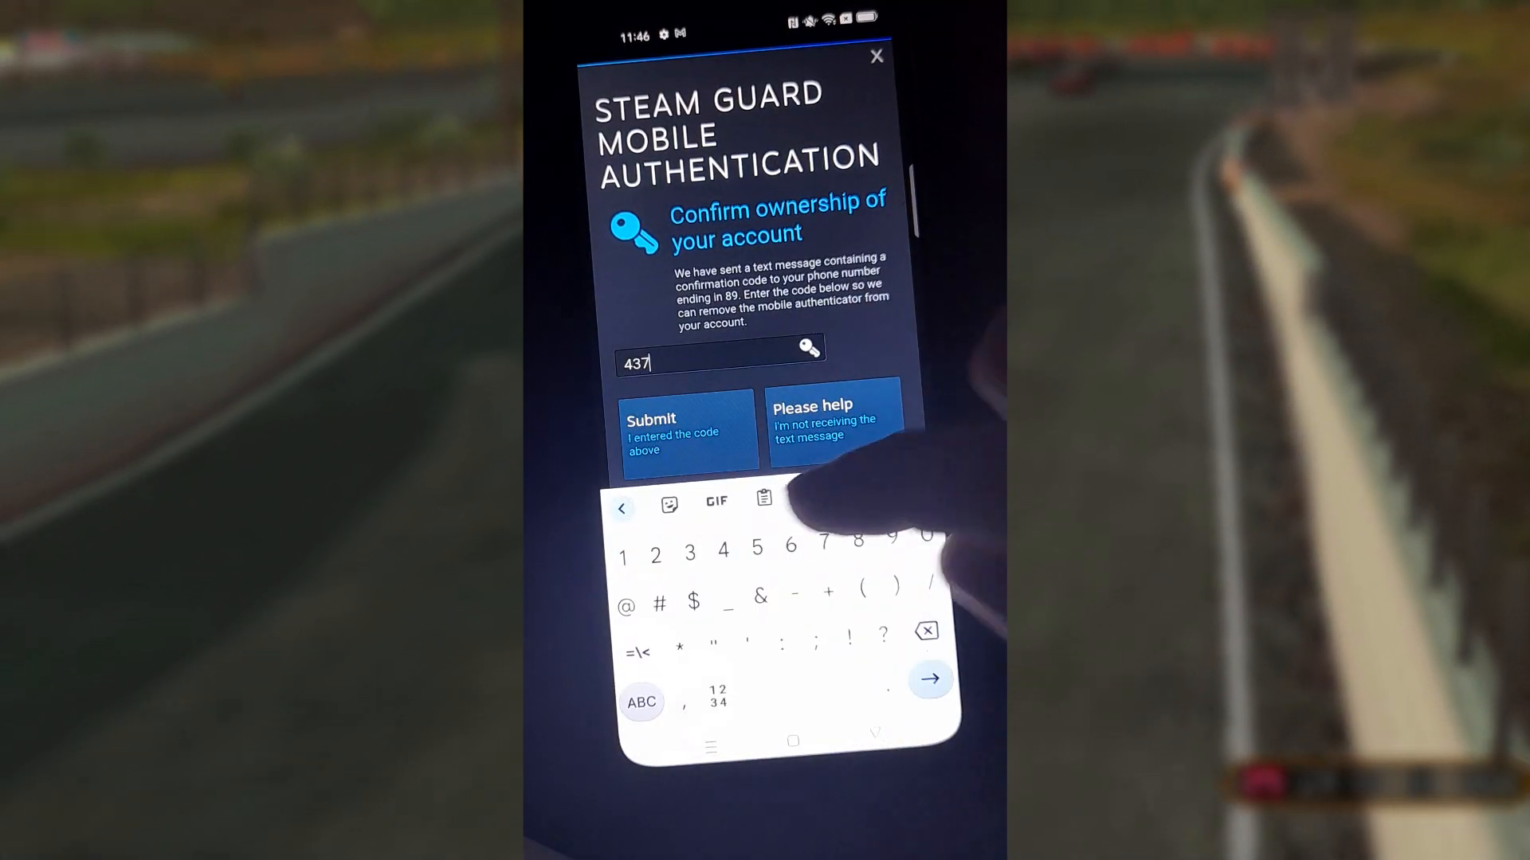
{"action": "left_click", "coordinate": [685, 428]}
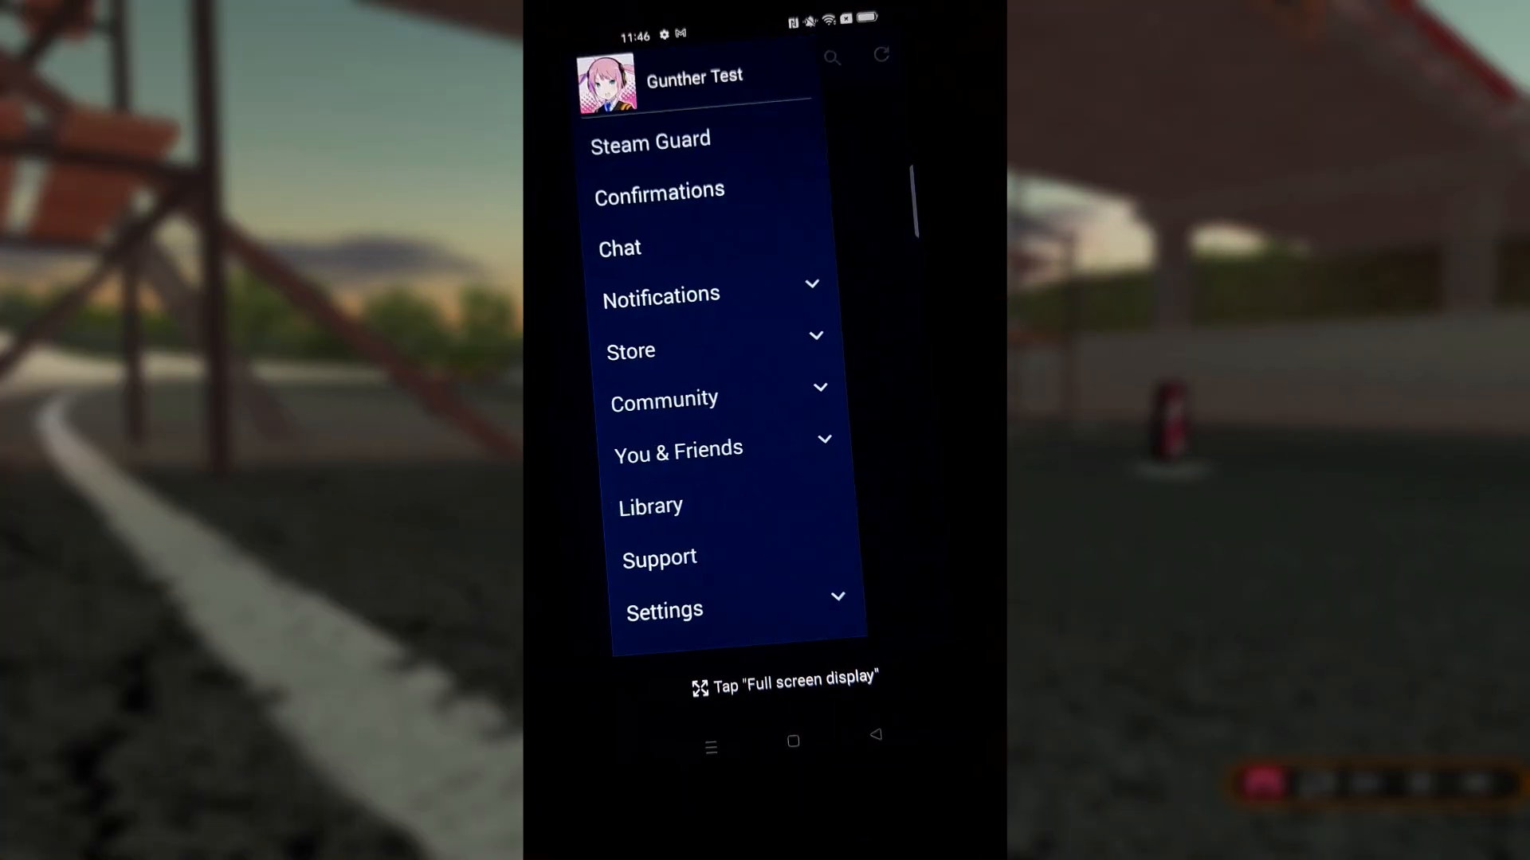
{"action": "left_click", "coordinate": [650, 140]}
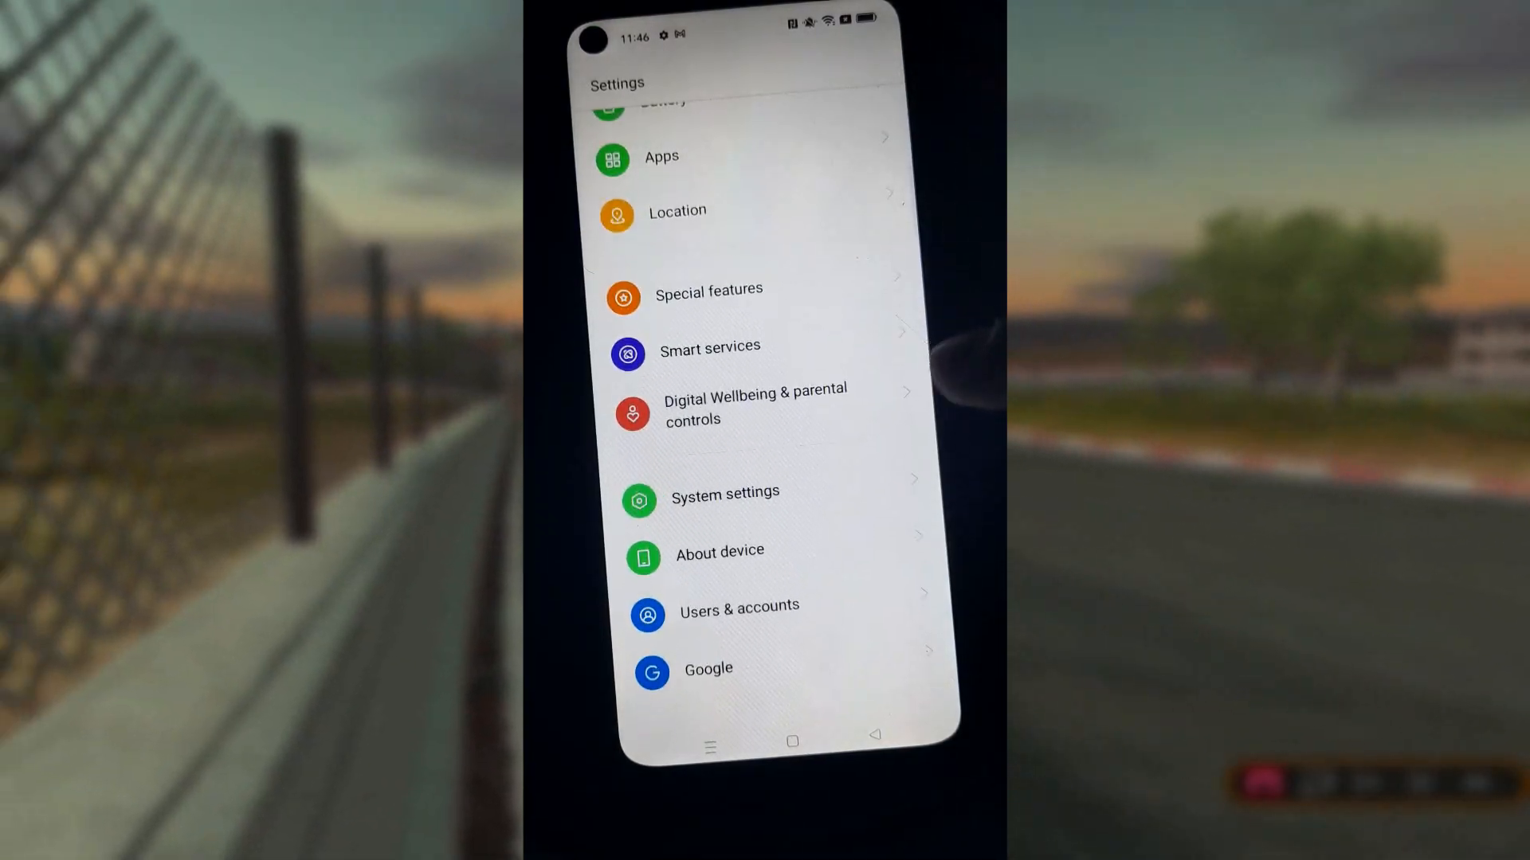
Enable Developer mode by tapping the build number under About device > Version.
{"action": "left_click", "coordinate": [718, 550]}
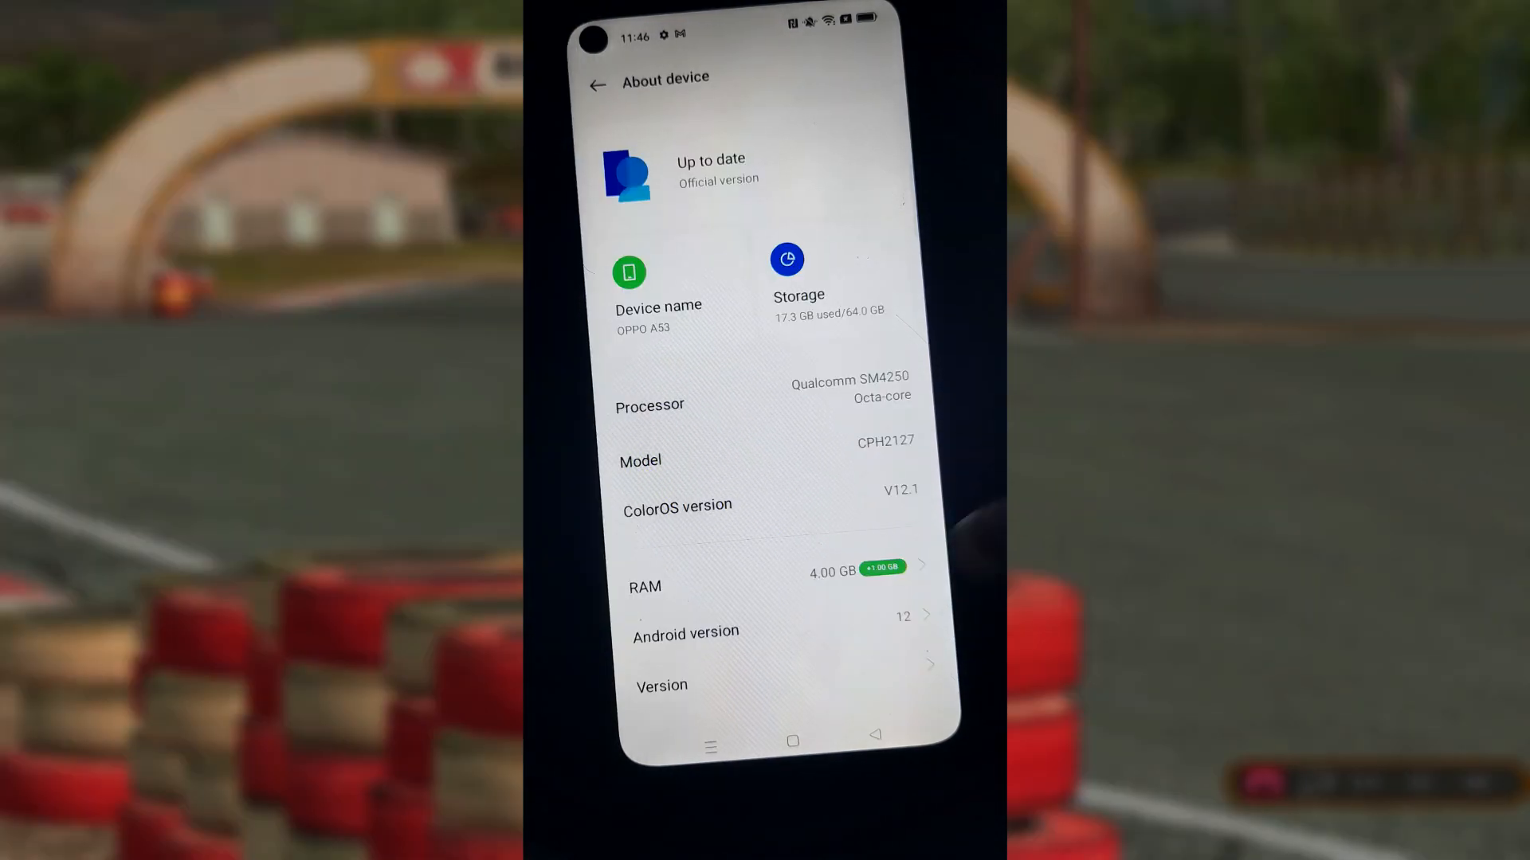
{"action": "left_click", "coordinate": [661, 685]}
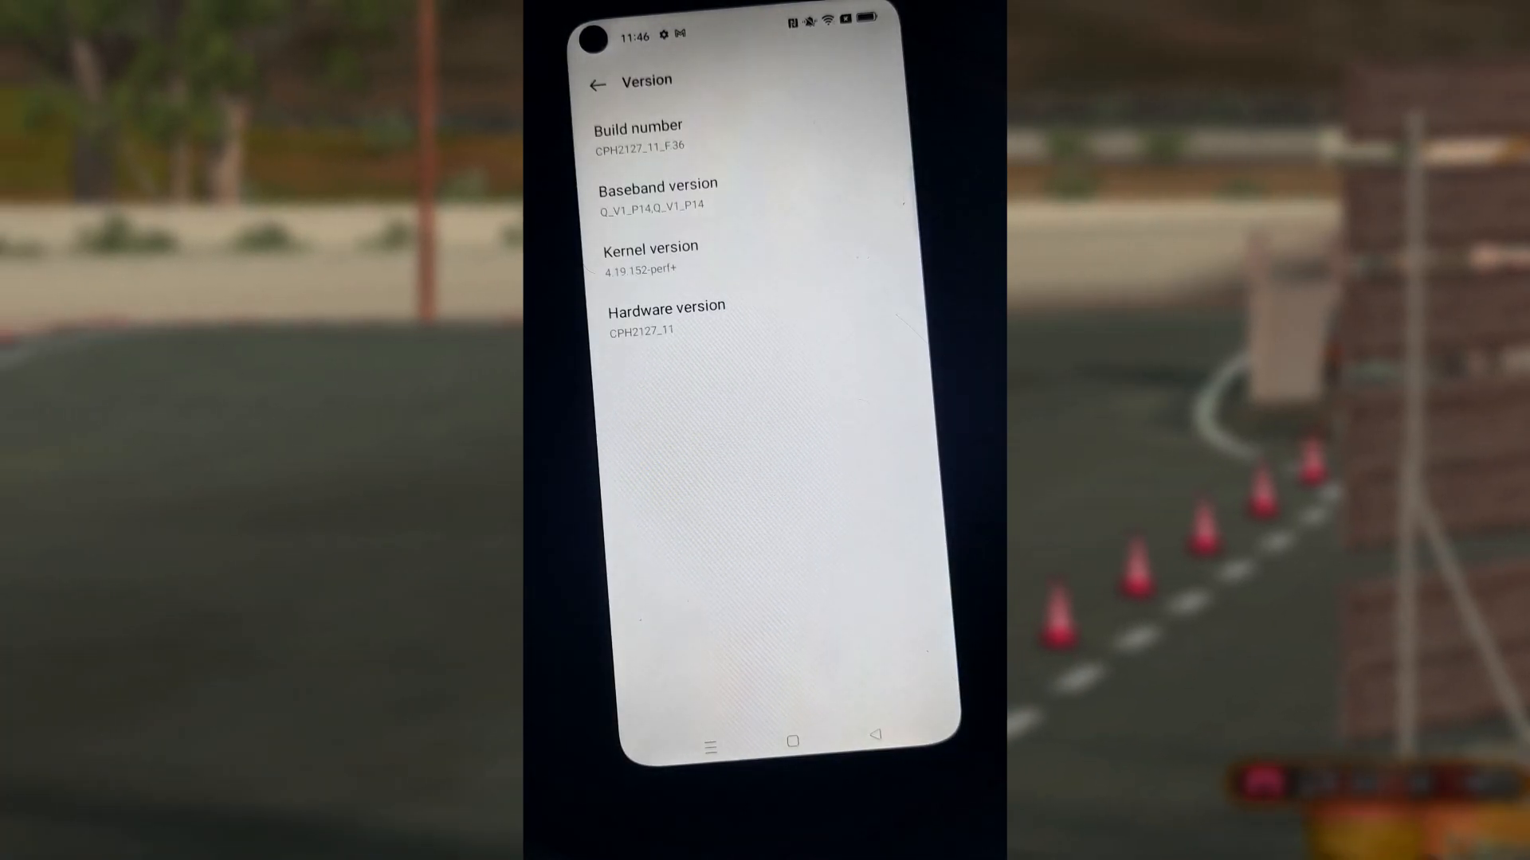
{"action": "left_click", "coordinate": [637, 137]}
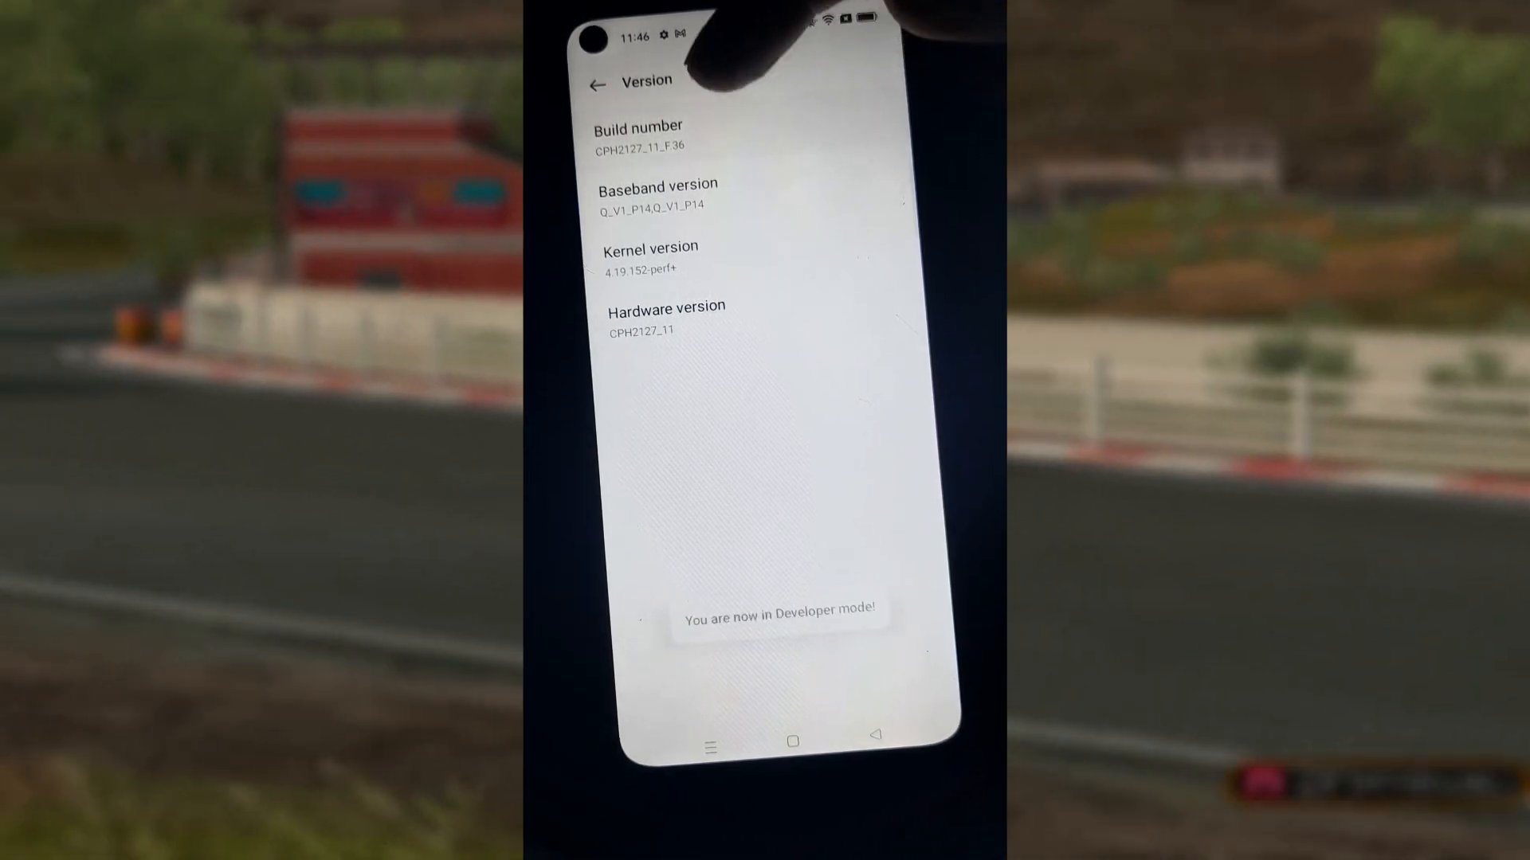
{"action": "left_click", "coordinate": [596, 85]}
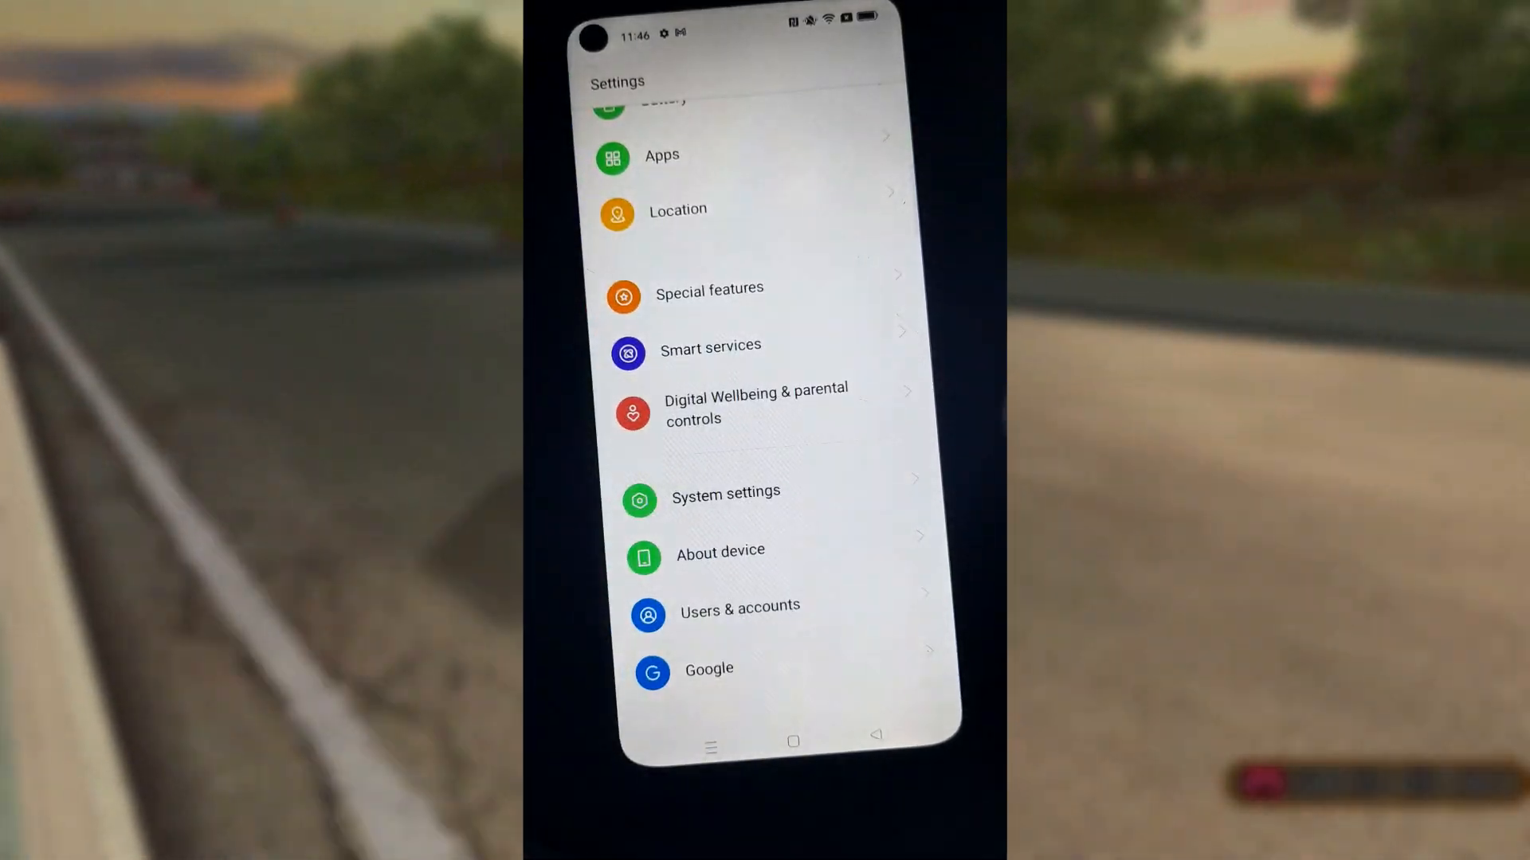
Turn on USB debugging in the phone's Developer options.
{"action": "left_click", "coordinate": [725, 492]}
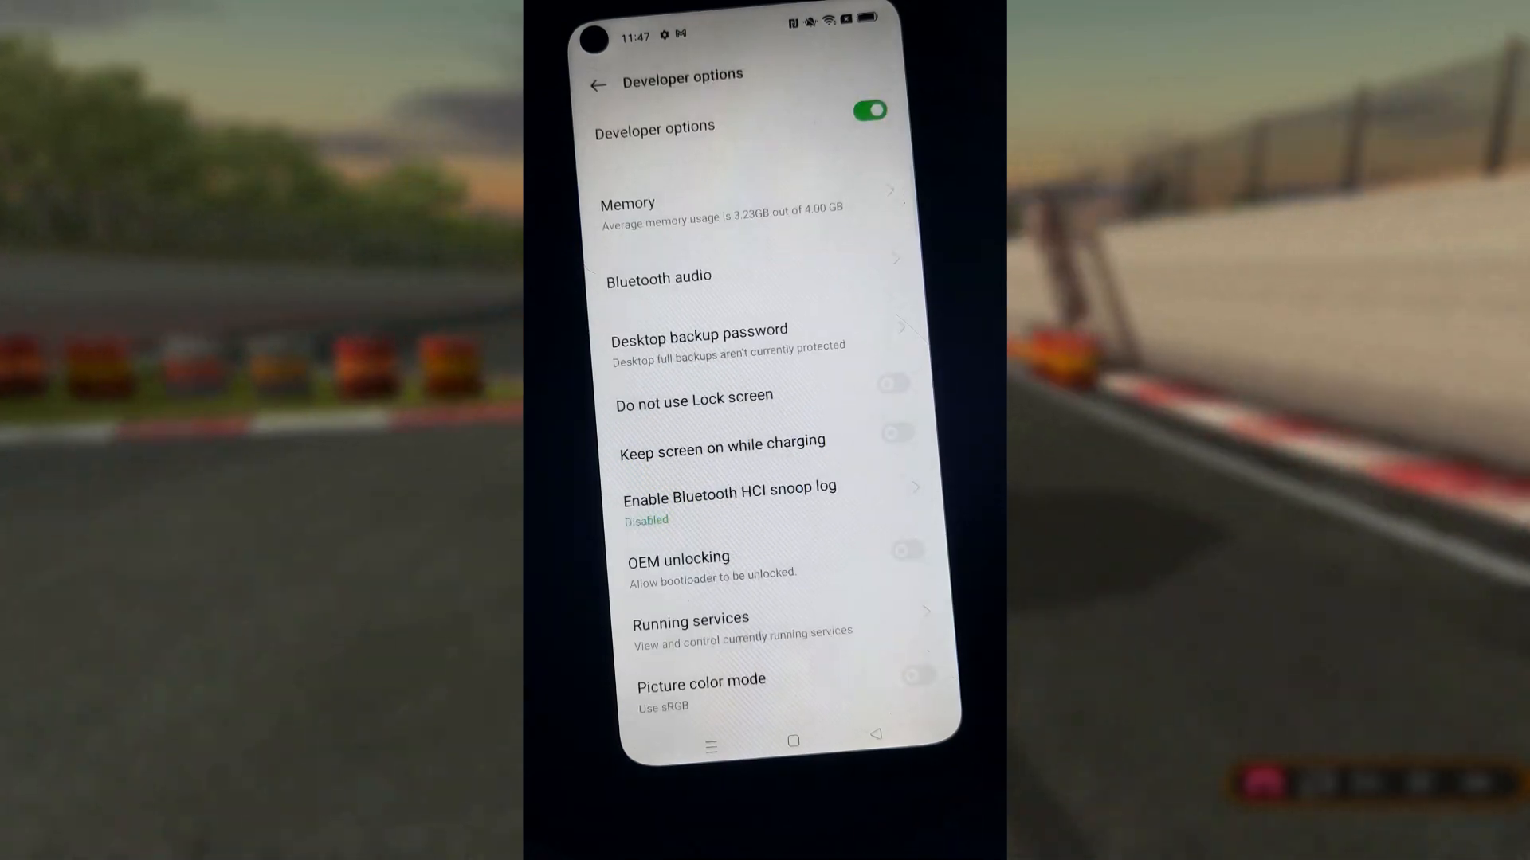
{"action": "scroll", "scroll_direction": "down", "scroll_amount": 3}
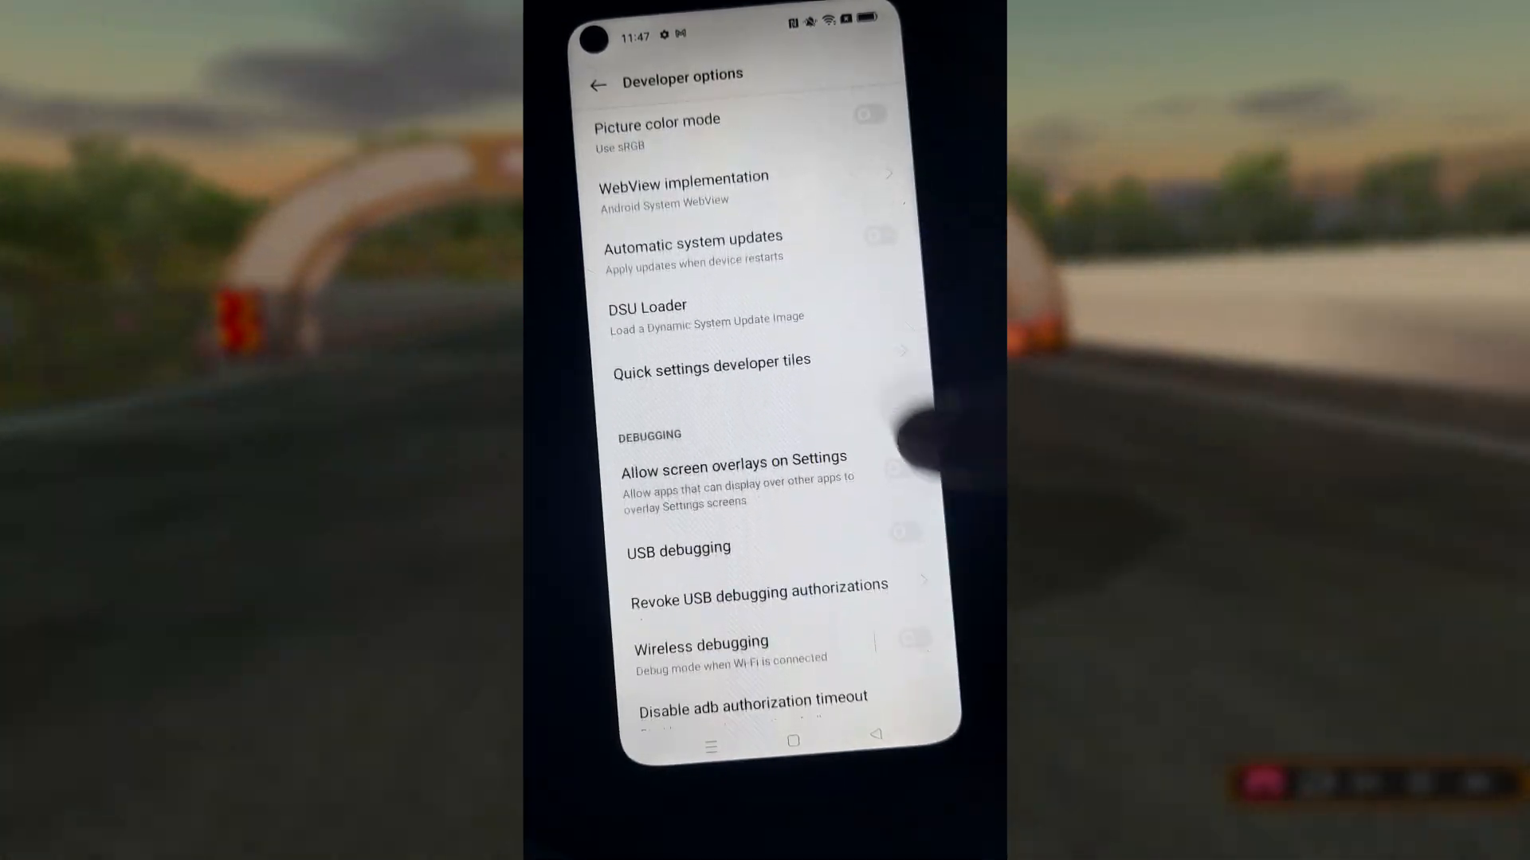
{"action": "left_click", "coordinate": [904, 531]}
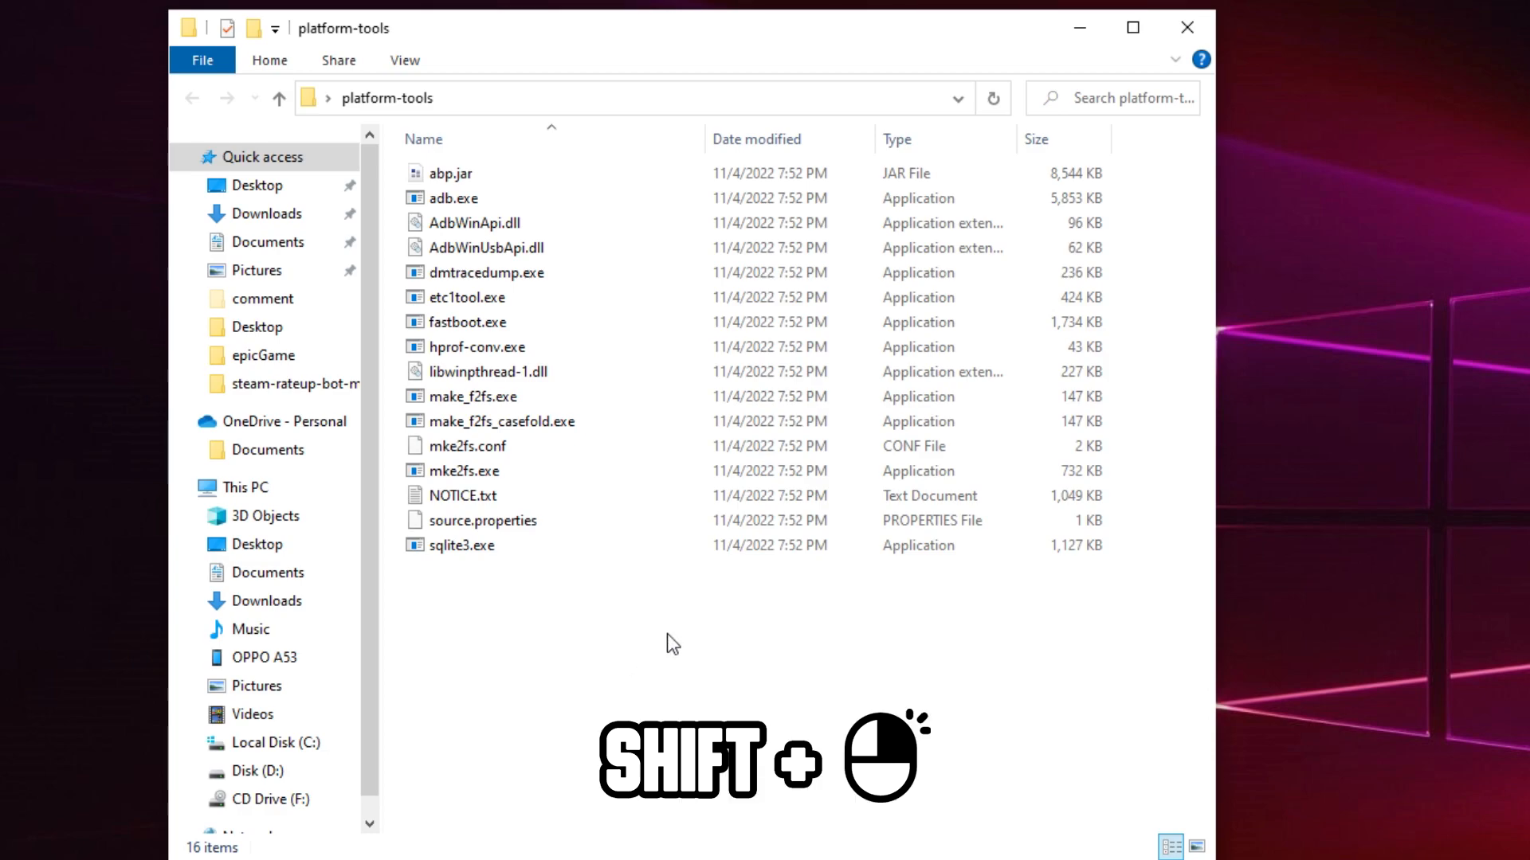
Launch a PowerShell window inside the platform-tools folder.
{"action": "right_click", "coordinate": [671, 642]}
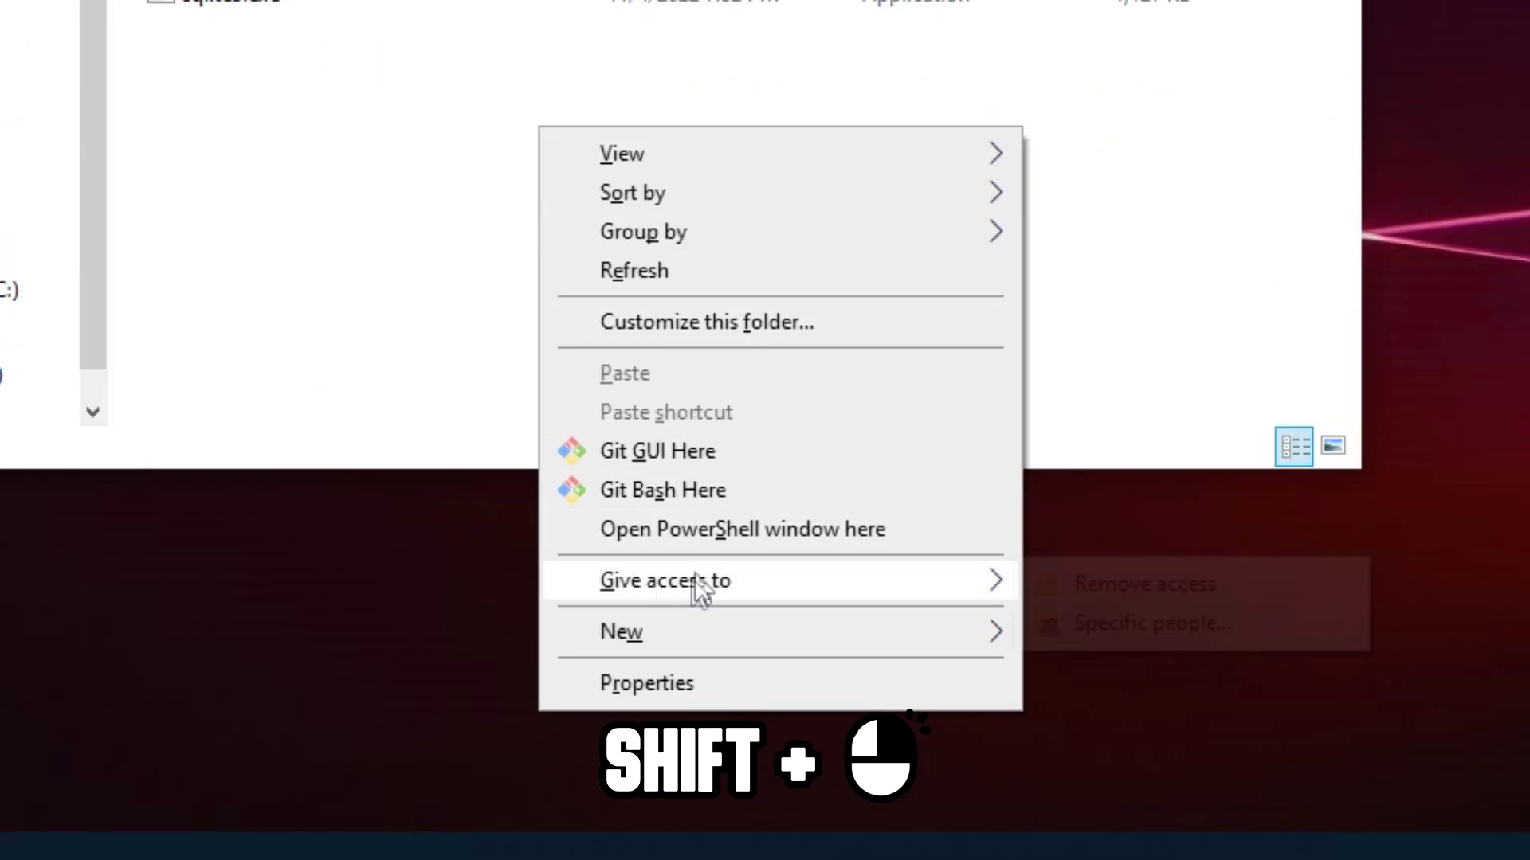
{"action": "left_click", "coordinate": [740, 529]}
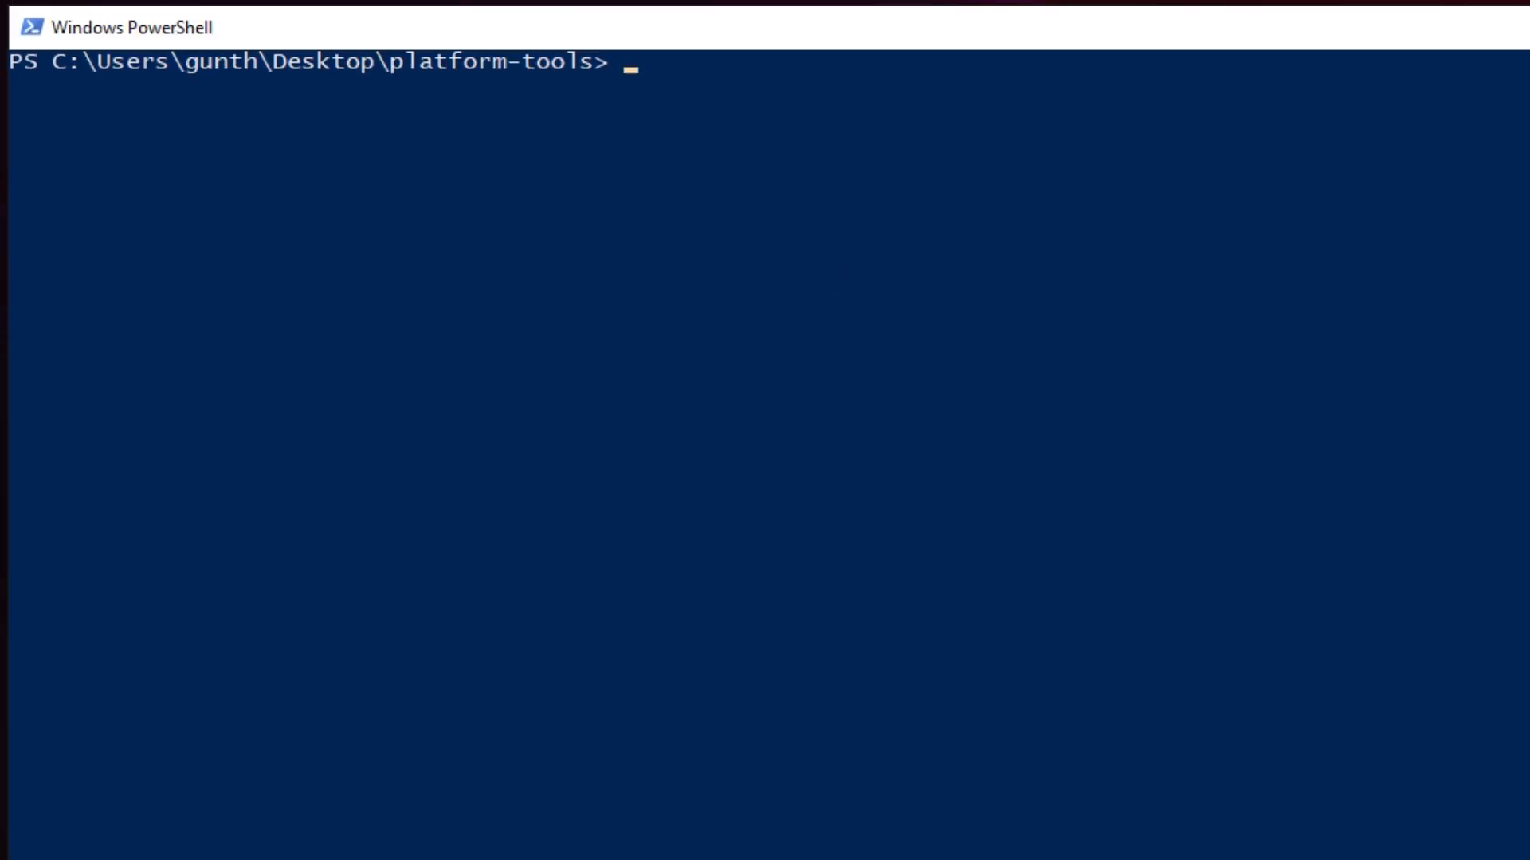
Run .\adb devices and always allow USB debugging from this computer on the phone.
{"action": "type", "text": "./"}
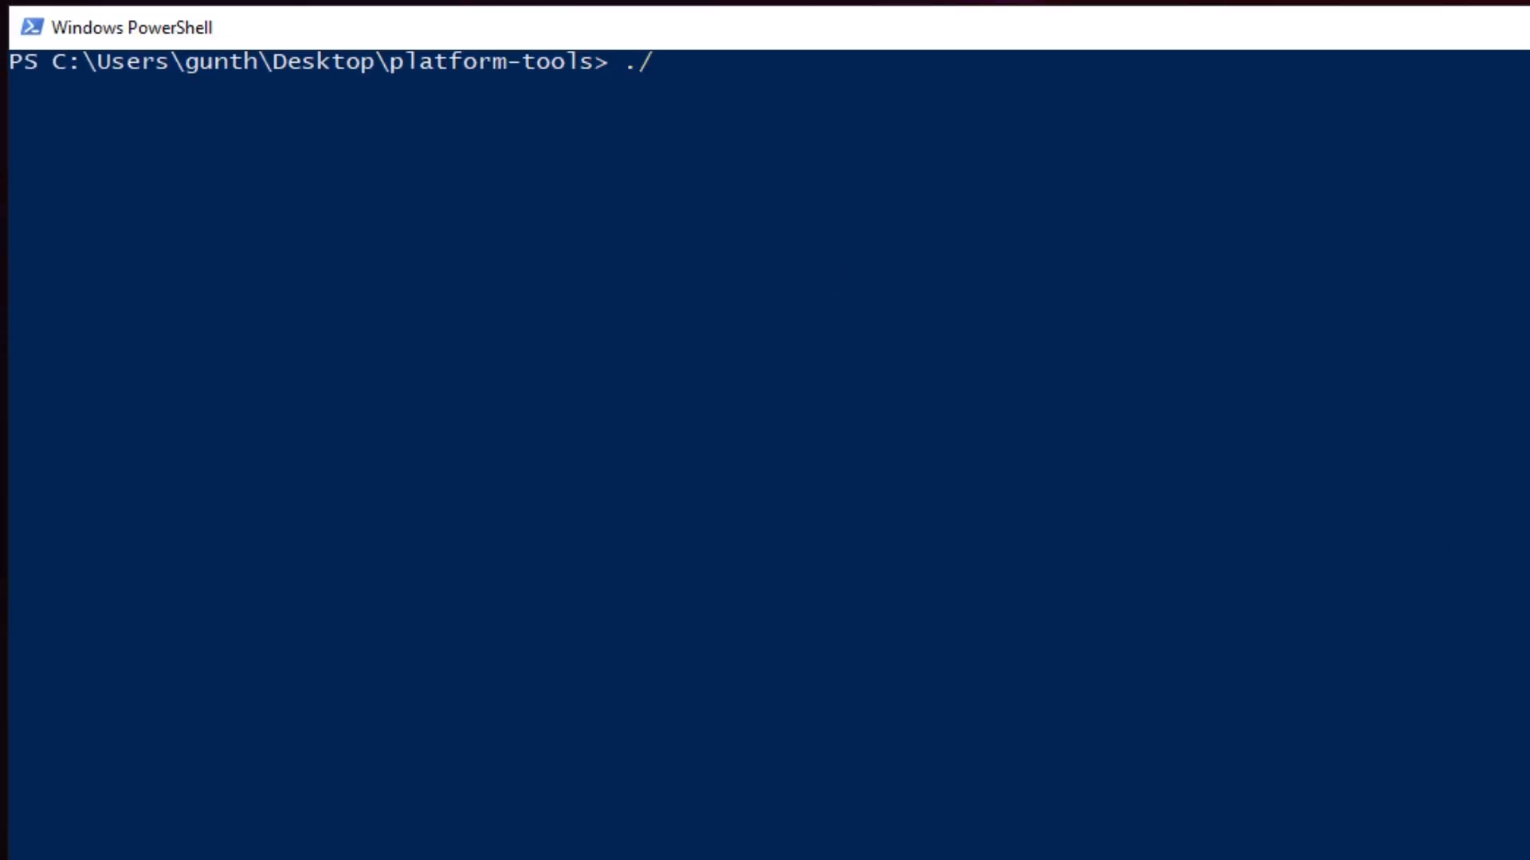
{"action": "type", "text": "adb de"}
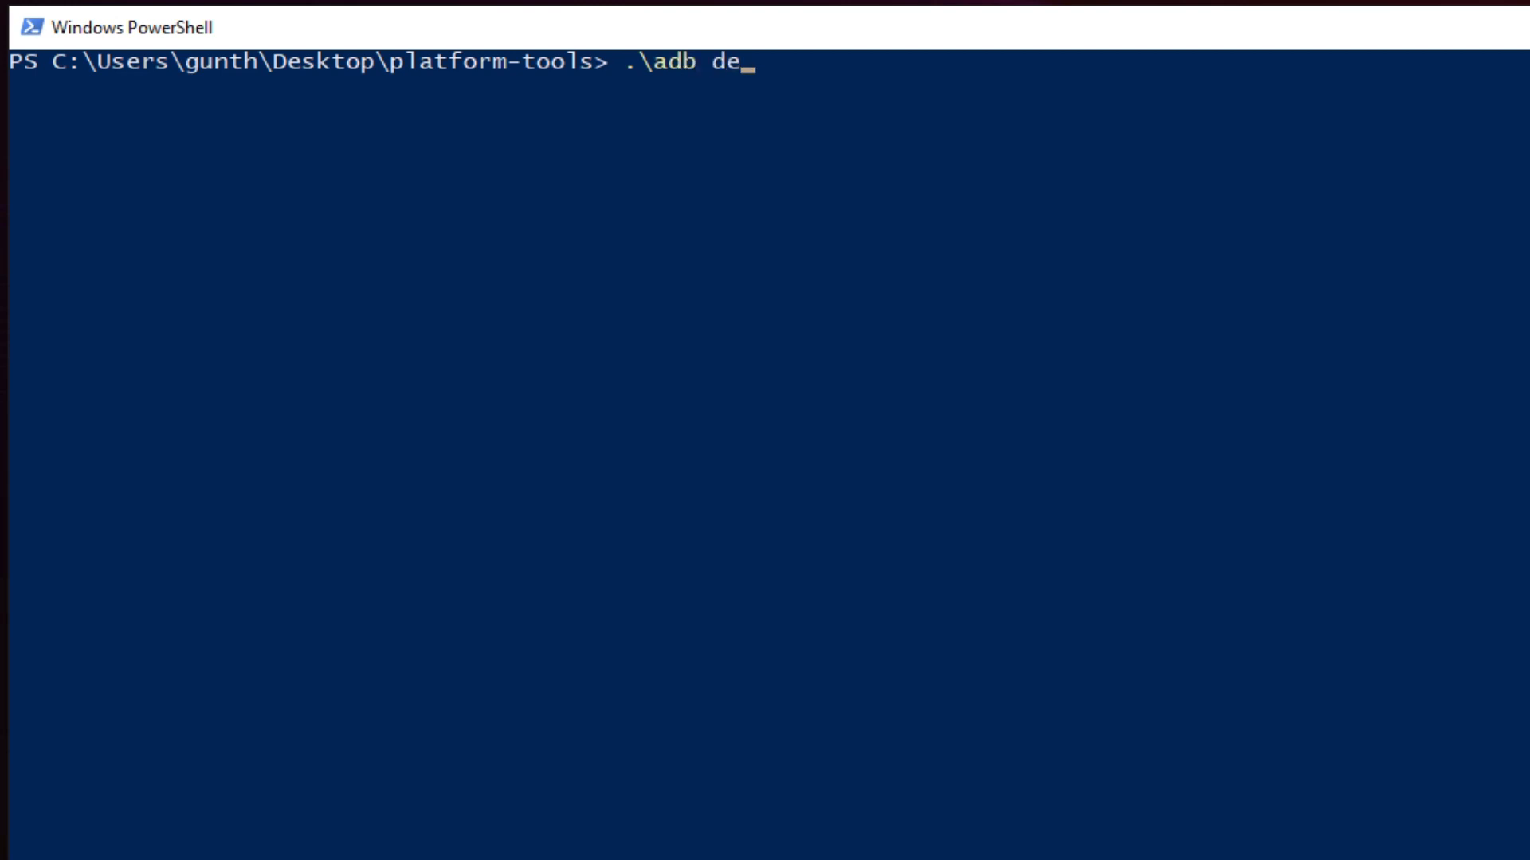
{"action": "key", "text": "enter"}
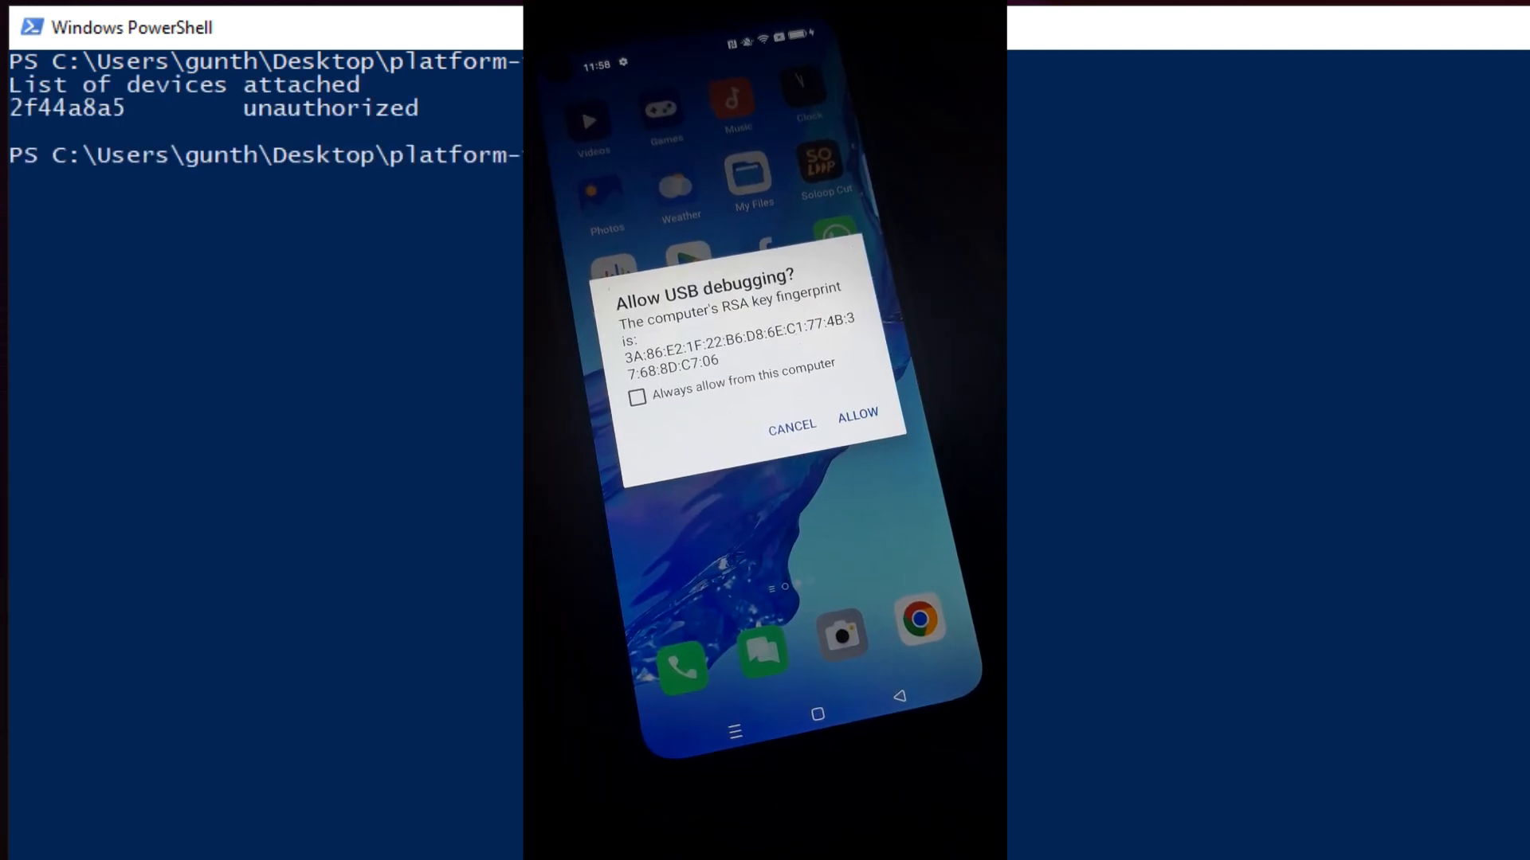
{"action": "left_click", "coordinate": [636, 389]}
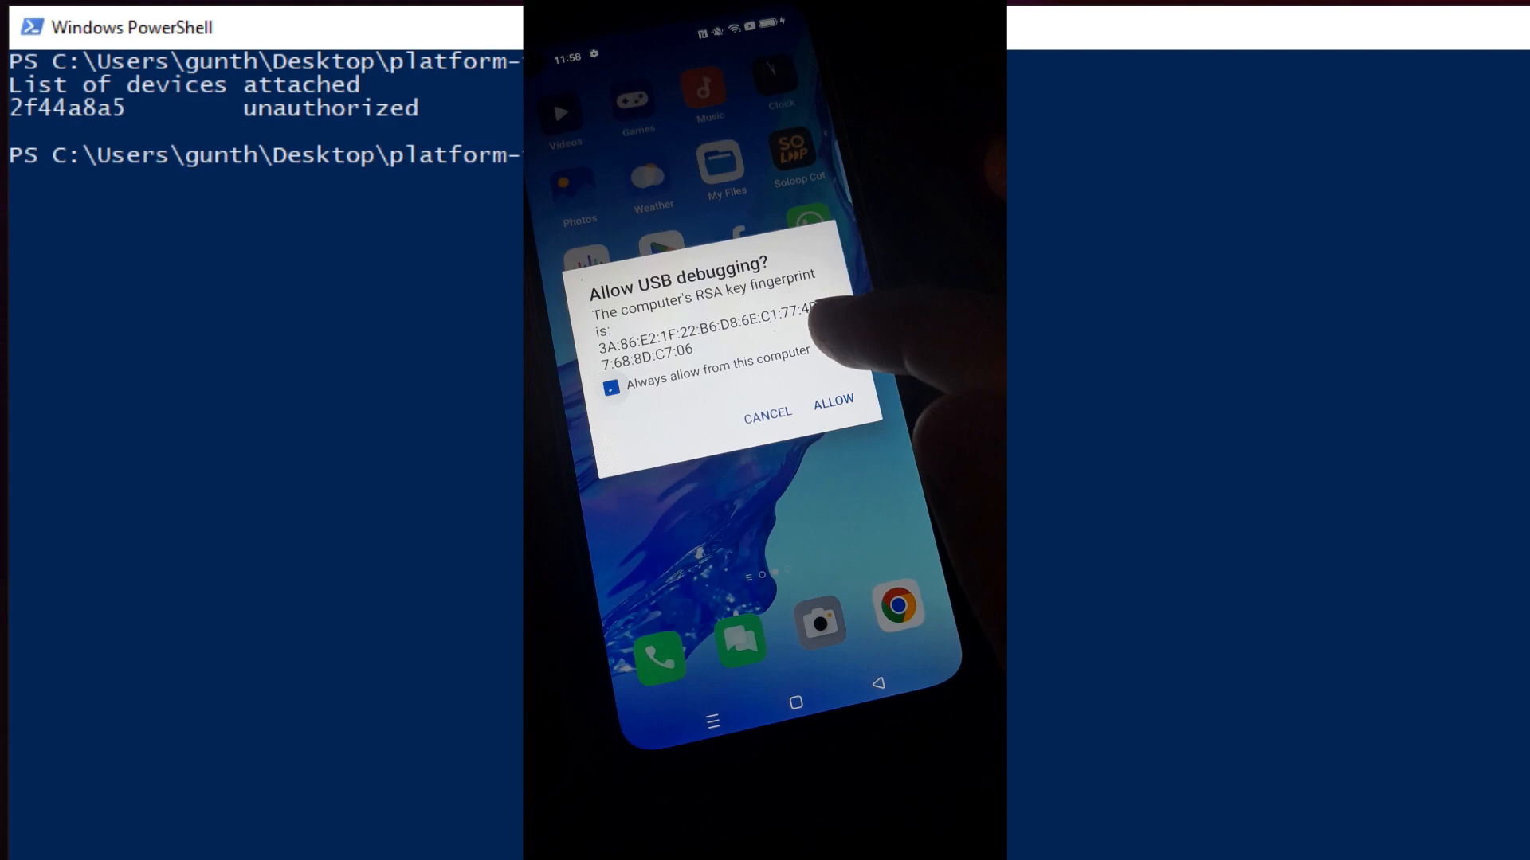
{"action": "left_click", "coordinate": [831, 408]}
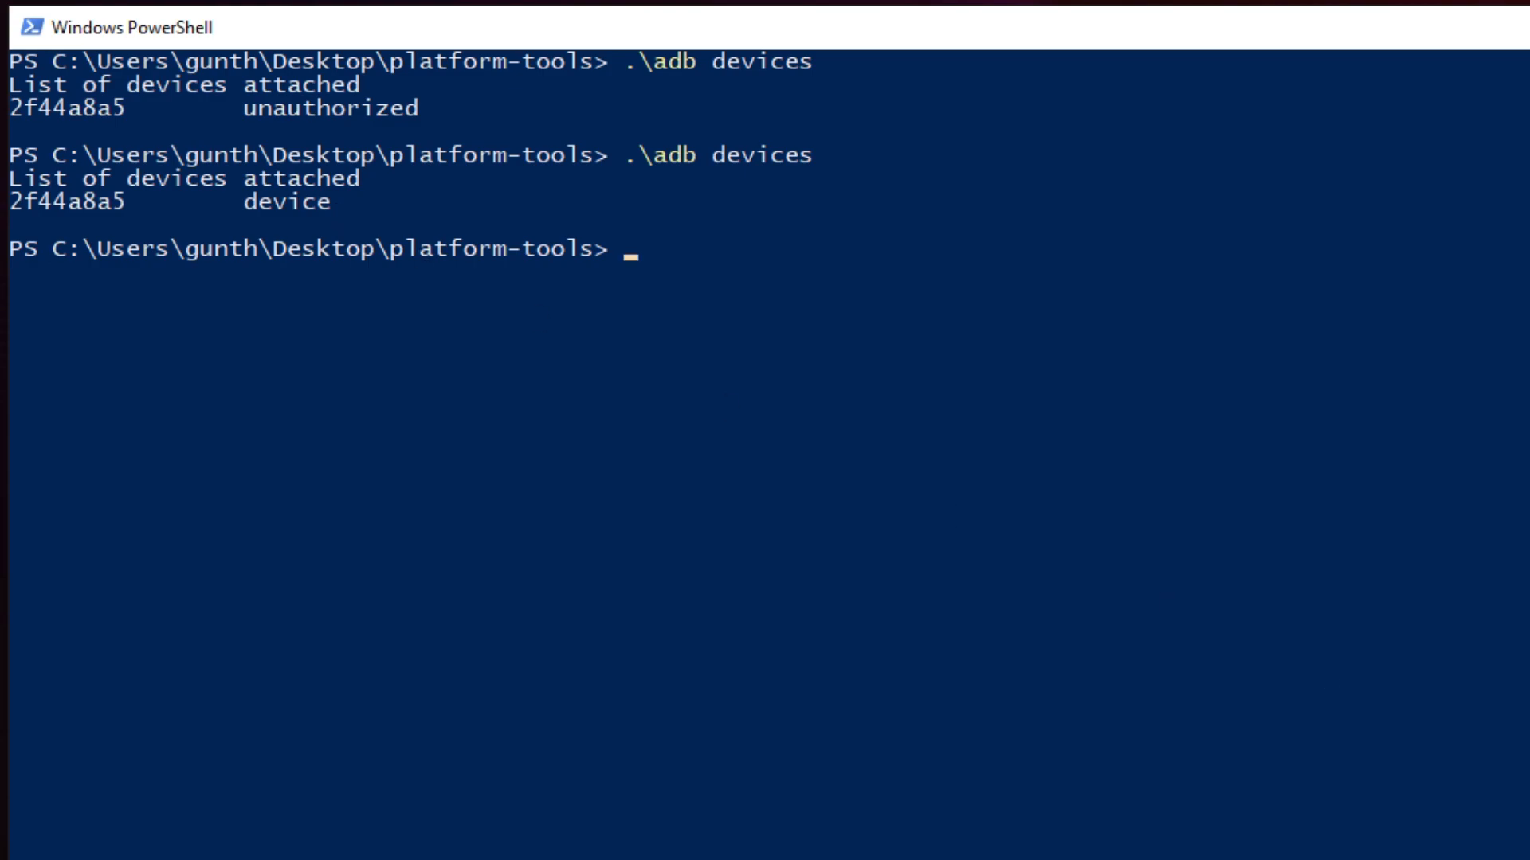
Back up the Steam app with adb backup -noapk com.valvesoftware.android.steam.community.
{"action": "type", "text": ".\\adb backup -noapk com"}
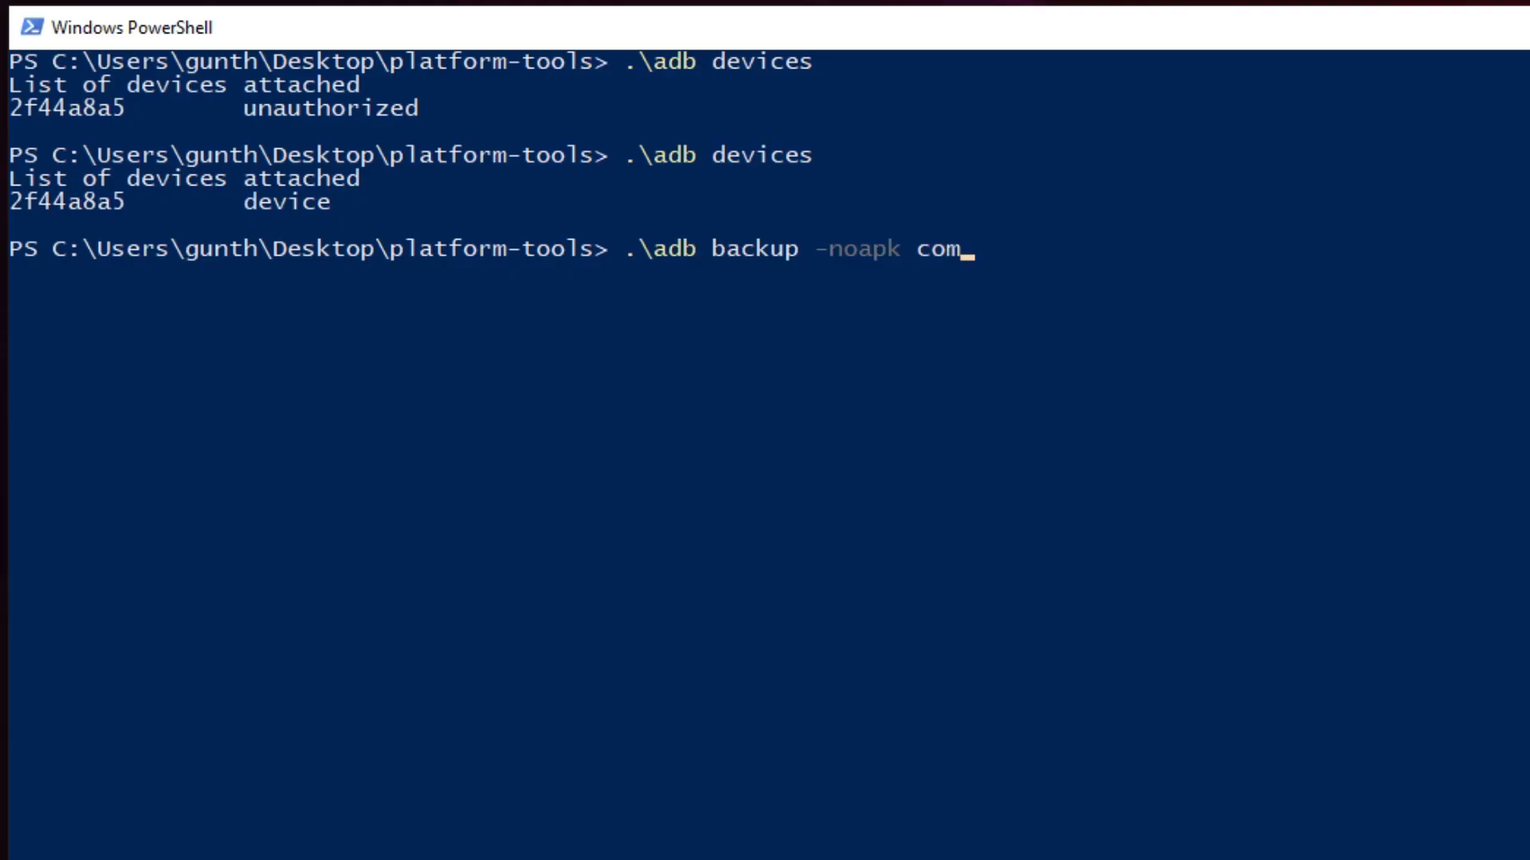
{"action": "type", "text": "valvesoftware.android.steam.community"}
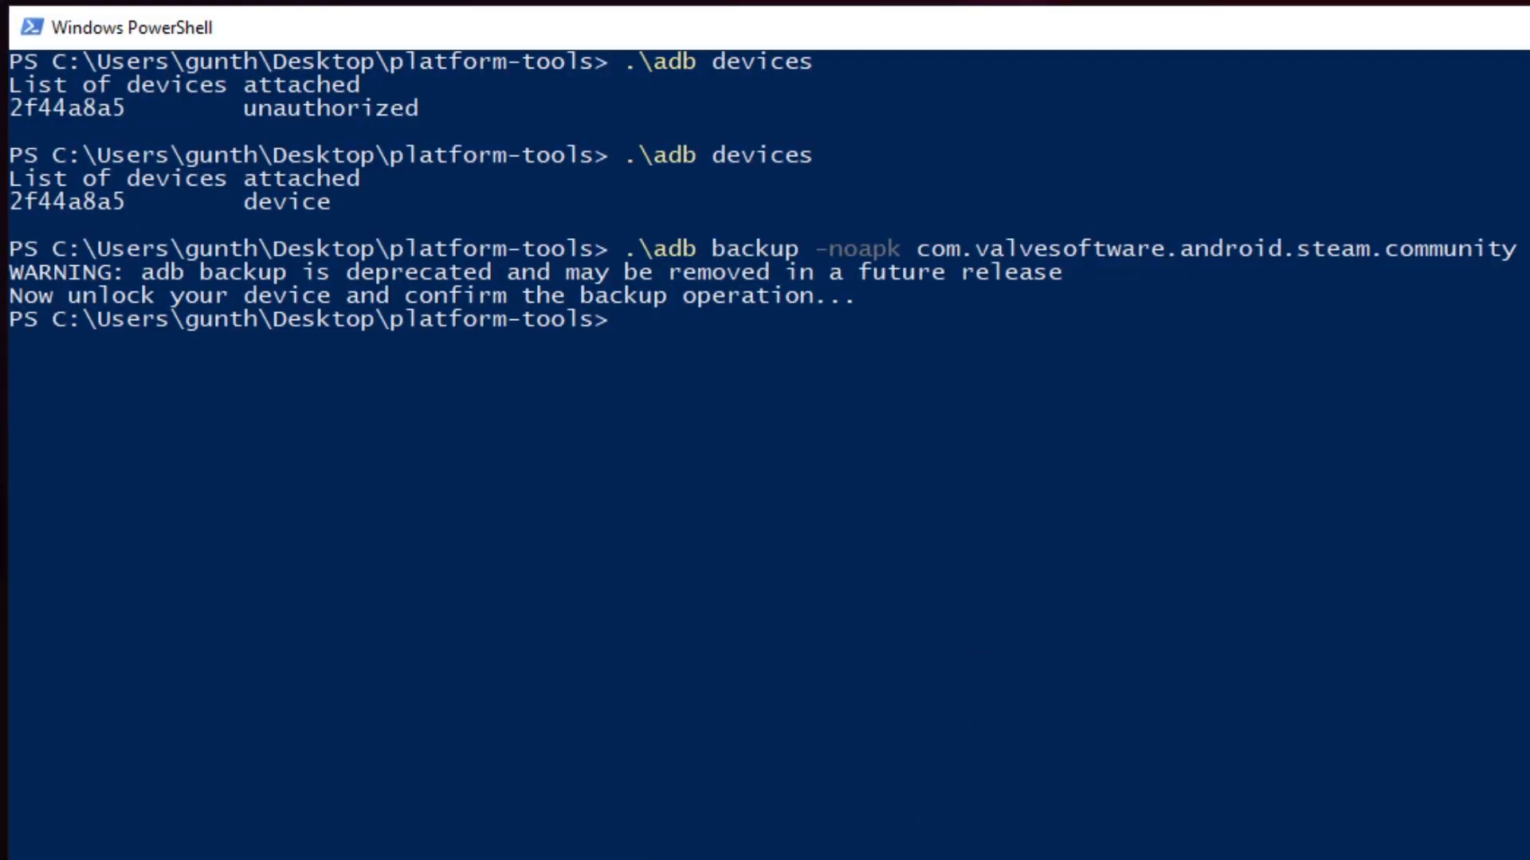
Unpack backup.ab into backup.tar with java -jar abp.jar unpack.
{"action": "type", "text": "java -"}
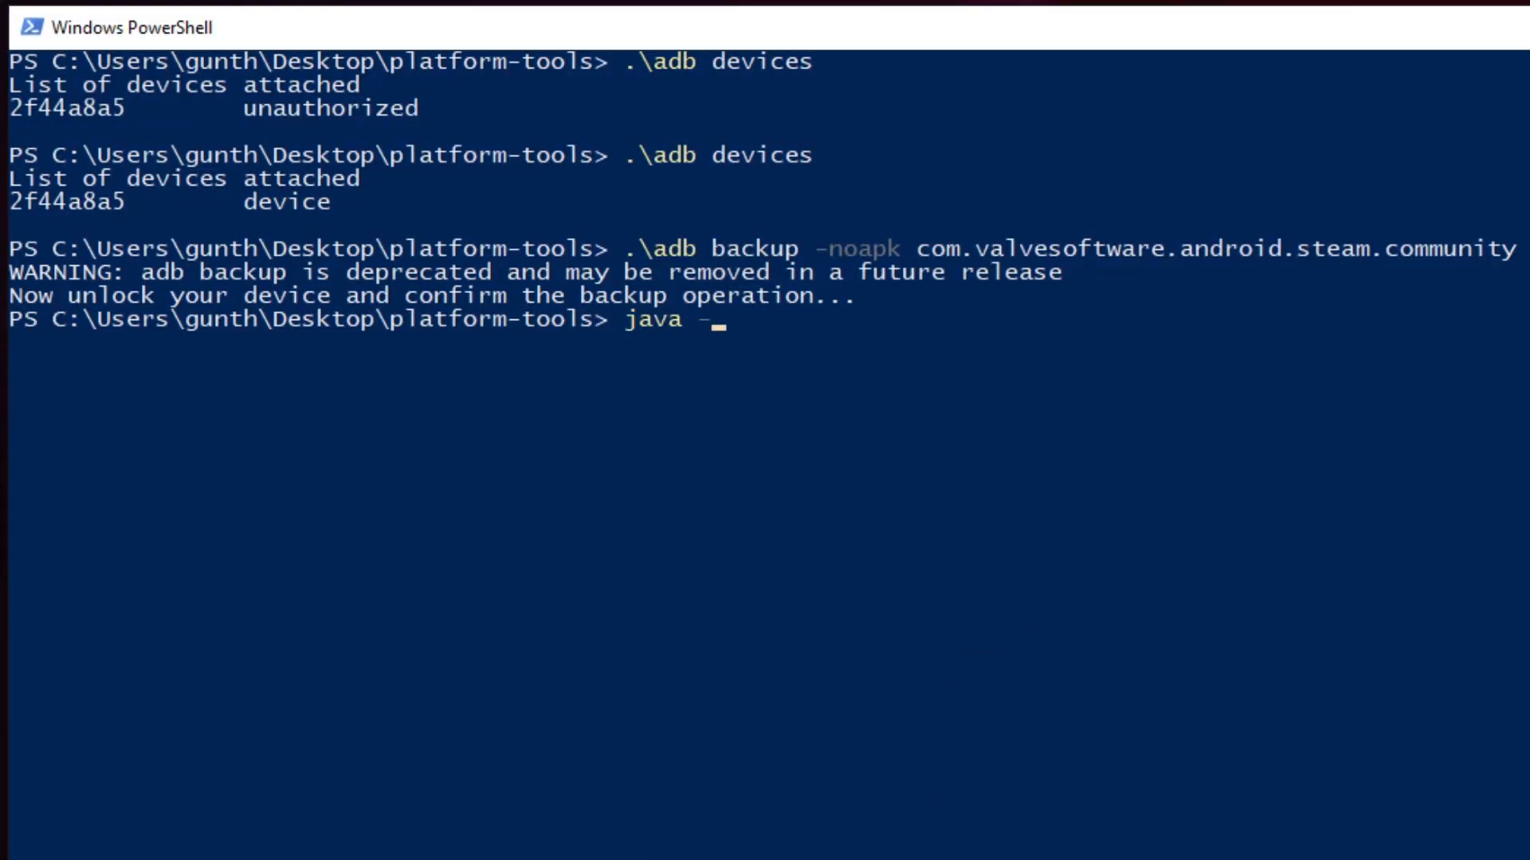
{"action": "type", "text": "jar"}
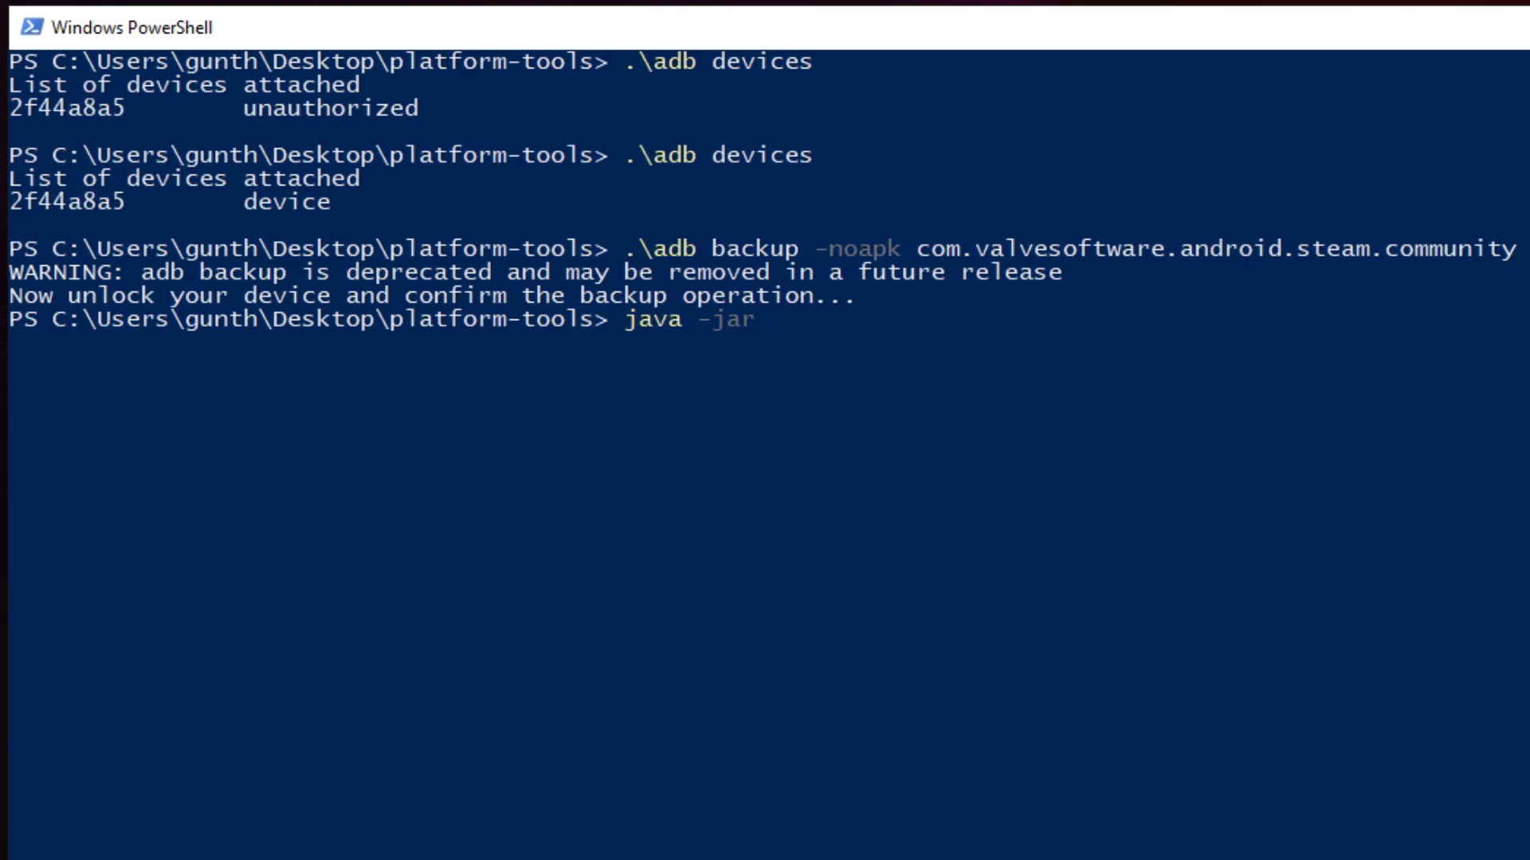
{"action": "type", "text": "abp.jar"}
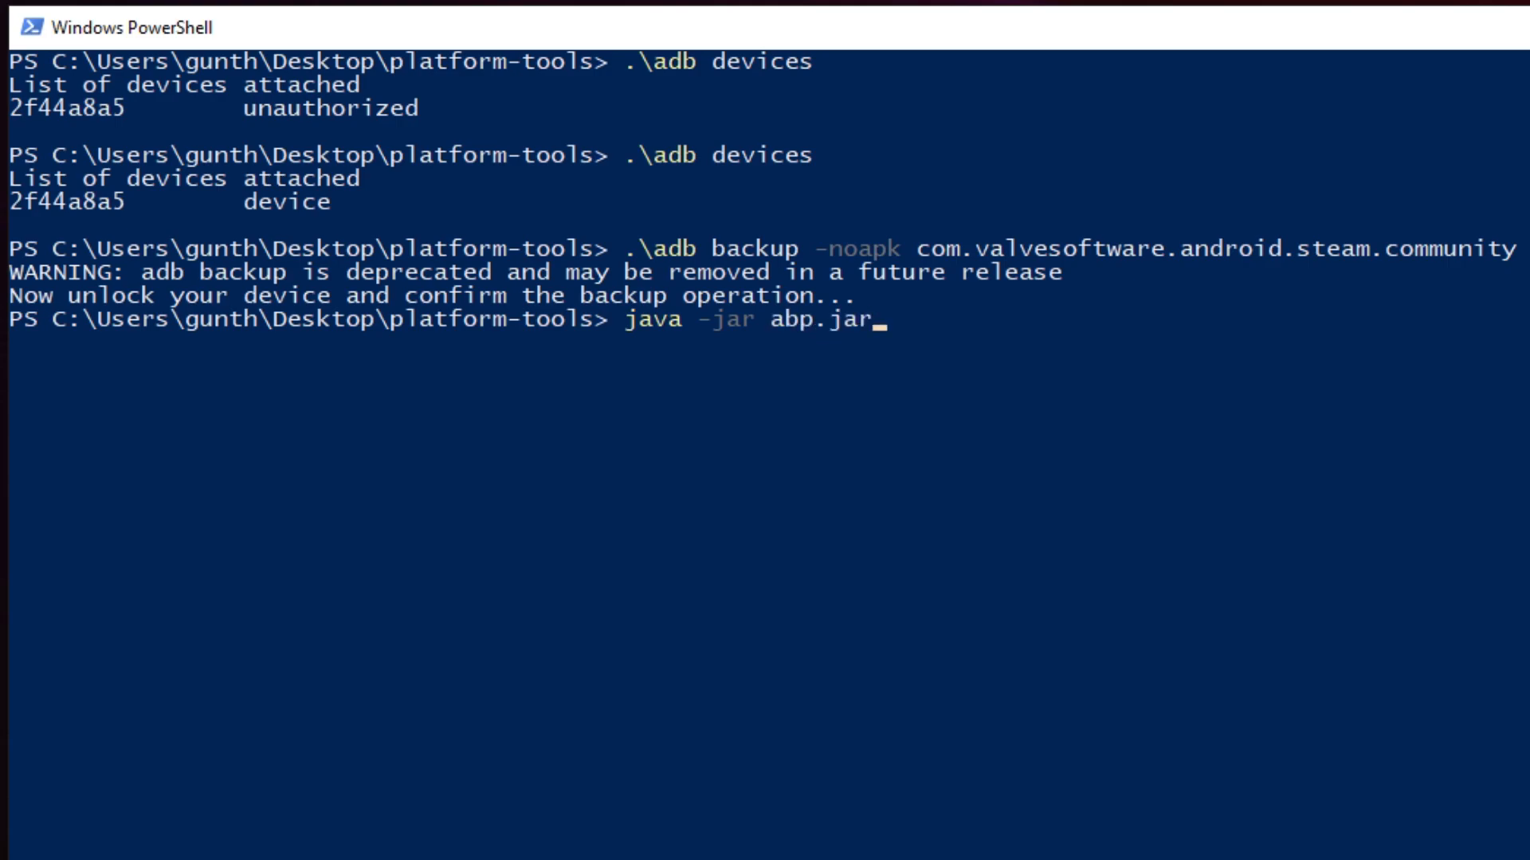
{"action": "type", "text": "unpack"}
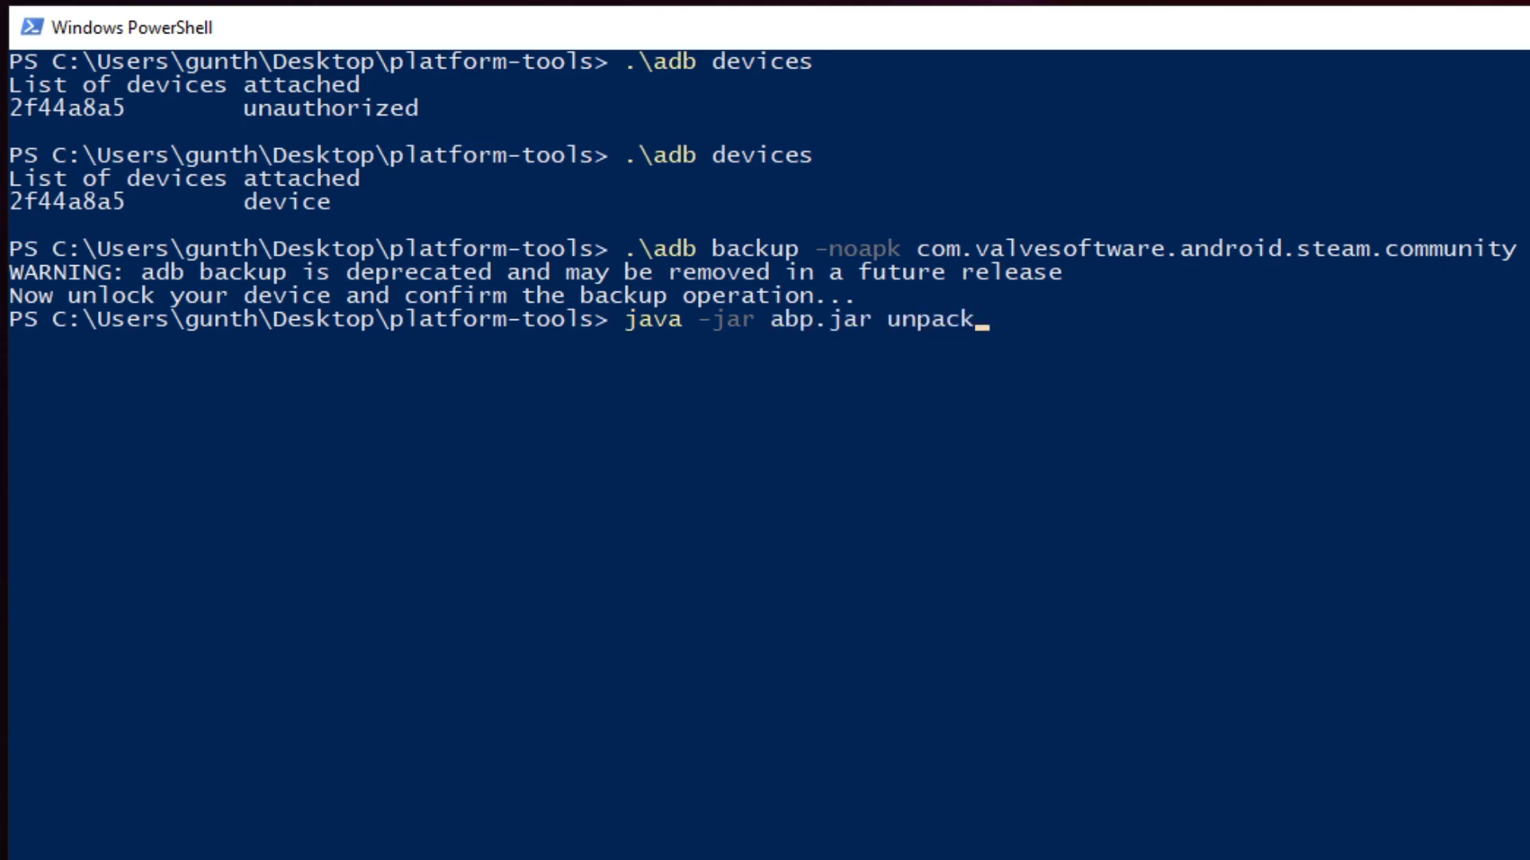
{"action": "type", "text": "backup."}
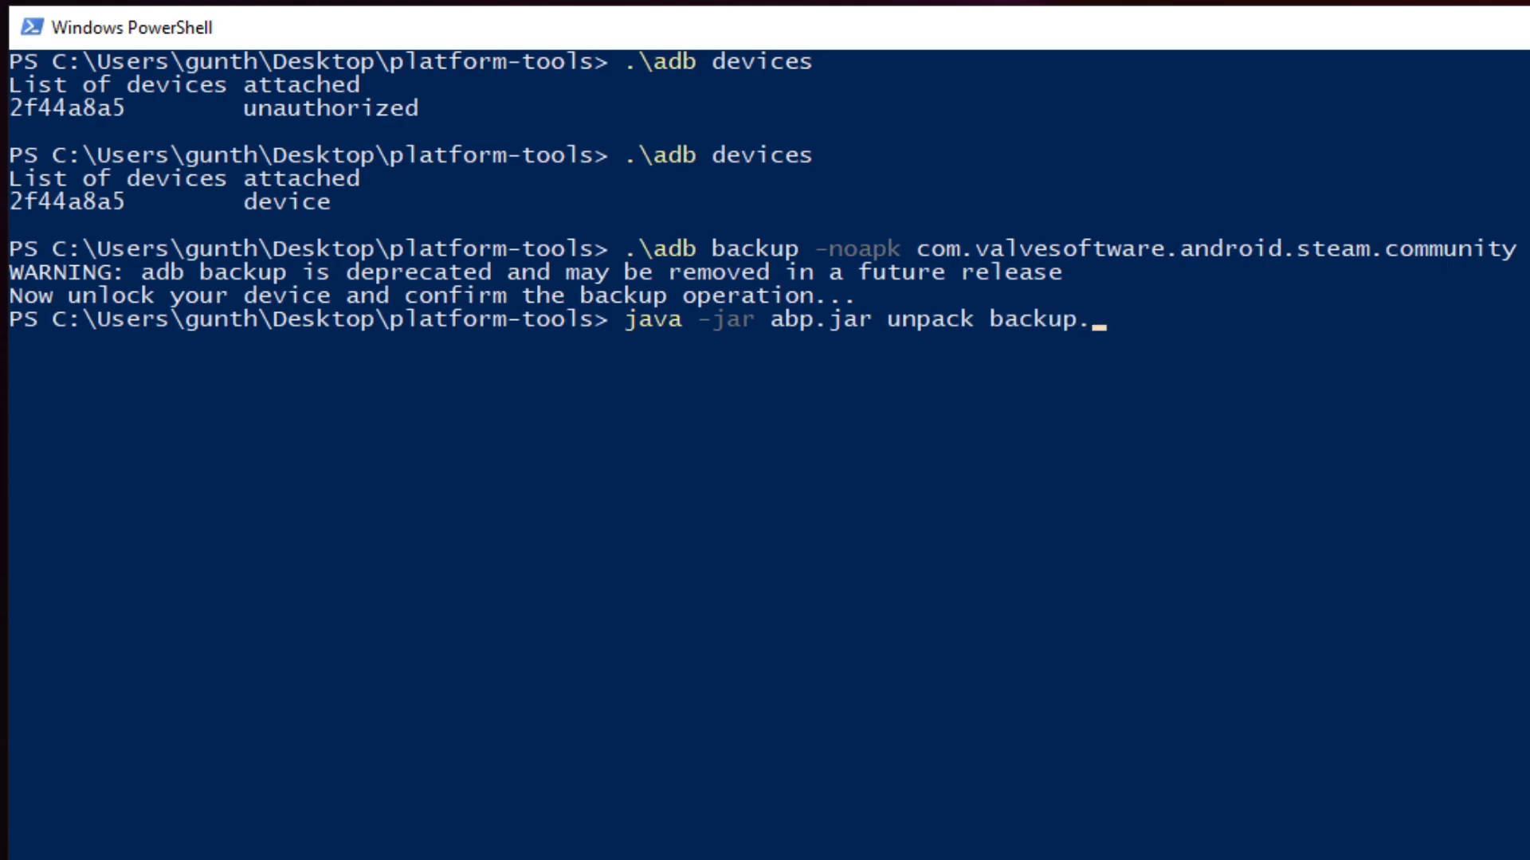
{"action": "type", "text": "ab bacj"}
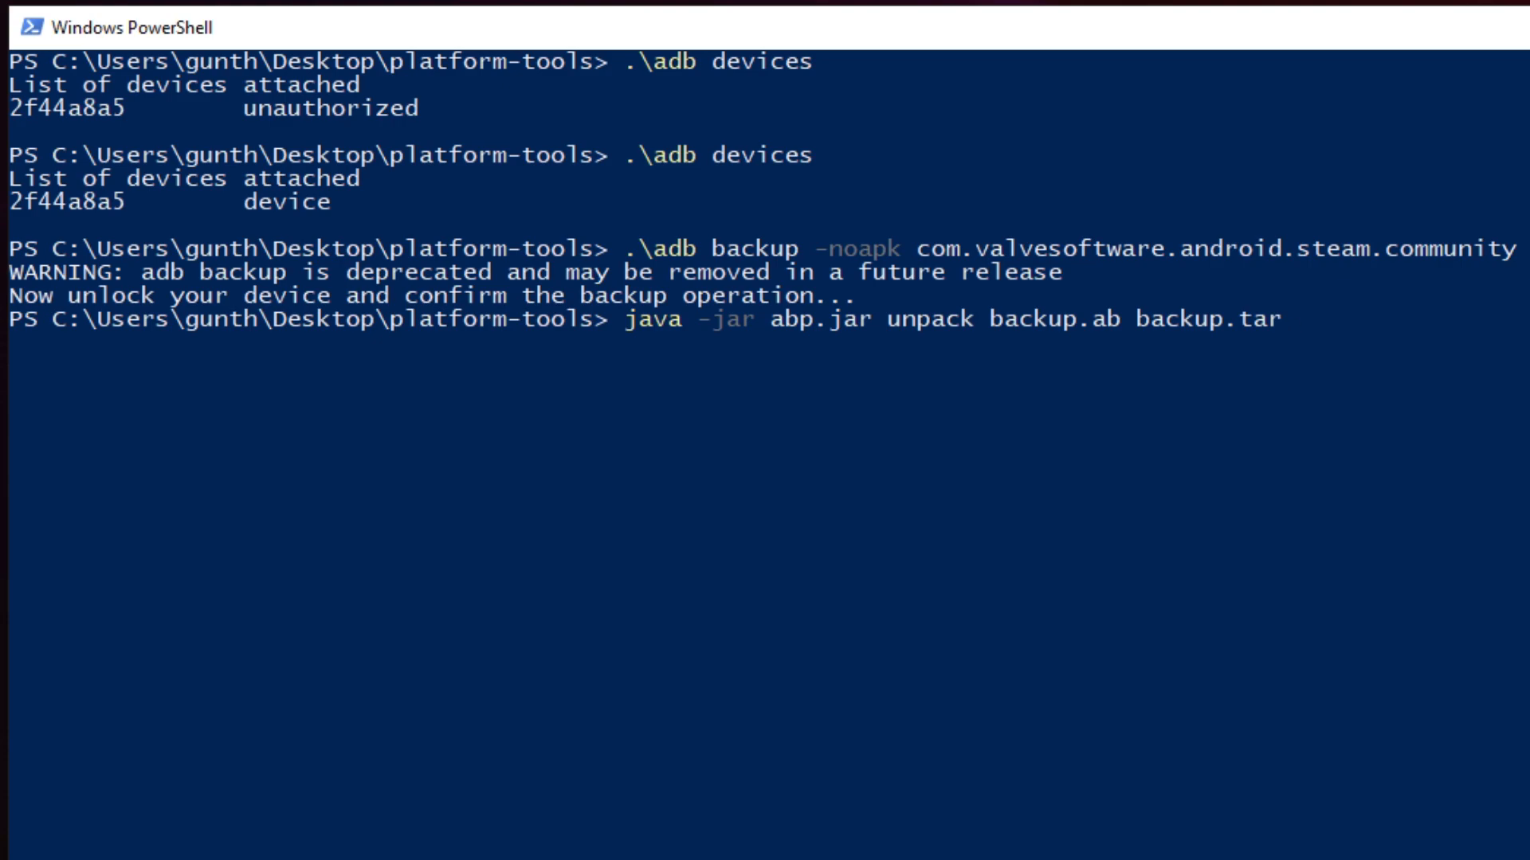
{"action": "key", "text": "Enter"}
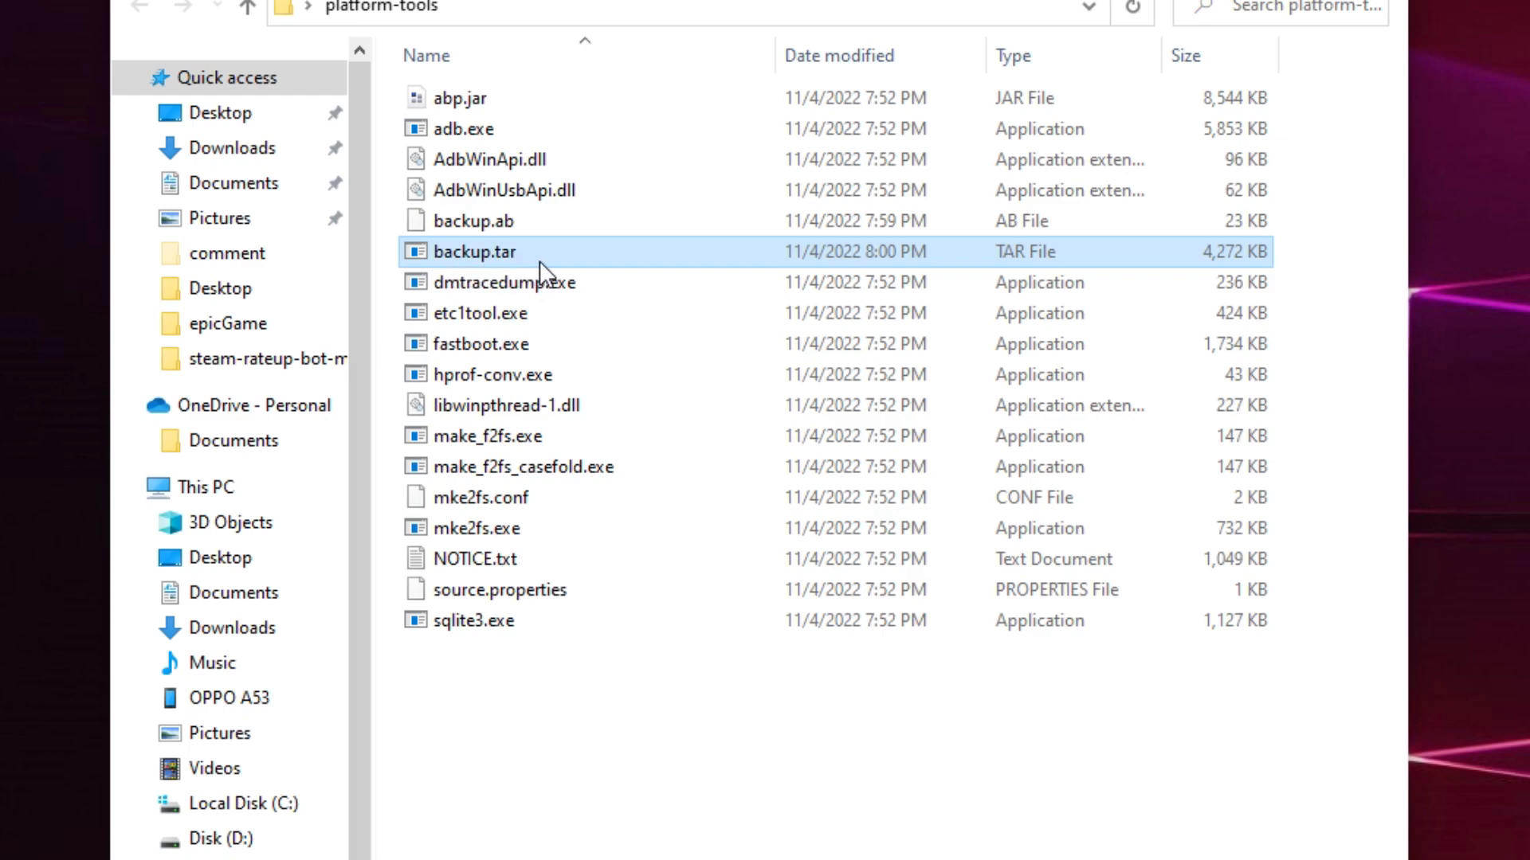
{"action": "mouse_move", "coordinate": [653, 266]}
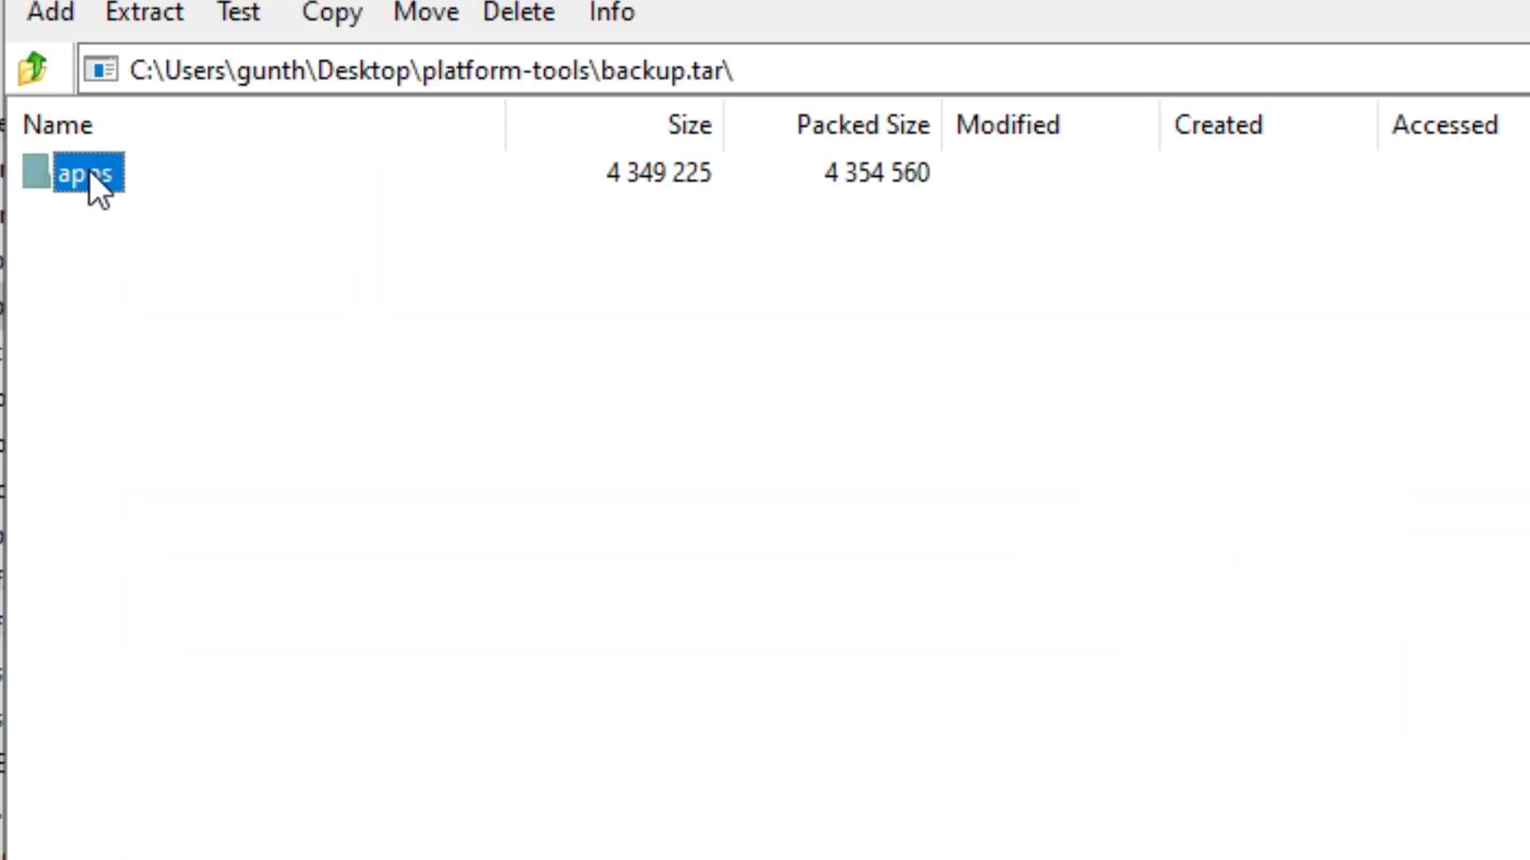
Browse backup.tar to the Steam app's f folder holding the Steamguard file.
{"action": "double_click", "coordinate": [82, 172]}
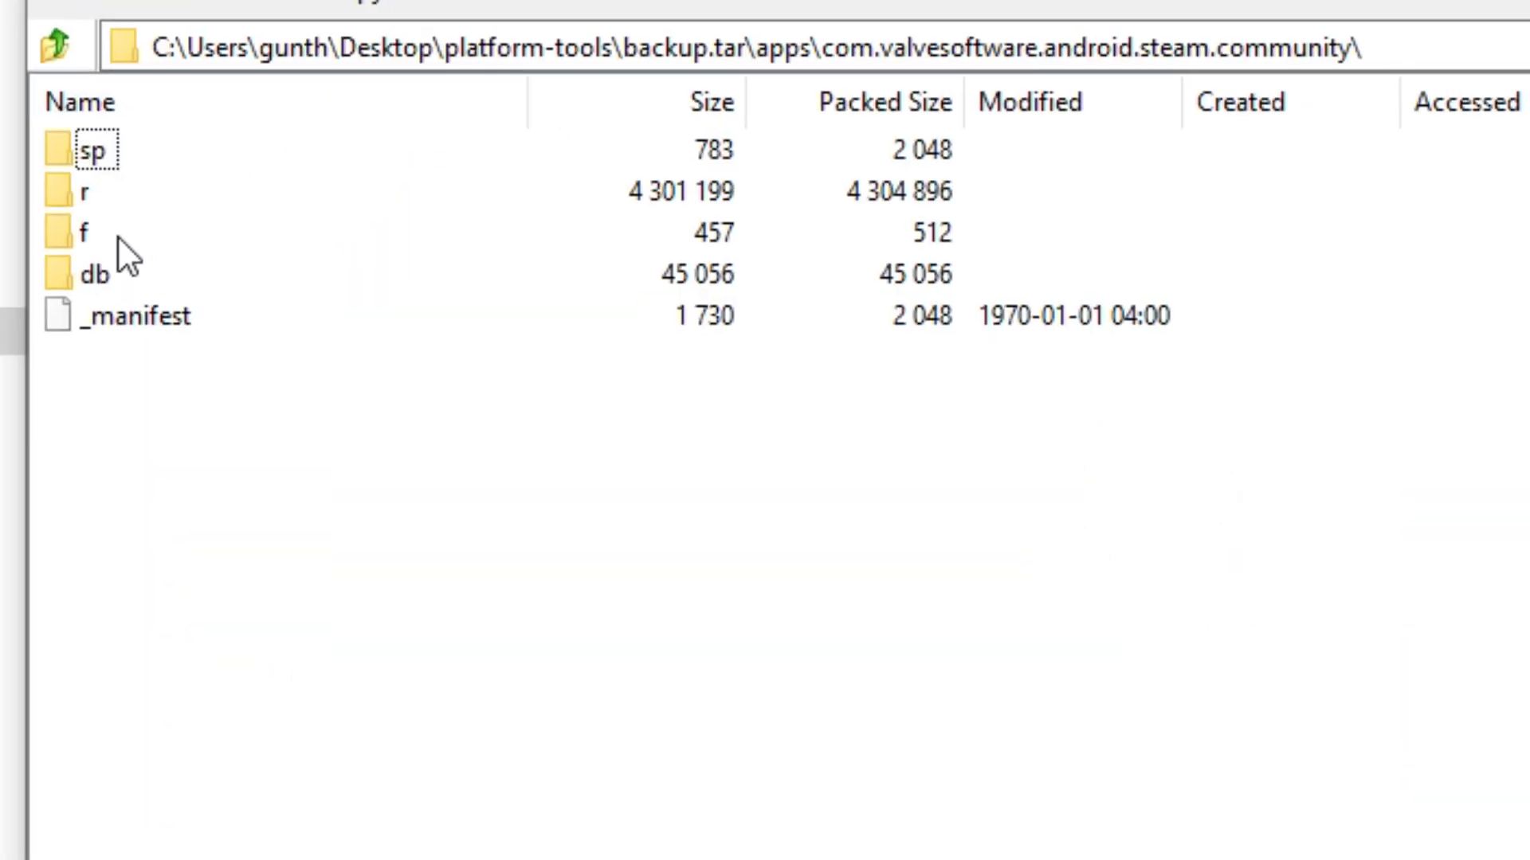
{"action": "double_click", "coordinate": [83, 232]}
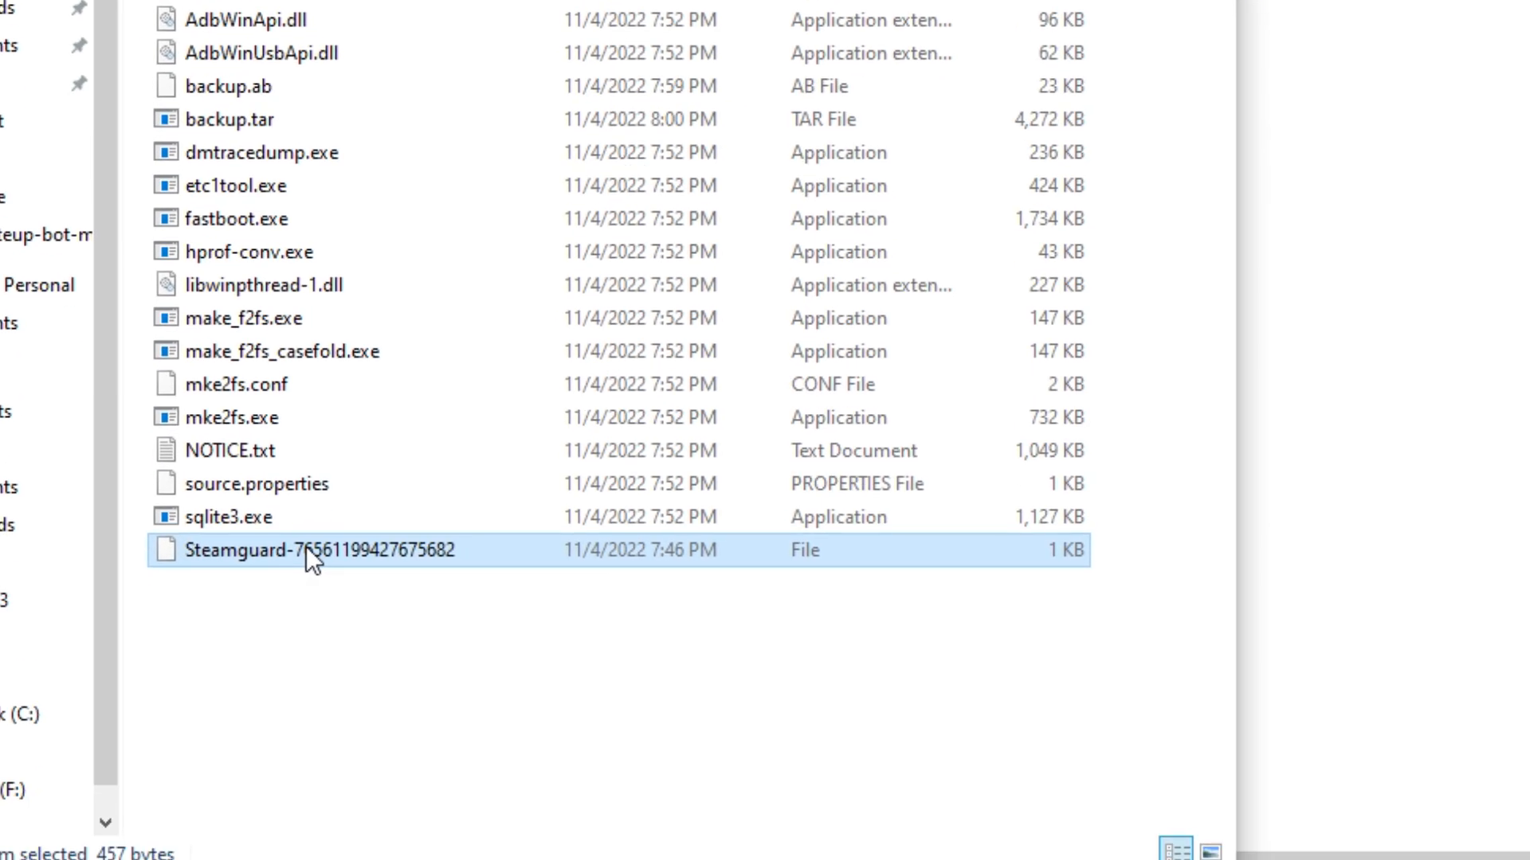
Open the Steamguard file in Notepad and select its shared_secret value.
{"action": "double_click", "coordinate": [307, 549]}
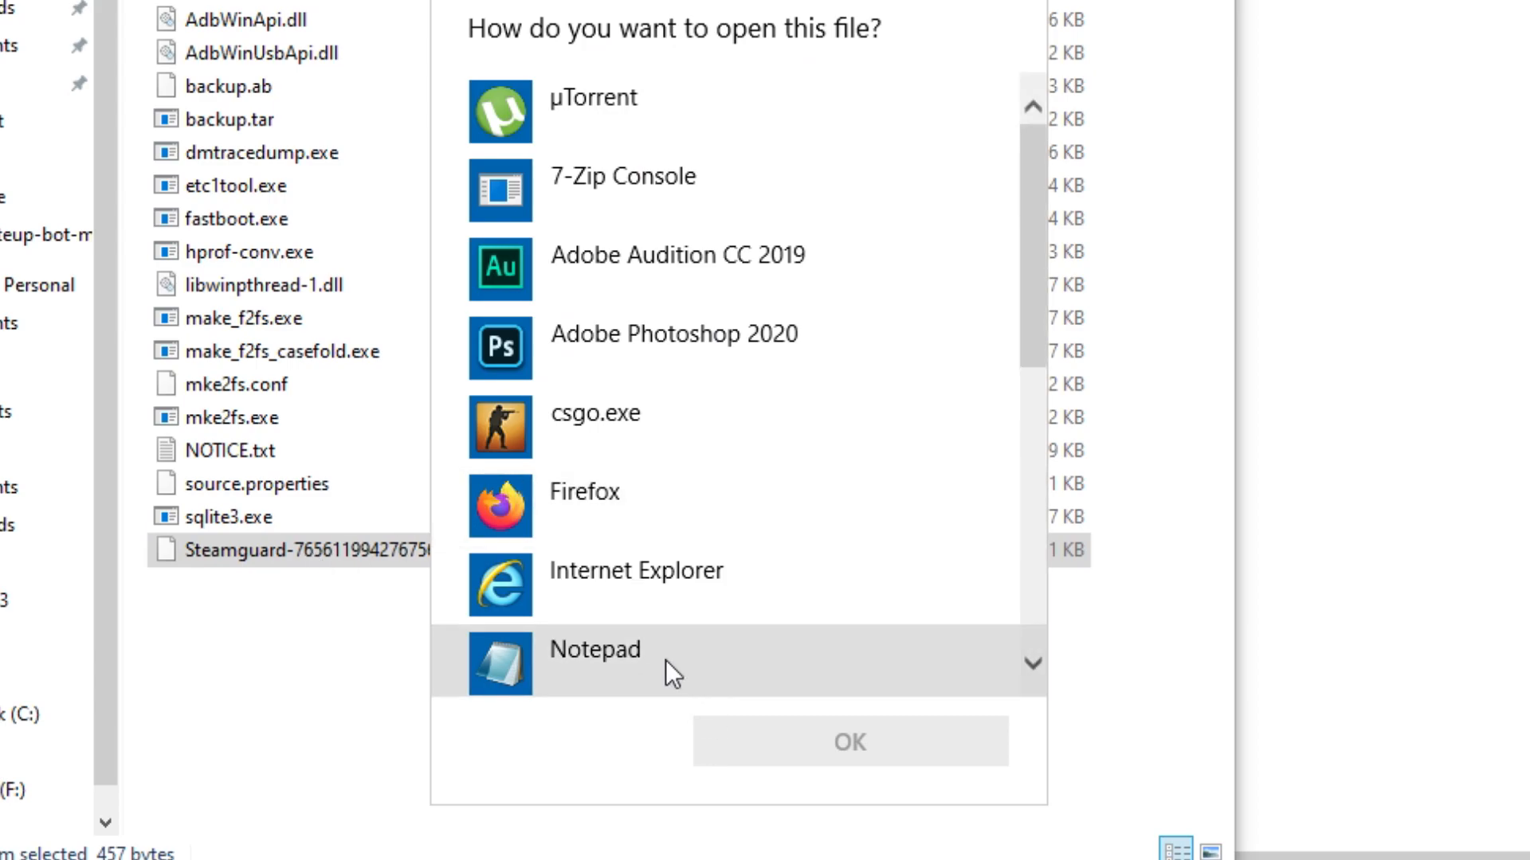
{"action": "double_click", "coordinate": [593, 650]}
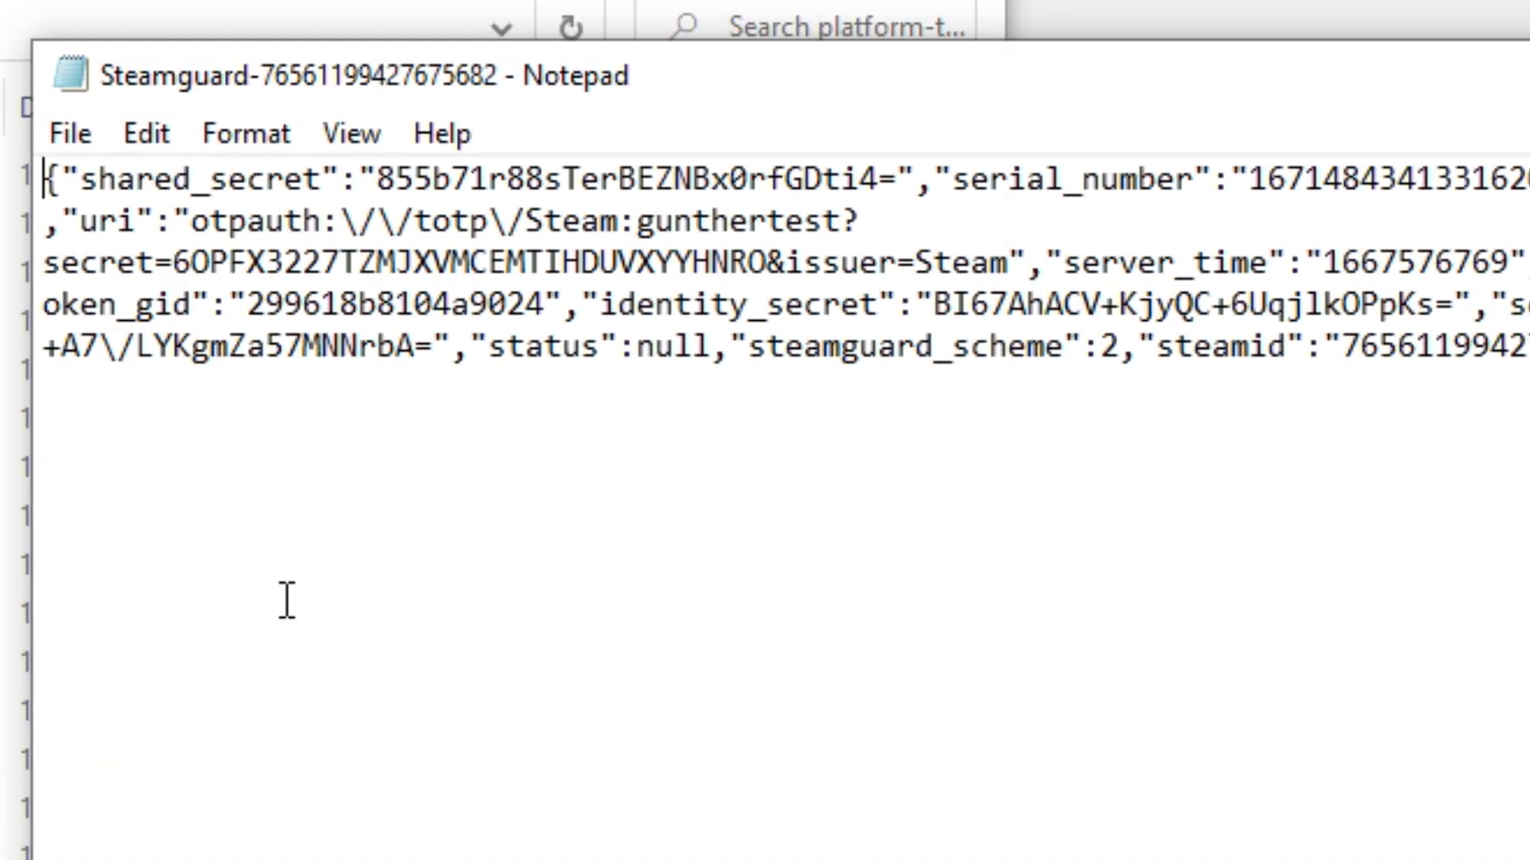
{"action": "left_click_drag", "start_coordinate": [49, 177], "coordinate": [918, 177]}
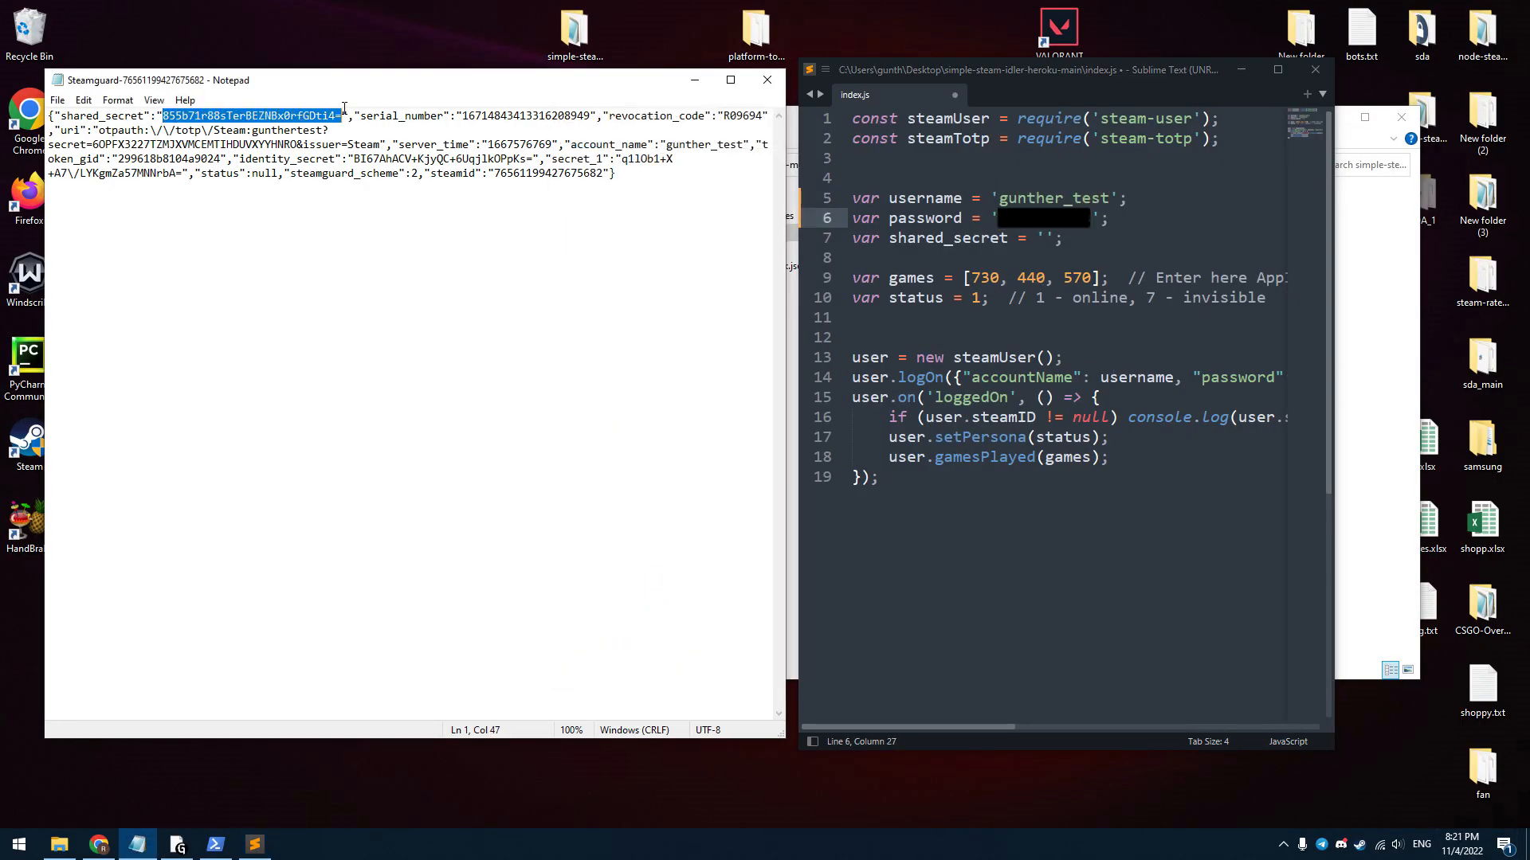
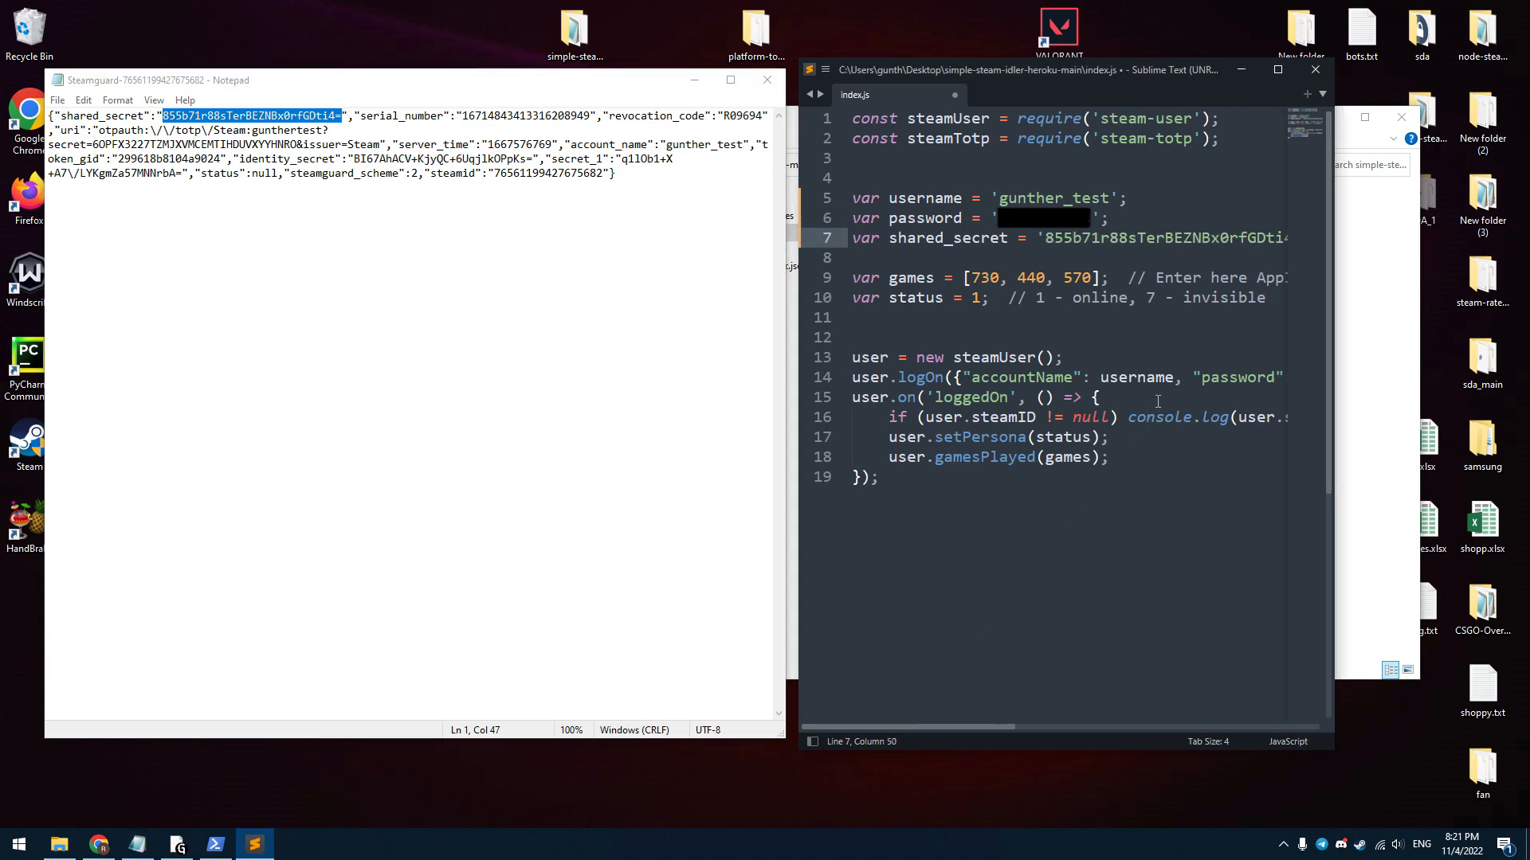